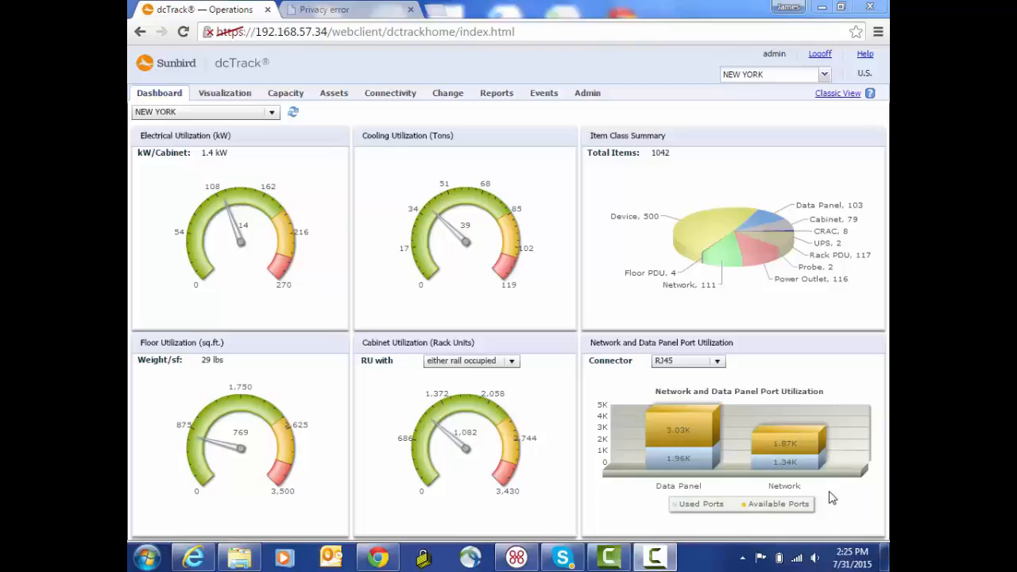
pyautogui.moveTo(722, 341)
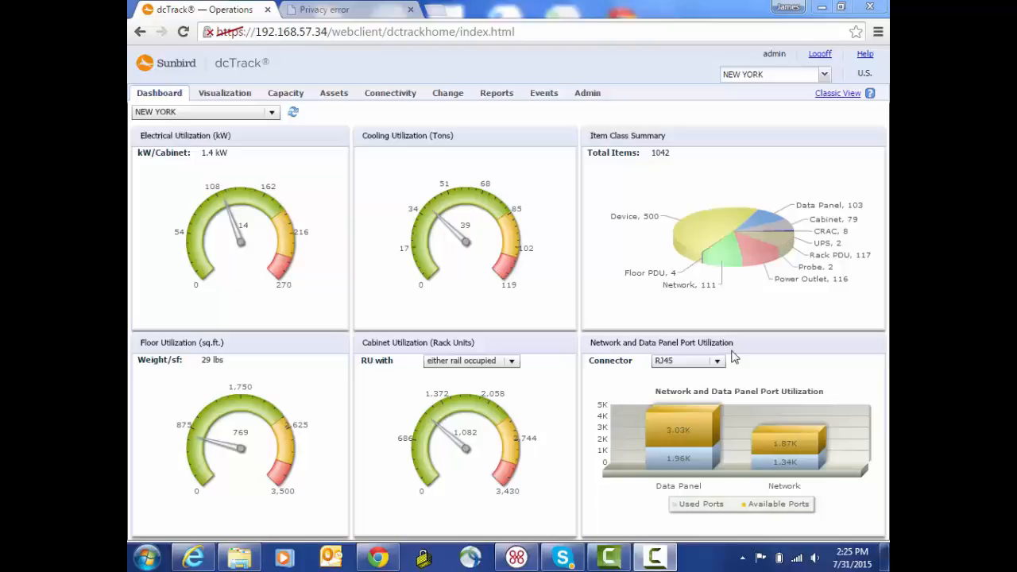
# Show the Admin options listing Appliance Settings and dcTrack Settings
pyautogui.click(587, 92)
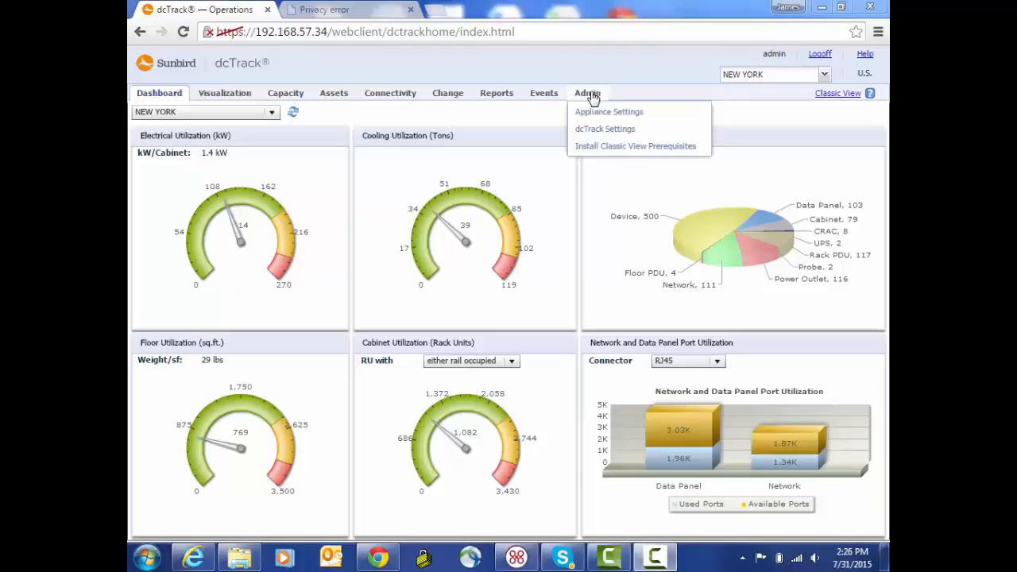
pyautogui.moveTo(607, 111)
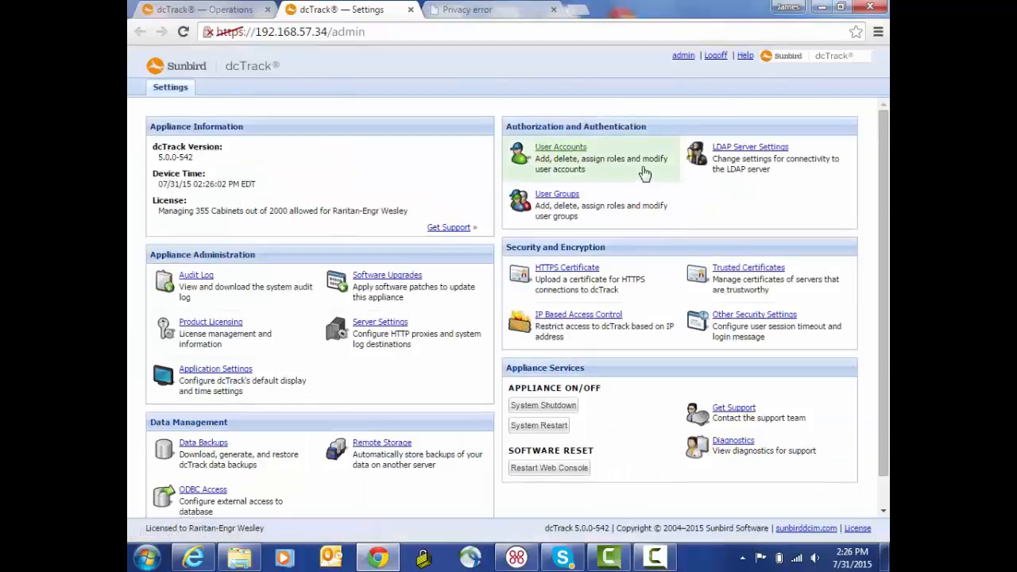
pyautogui.moveTo(743, 151)
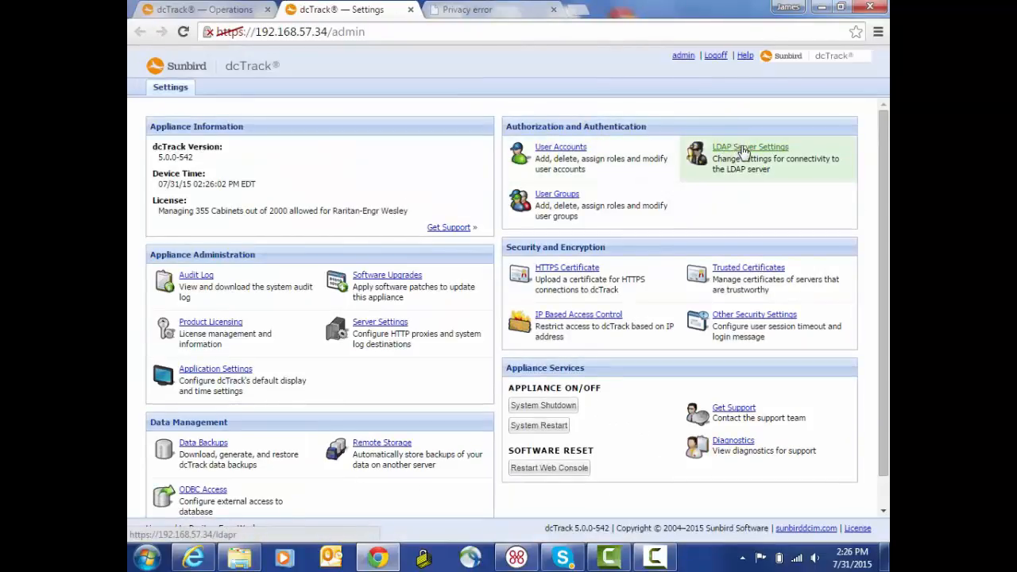
# Show the LDAP Servers list with the Active Directory and LDAP servers, both active
pyautogui.click(750, 146)
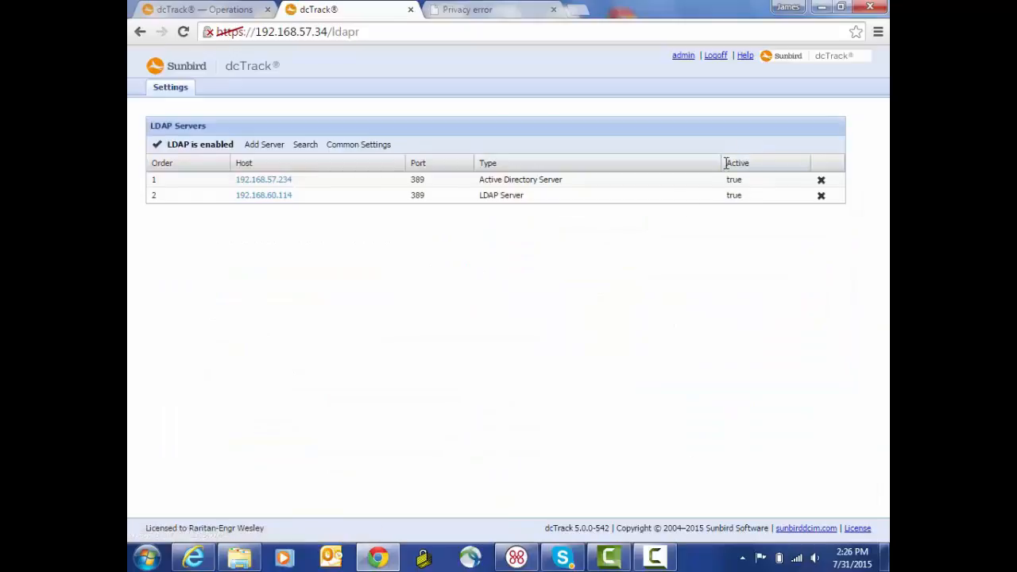
pyautogui.moveTo(302, 289)
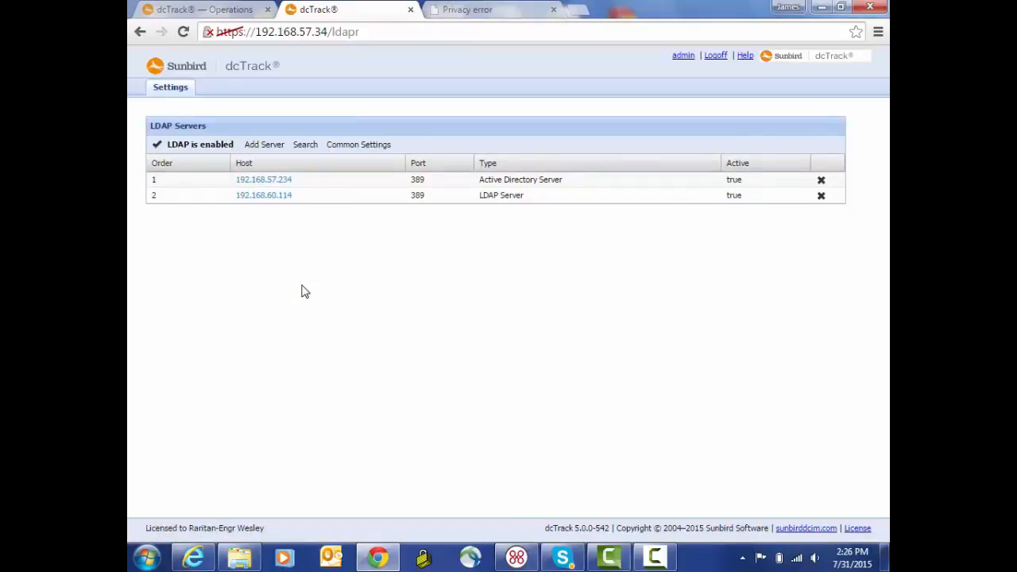
pyautogui.moveTo(219, 257)
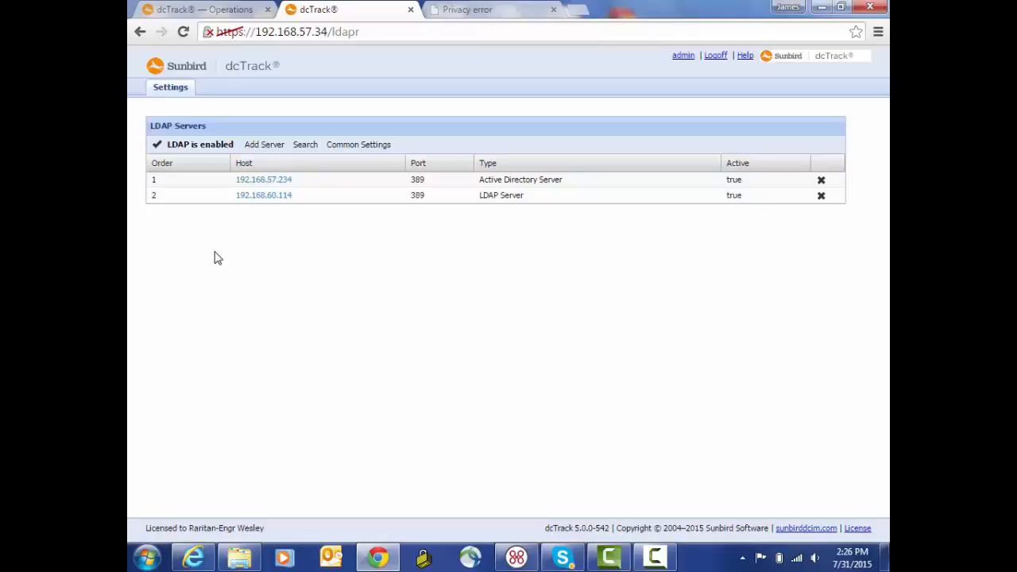
pyautogui.moveTo(197, 235)
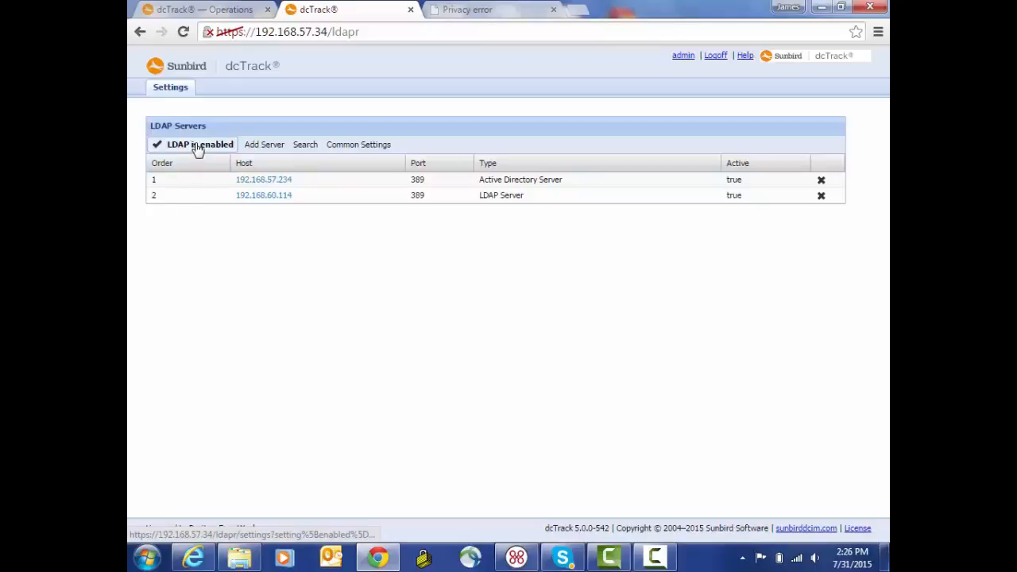
pyautogui.moveTo(197, 143)
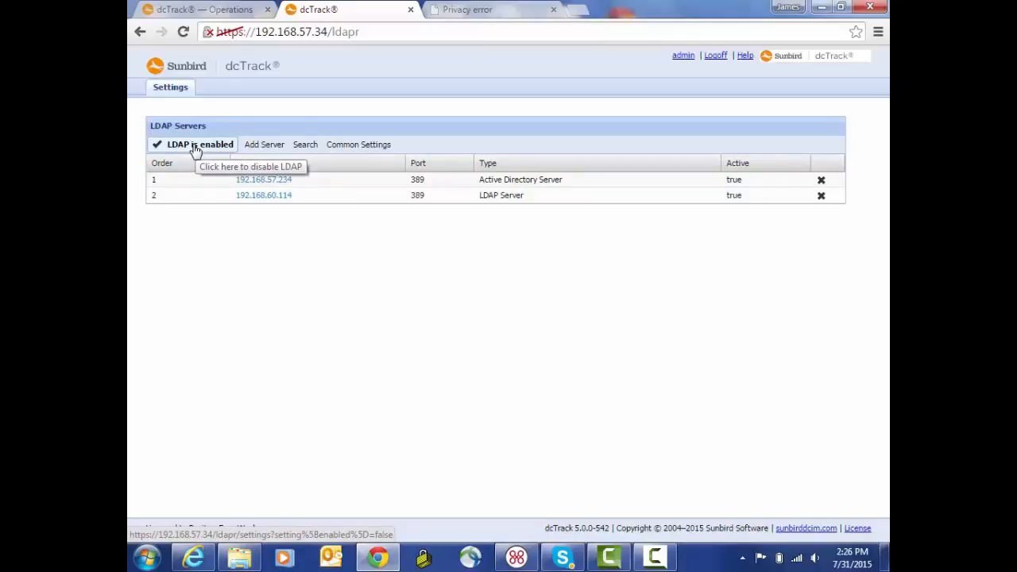
pyautogui.moveTo(191, 197)
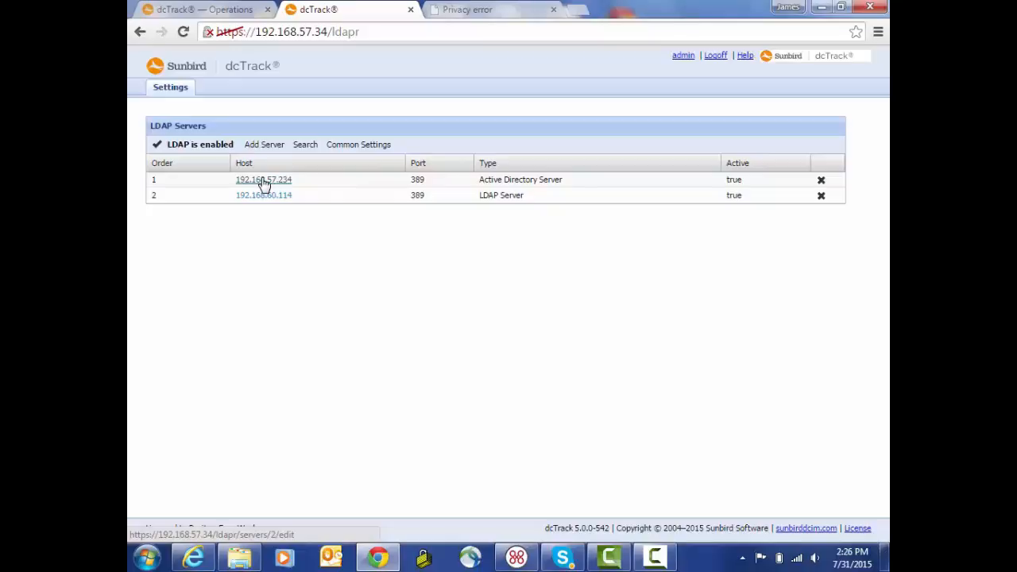
# Edit the 192.168.57.234 server, keeping its type Active Directory Server, order 1, active
pyautogui.click(264, 178)
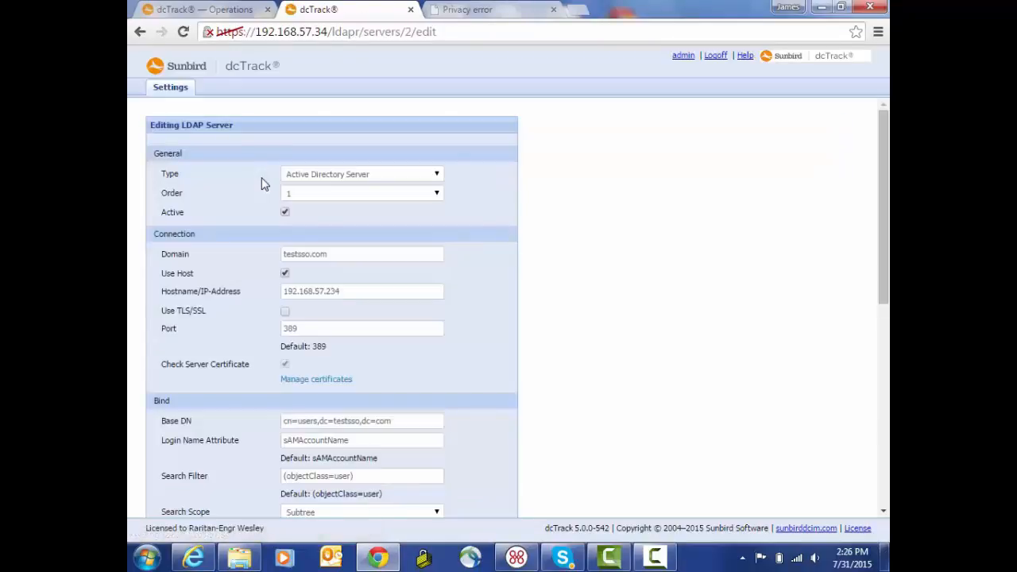
pyautogui.moveTo(185, 170)
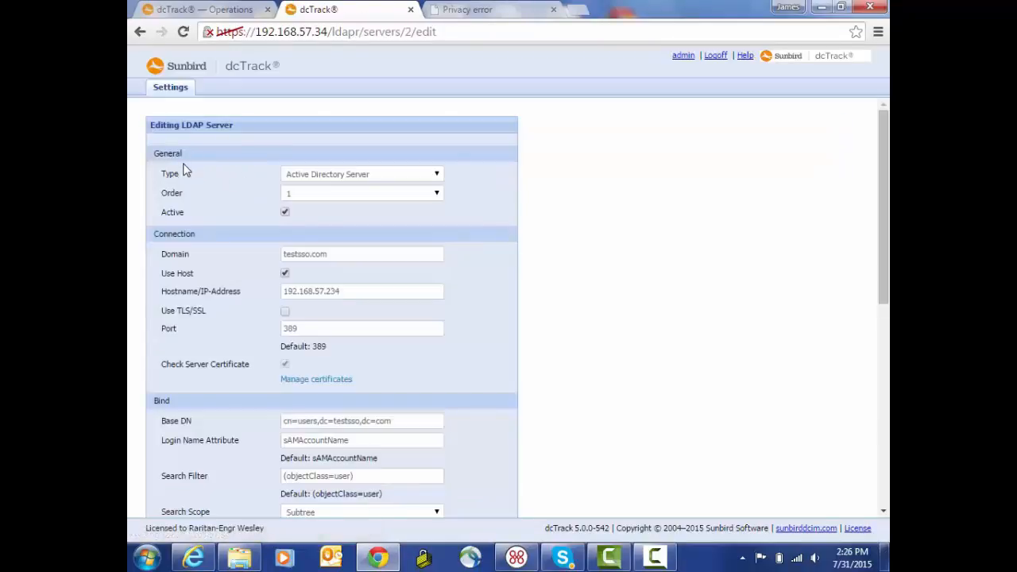
pyautogui.moveTo(208, 176)
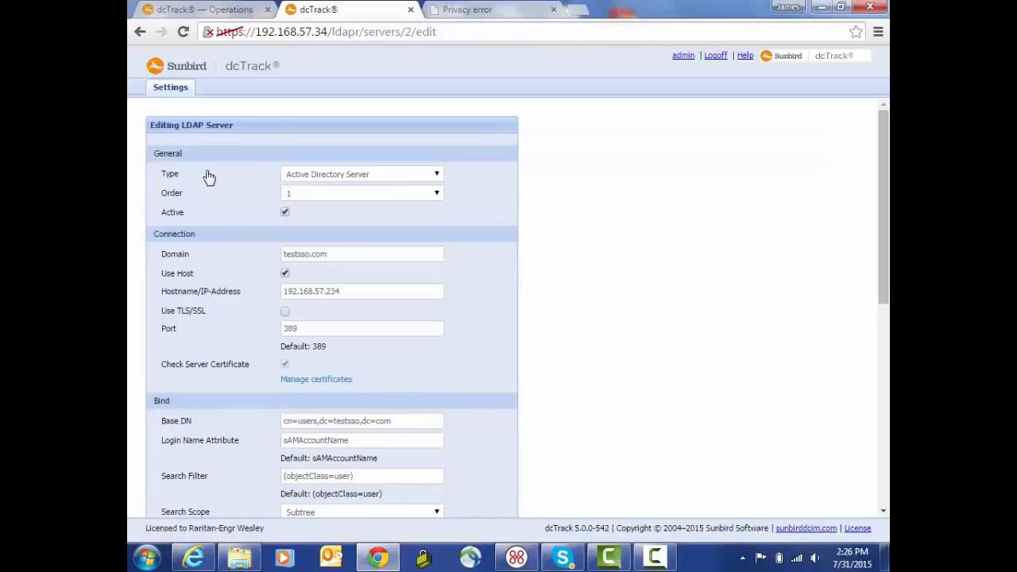
pyautogui.moveTo(437, 178)
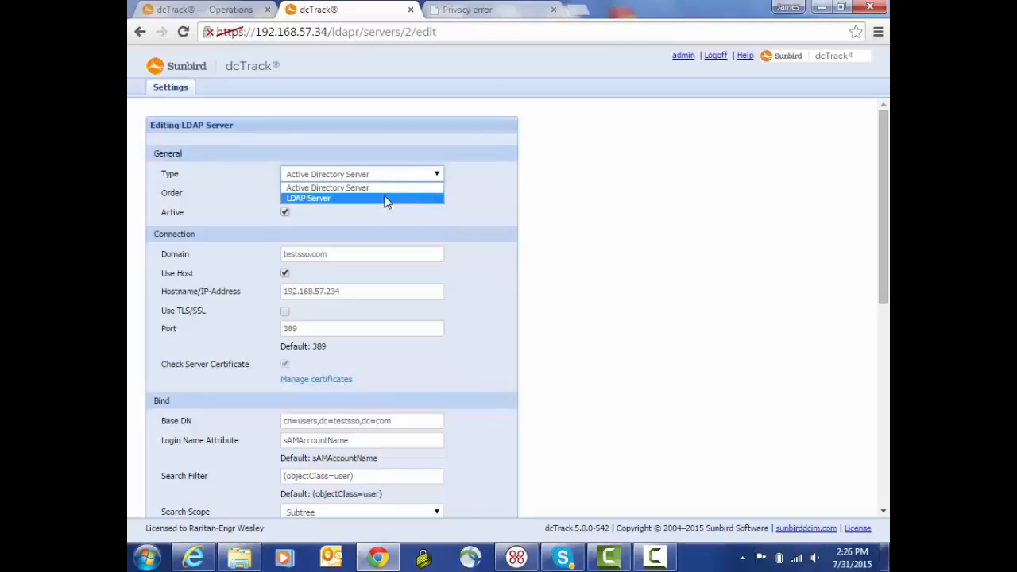
pyautogui.moveTo(362, 188)
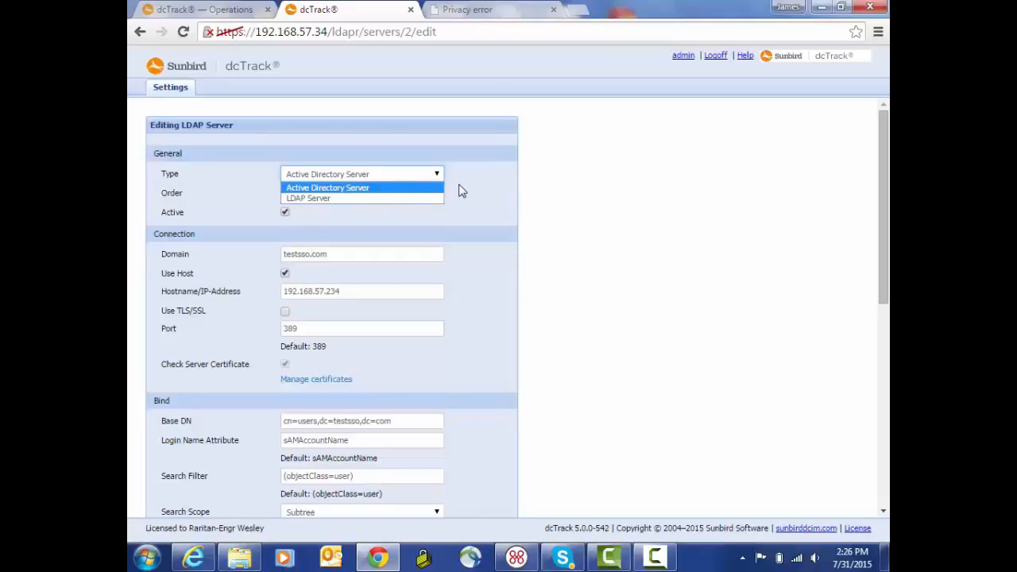
pyautogui.click(327, 188)
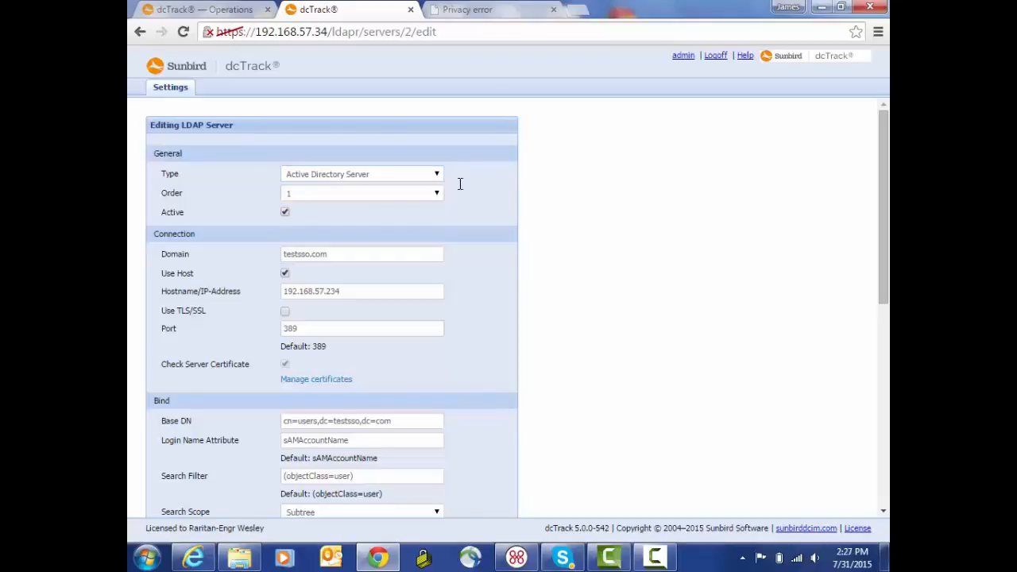
pyautogui.moveTo(484, 270)
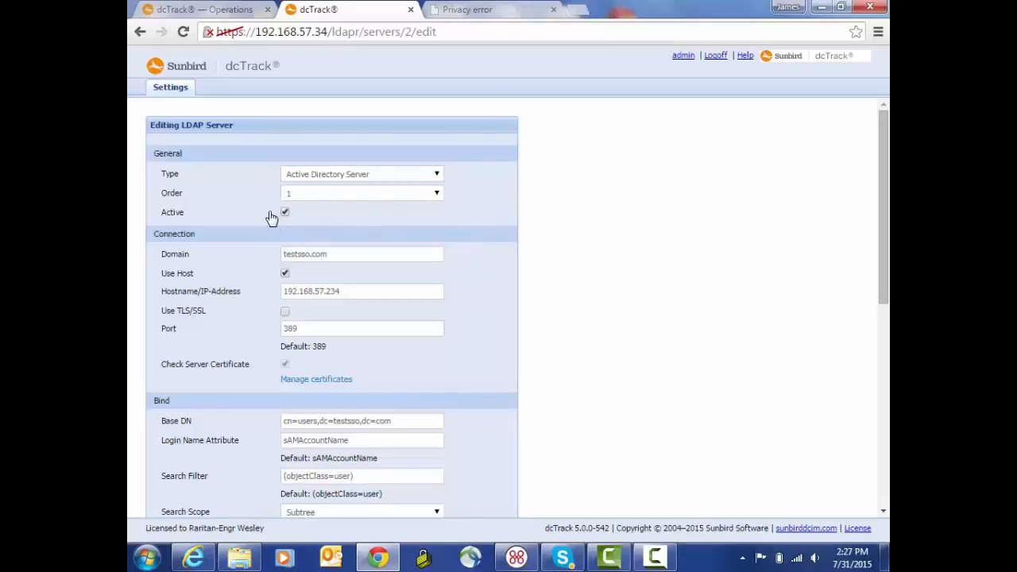
pyautogui.moveTo(263, 216)
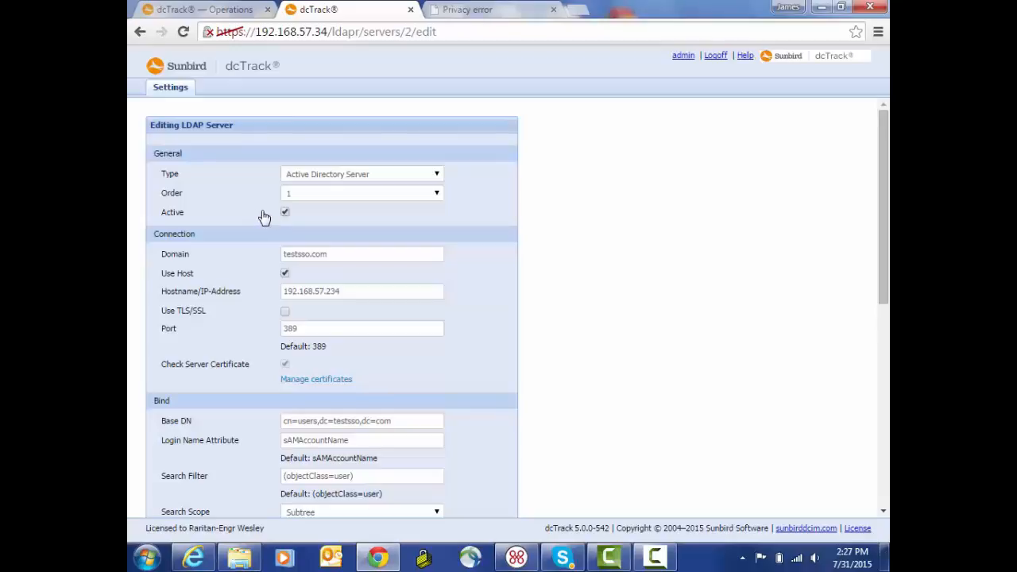
pyautogui.moveTo(262, 218)
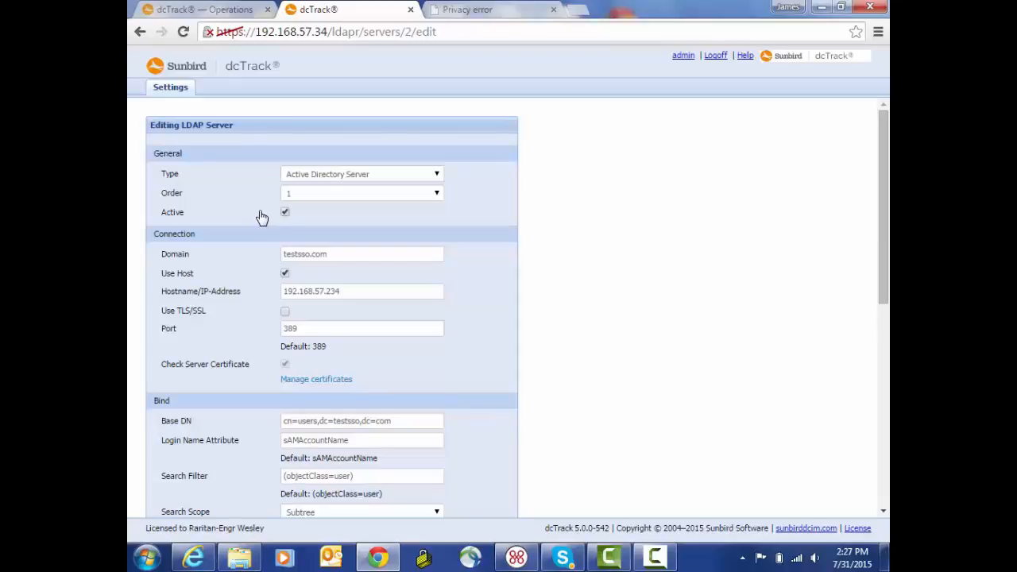
pyautogui.moveTo(216, 261)
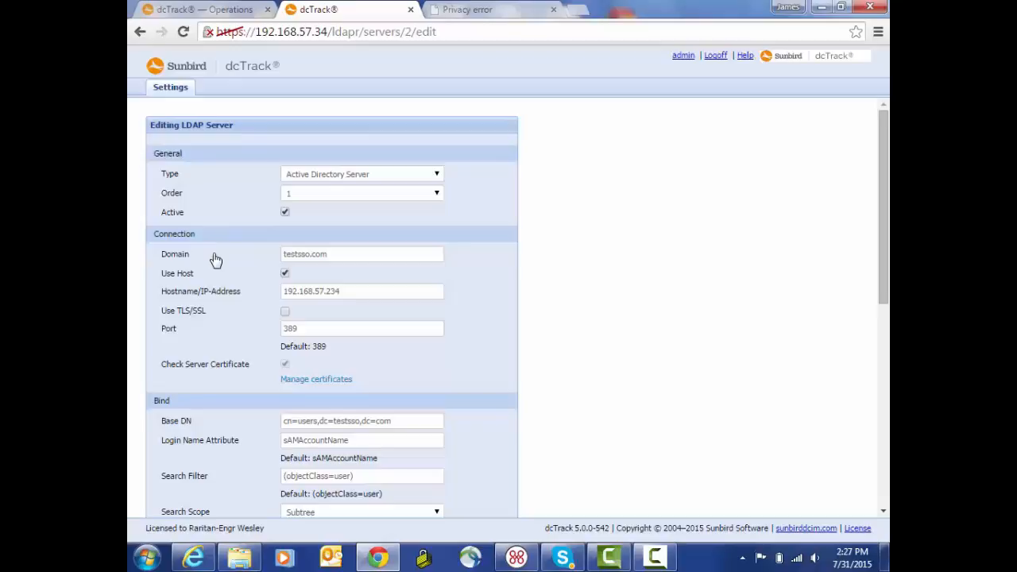
pyautogui.moveTo(223, 261)
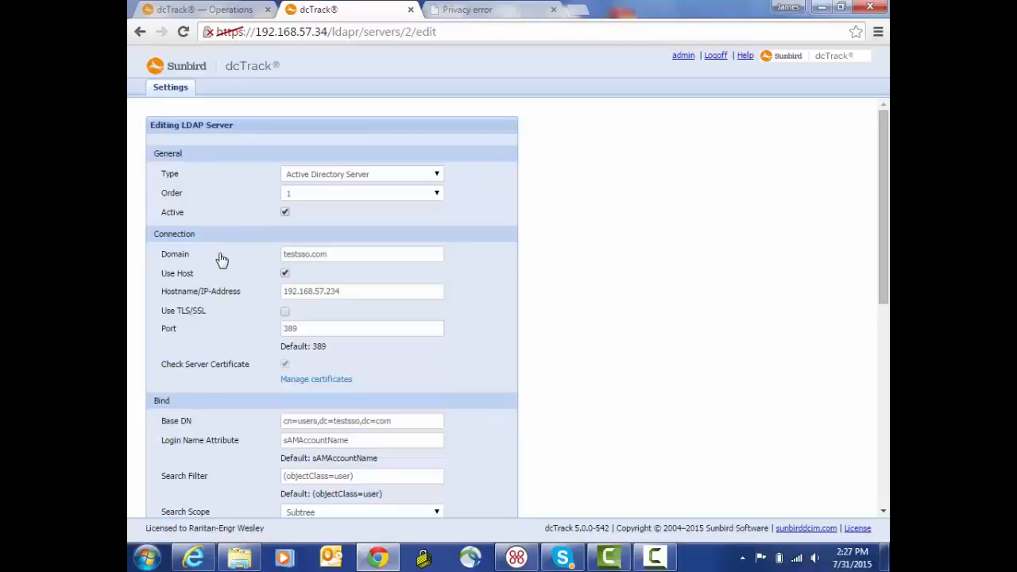
pyautogui.moveTo(321, 178)
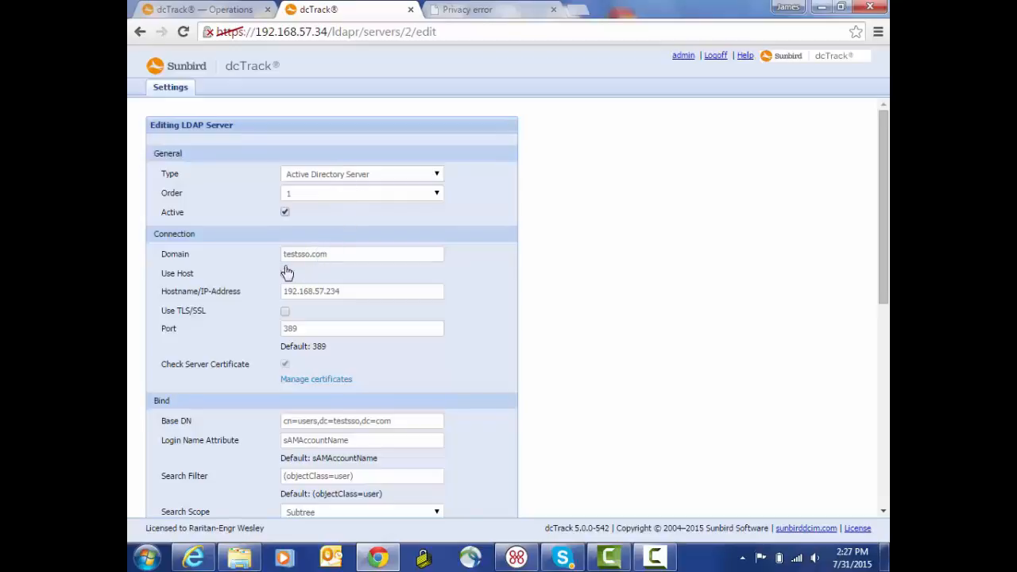
# View the server's connection settings: domain testsso.com, host 192.168.57.234, port 389
pyautogui.click(284, 274)
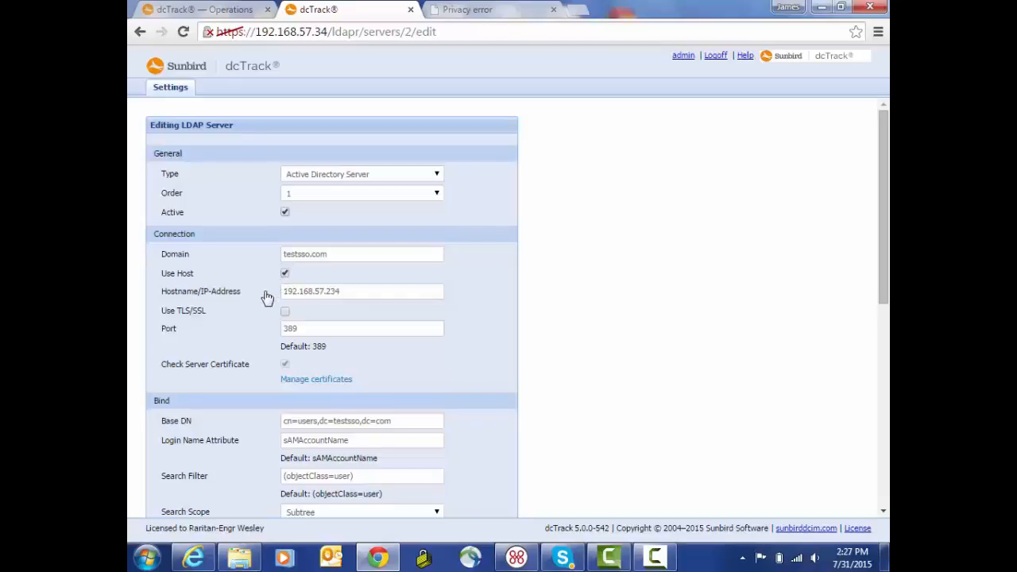
pyautogui.moveTo(263, 321)
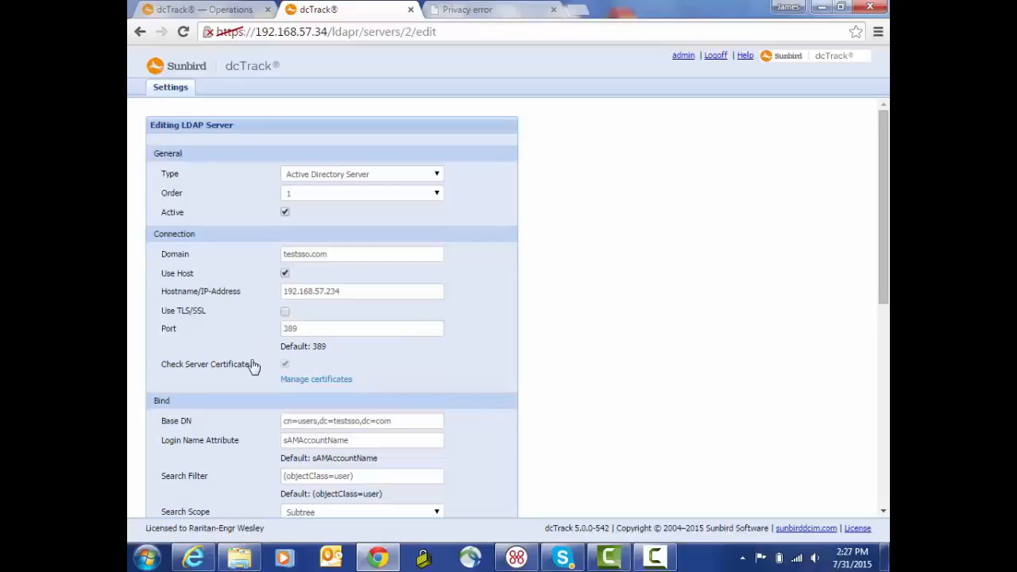
pyautogui.moveTo(191, 375)
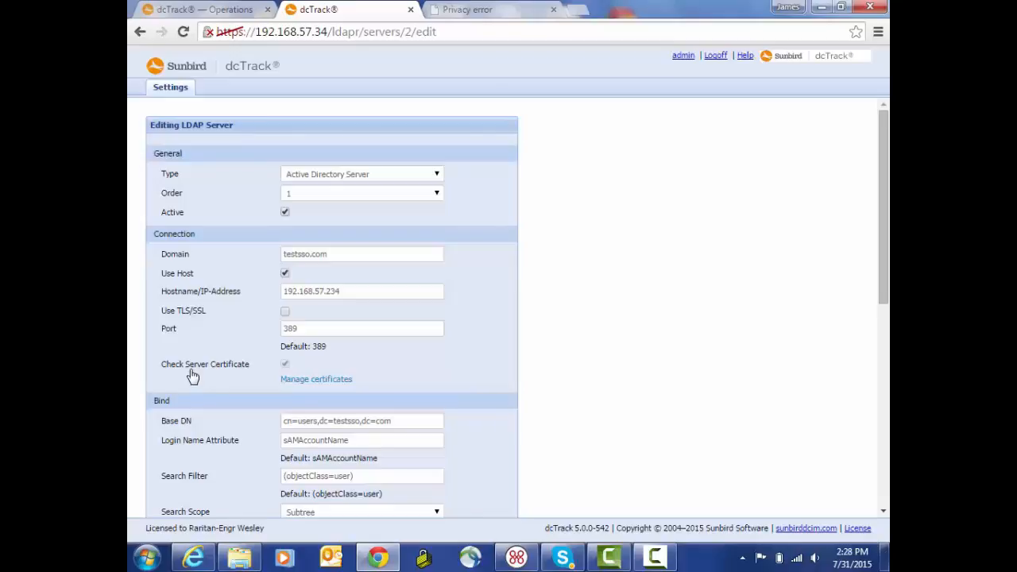
pyautogui.moveTo(173, 386)
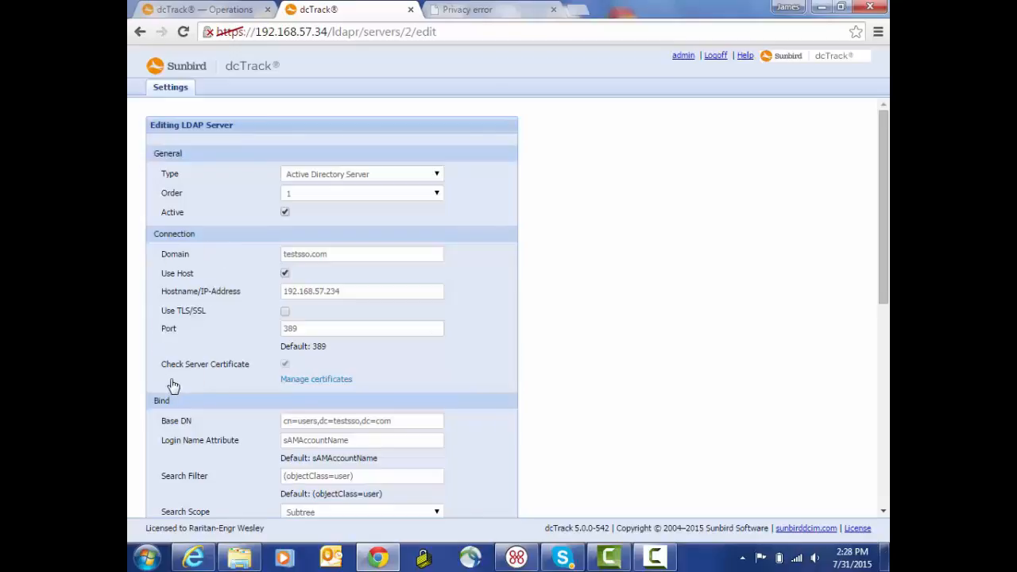
pyautogui.moveTo(880, 289)
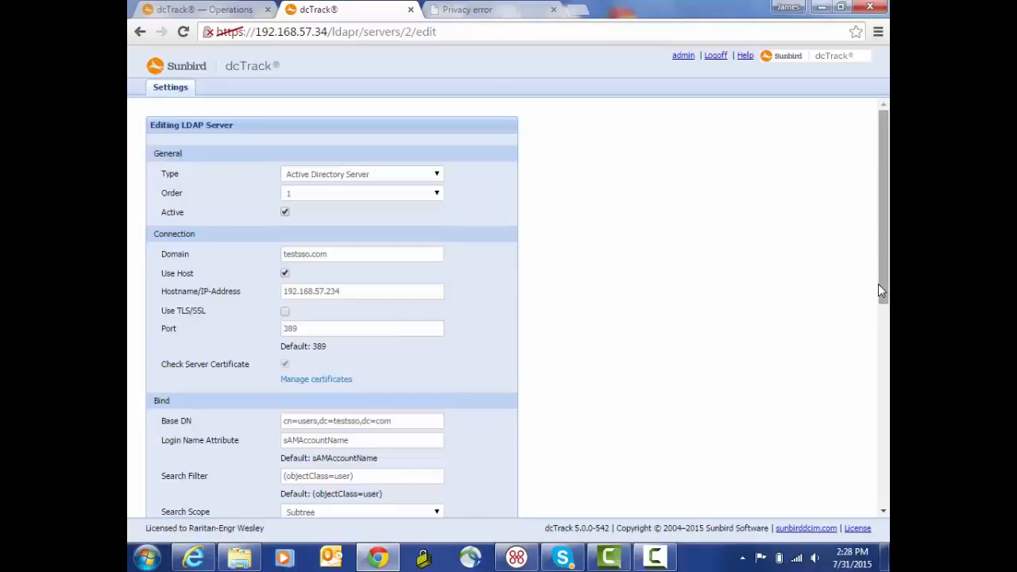
pyautogui.scroll(-3)
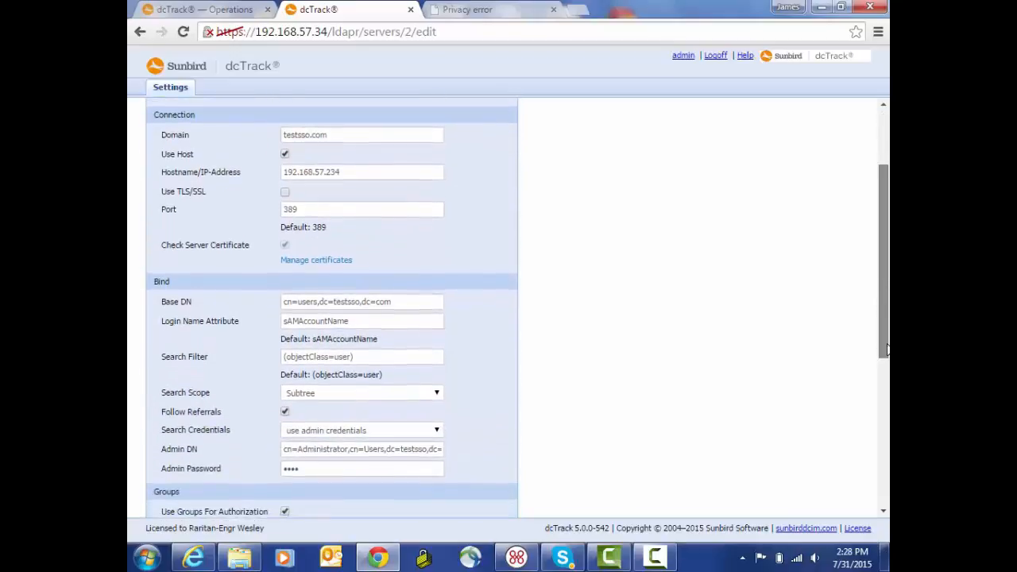
pyautogui.scroll(-3)
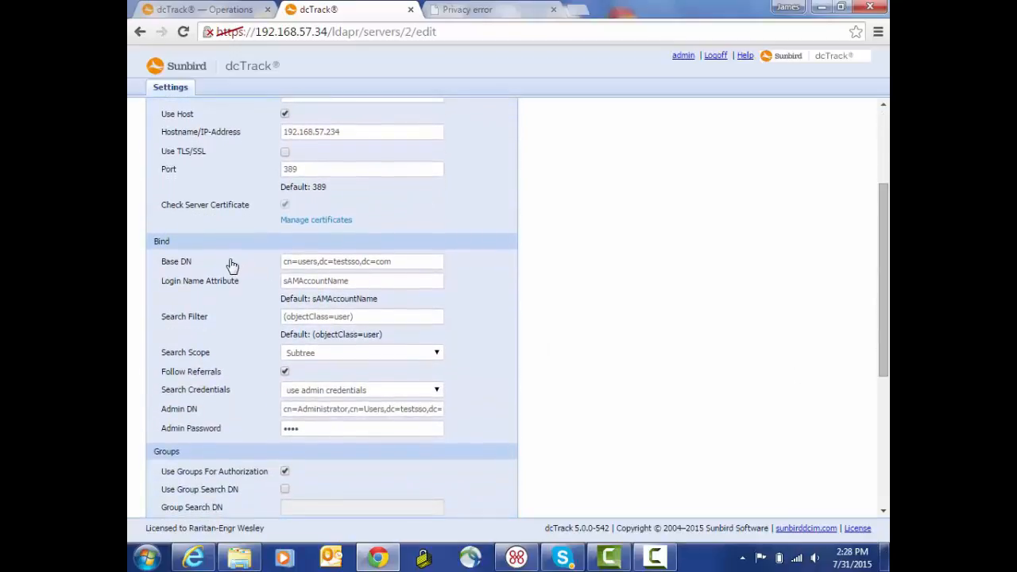
pyautogui.moveTo(205, 274)
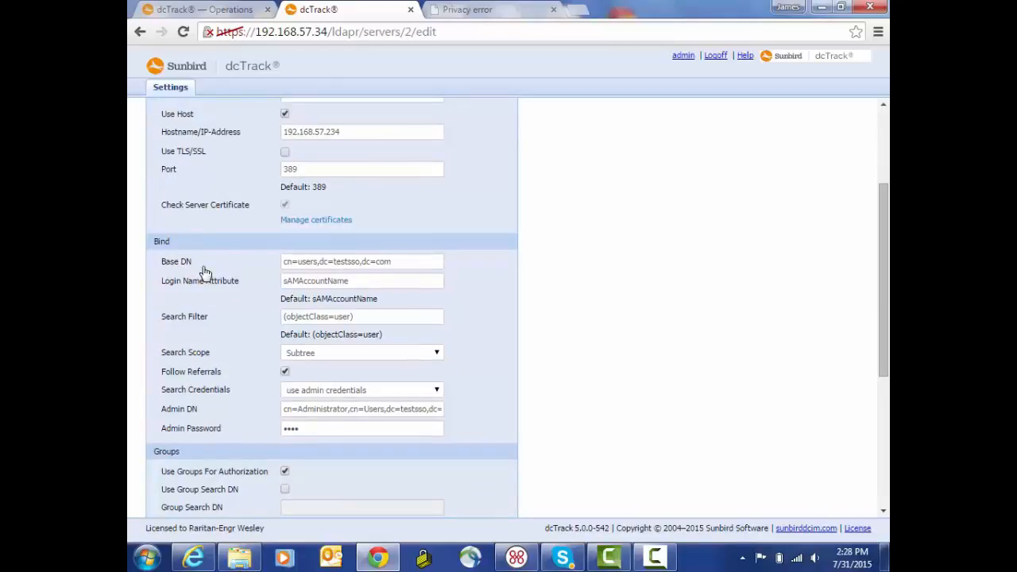
pyautogui.moveTo(264, 266)
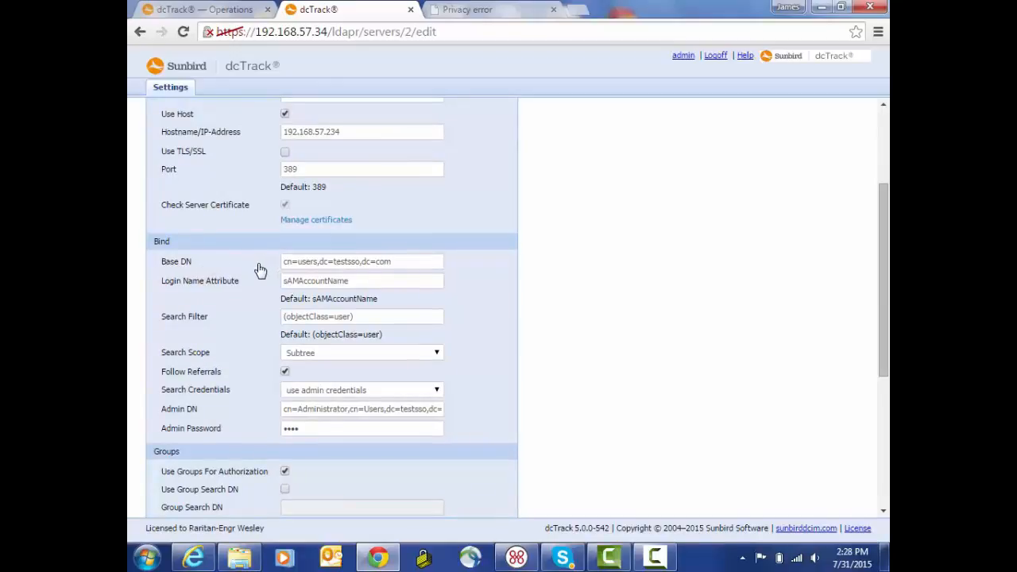
pyautogui.moveTo(169, 292)
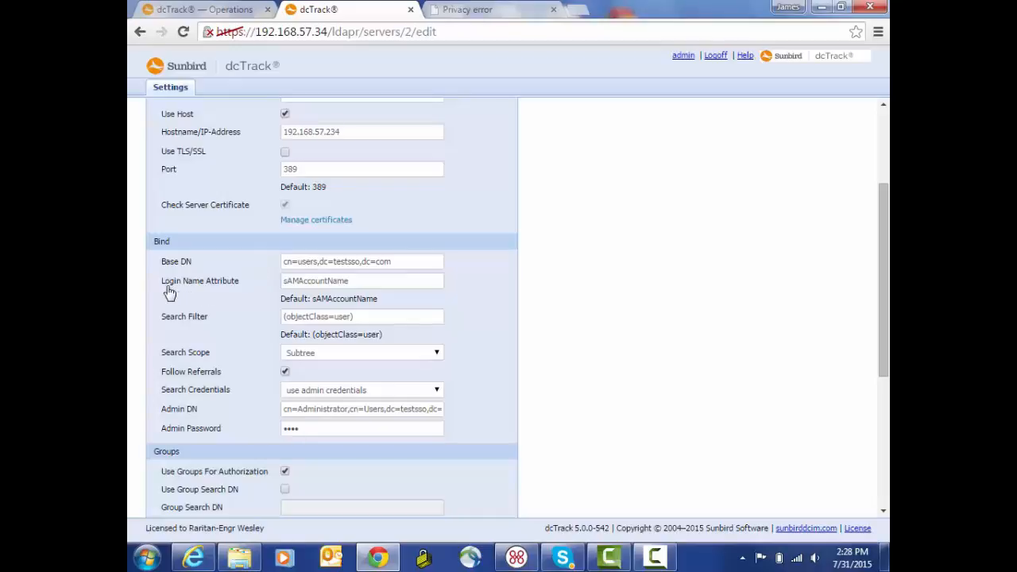
pyautogui.moveTo(222, 290)
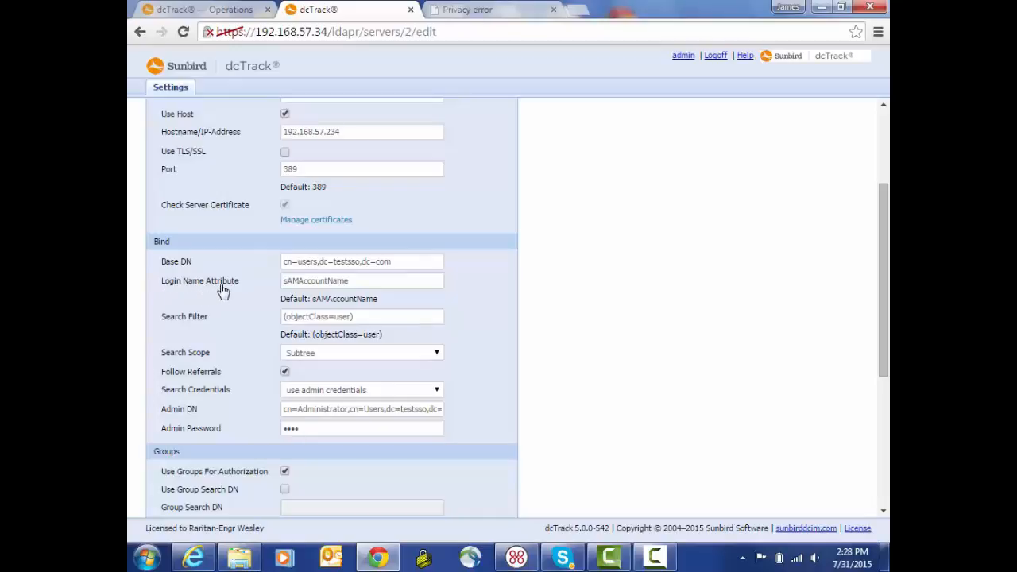
pyautogui.moveTo(354, 305)
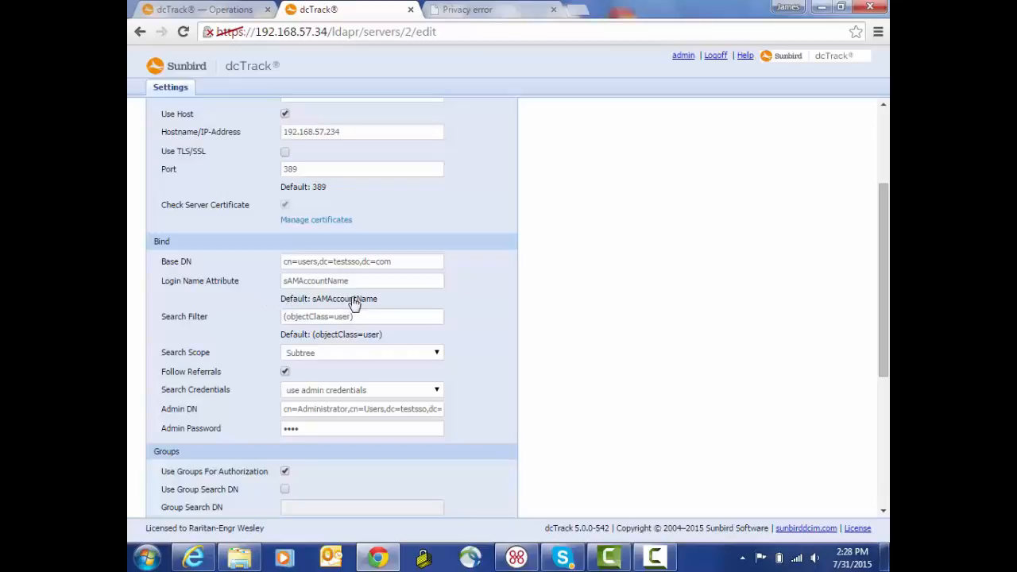
pyautogui.moveTo(271, 290)
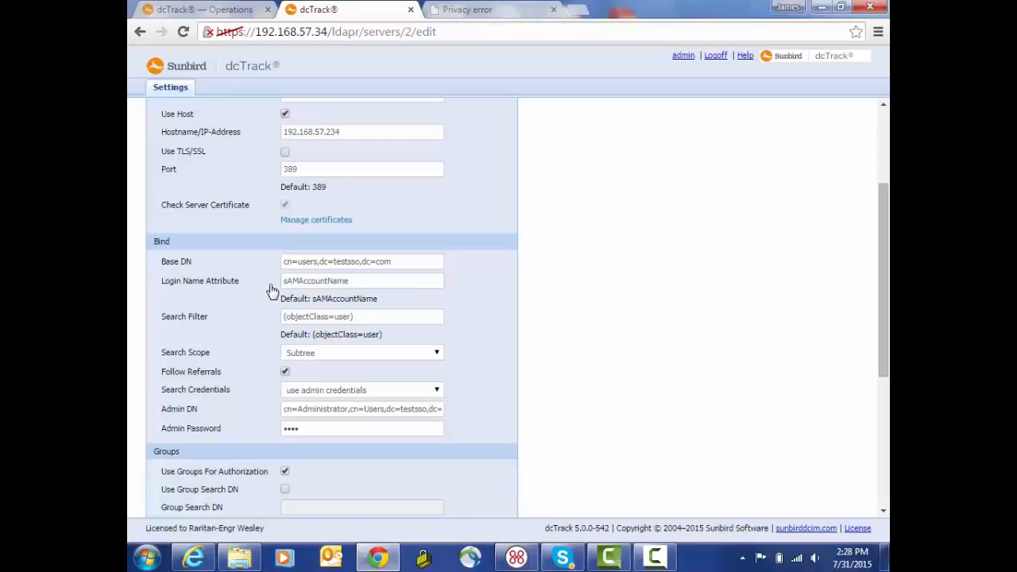
pyautogui.moveTo(267, 290)
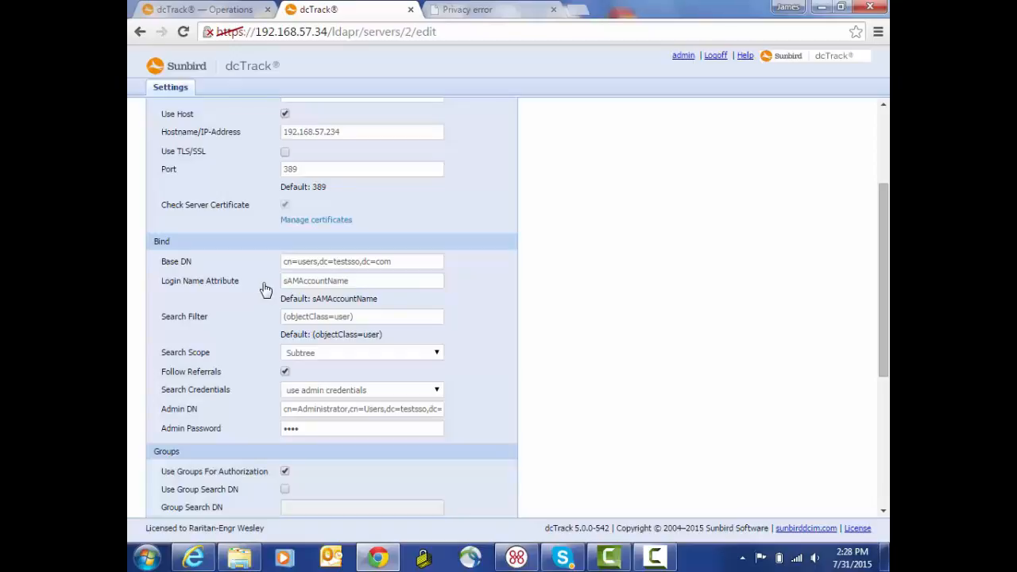
pyautogui.moveTo(181, 329)
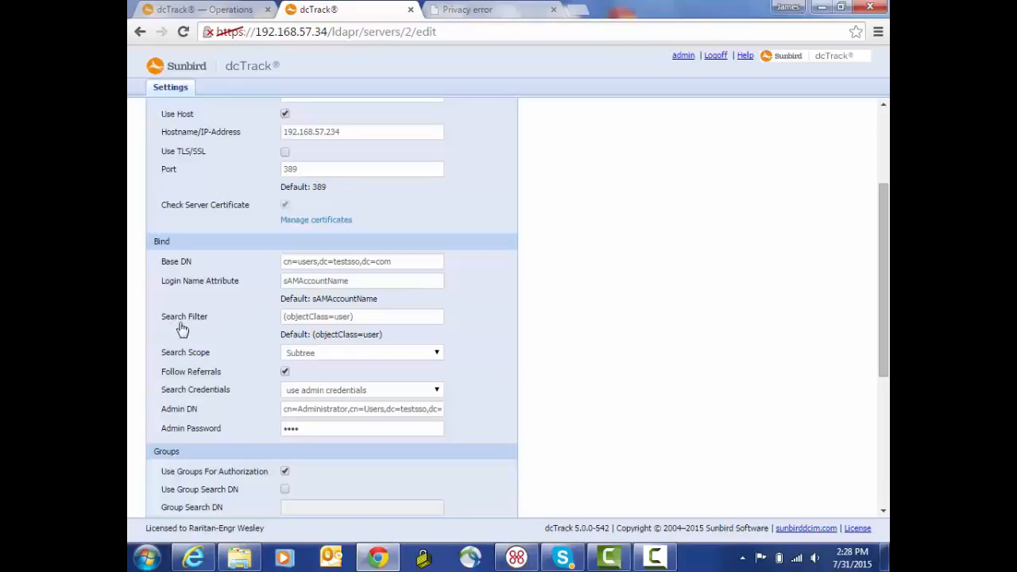
pyautogui.moveTo(267, 326)
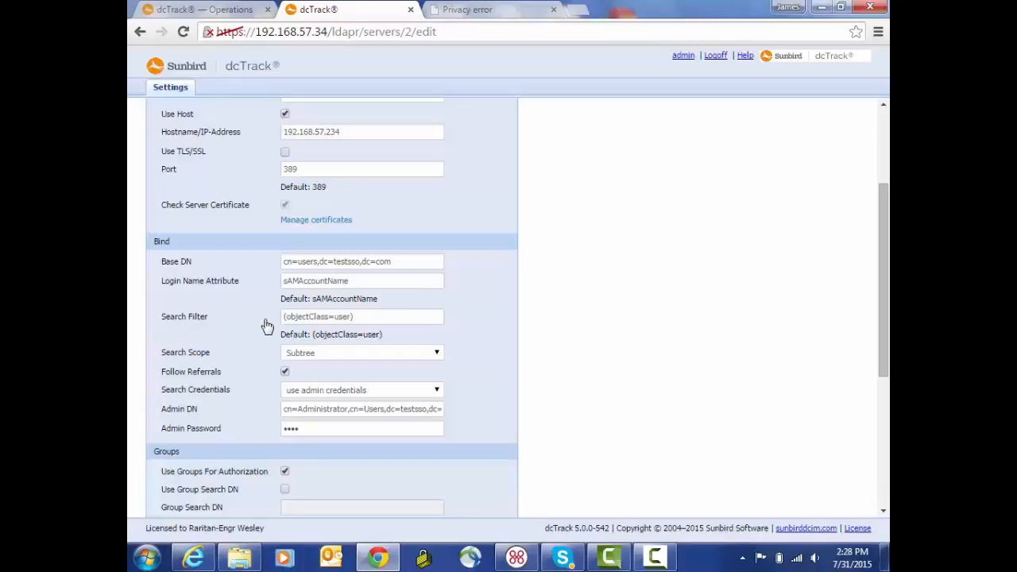
pyautogui.moveTo(259, 346)
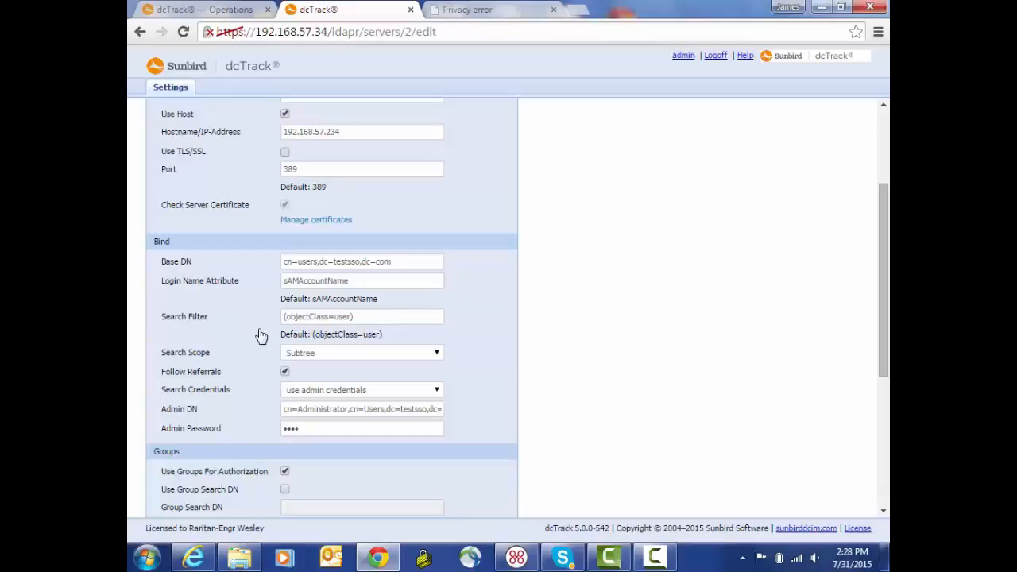
pyautogui.moveTo(248, 354)
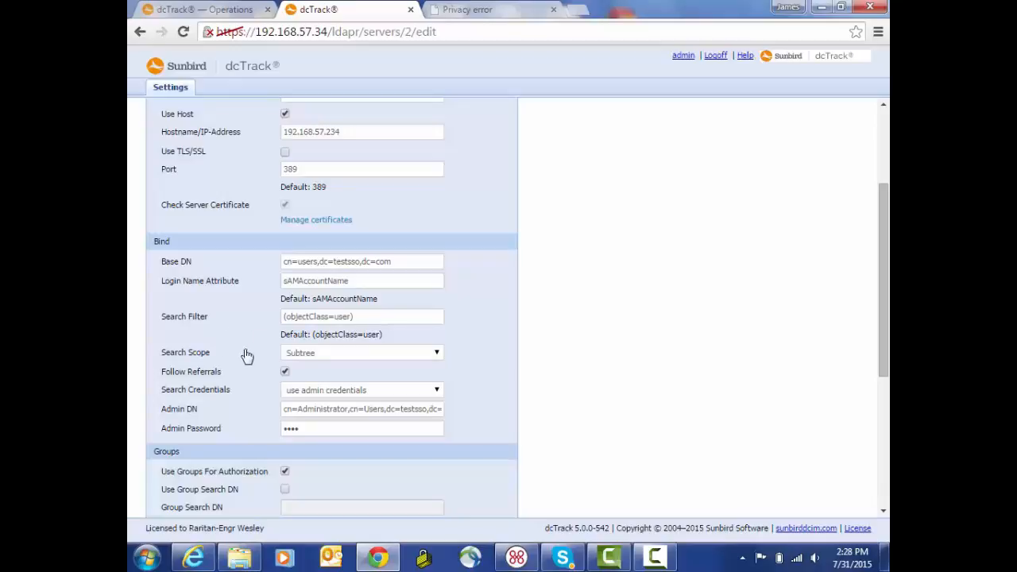
pyautogui.moveTo(211, 362)
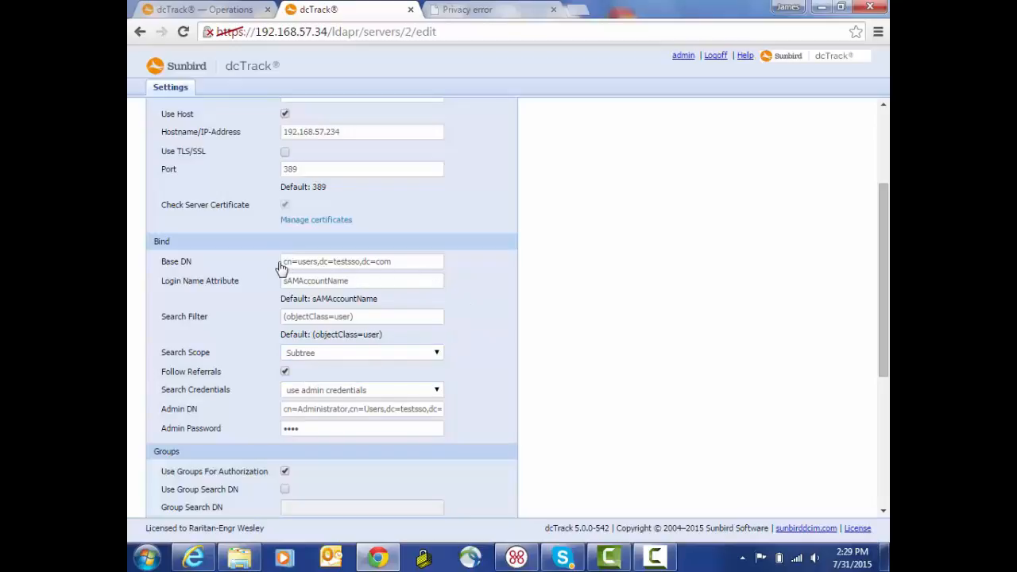
pyautogui.moveTo(237, 354)
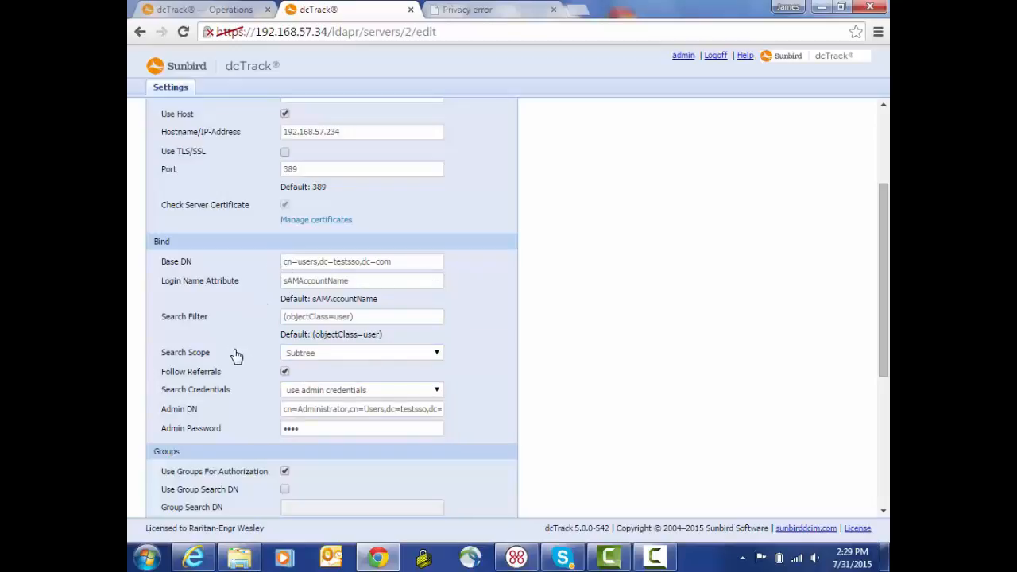
pyautogui.moveTo(263, 378)
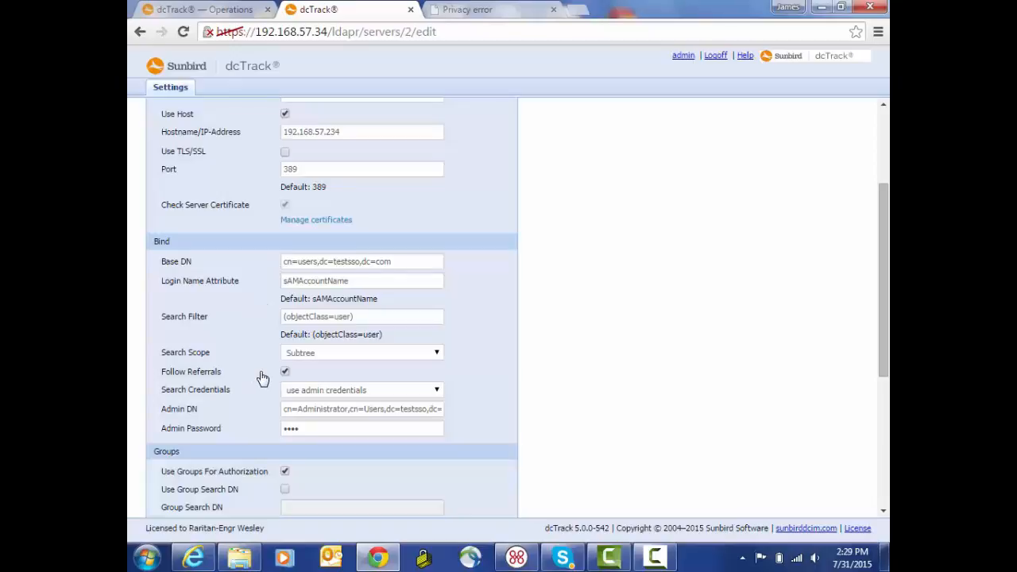
pyautogui.moveTo(254, 375)
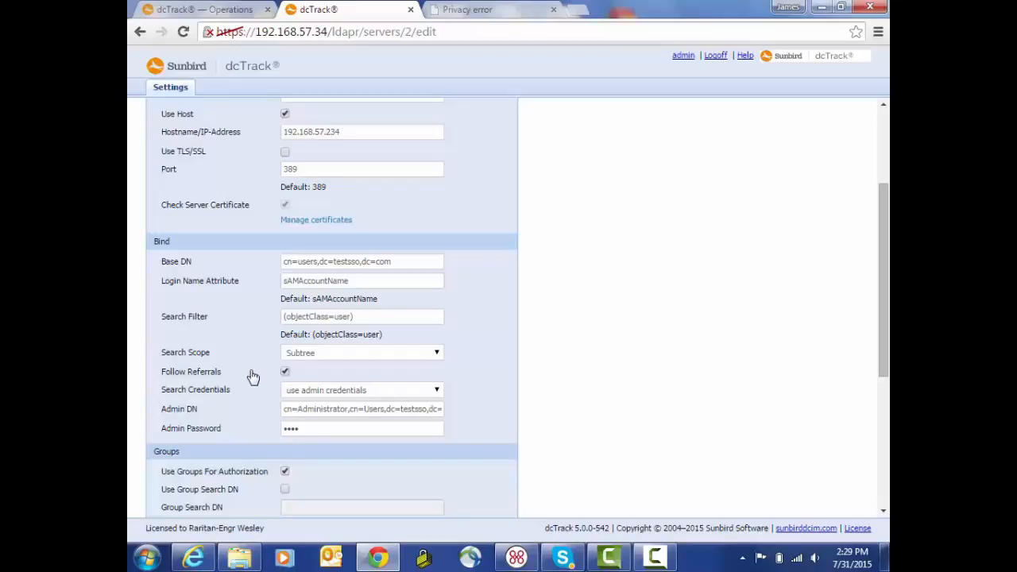
pyautogui.moveTo(247, 397)
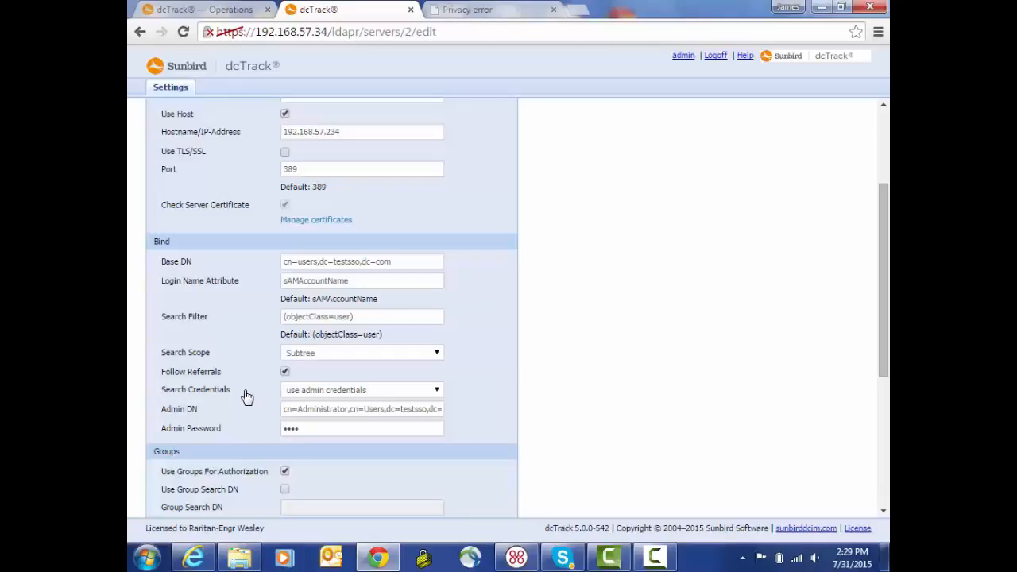
pyautogui.moveTo(420, 388)
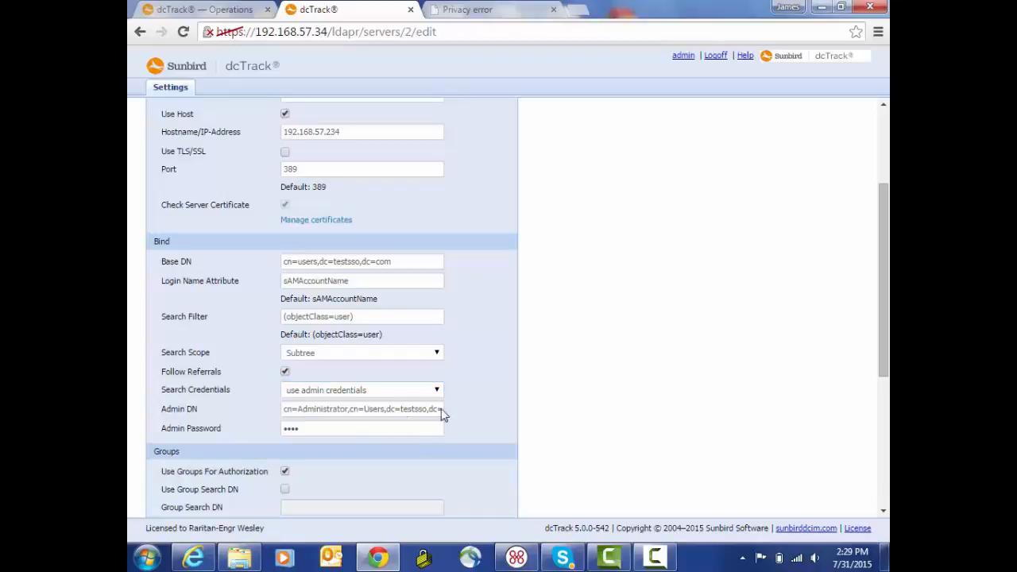
pyautogui.moveTo(259, 419)
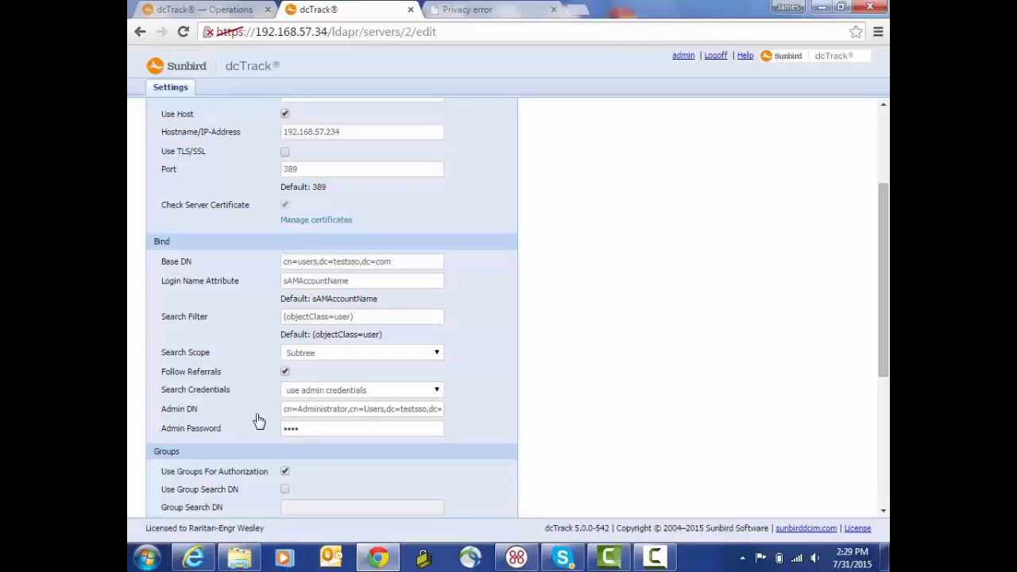
pyautogui.moveTo(268, 413)
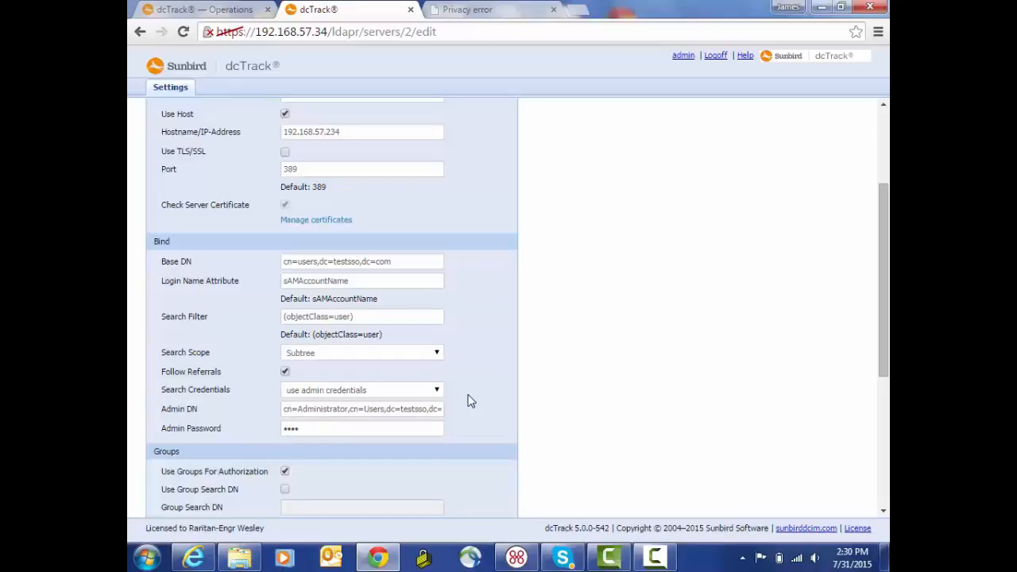
pyautogui.moveTo(396, 424)
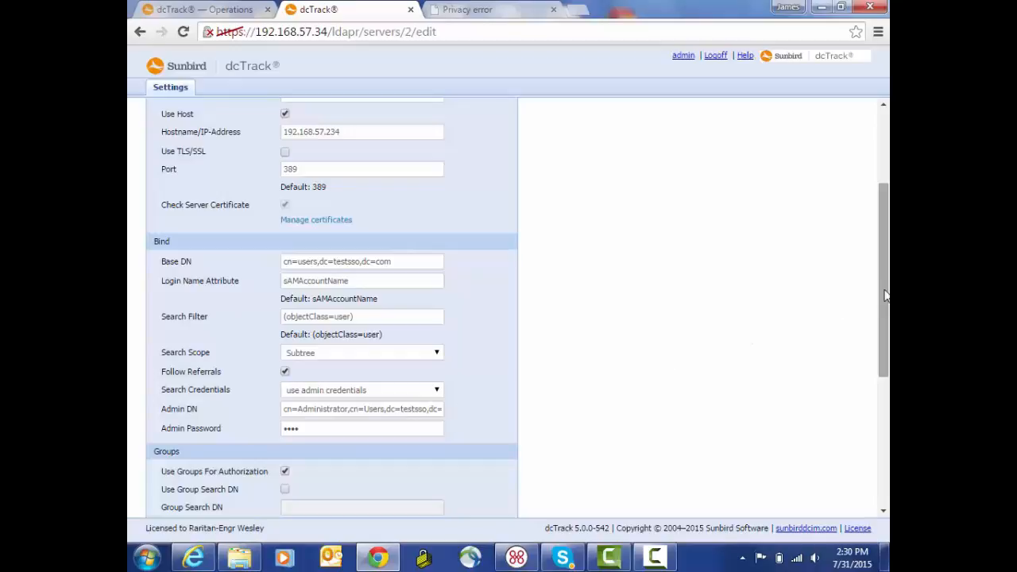
pyautogui.scroll(-3)
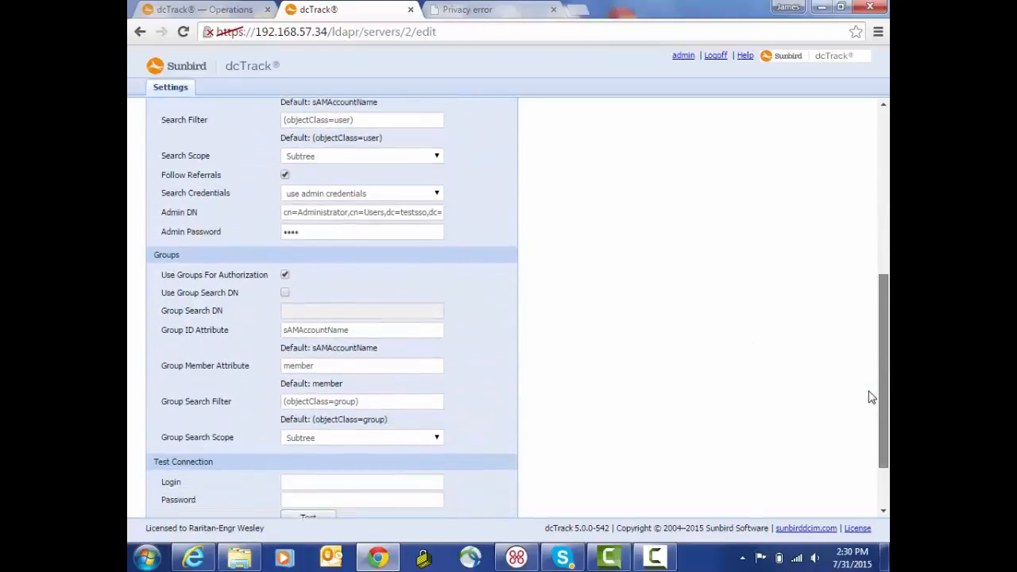
pyautogui.scroll(-3)
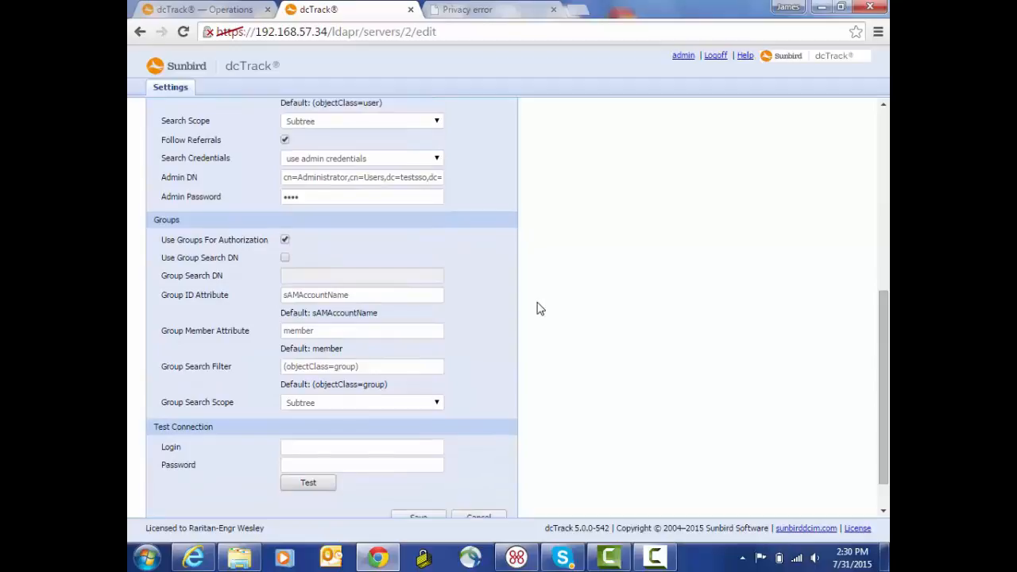
pyautogui.moveTo(511, 308)
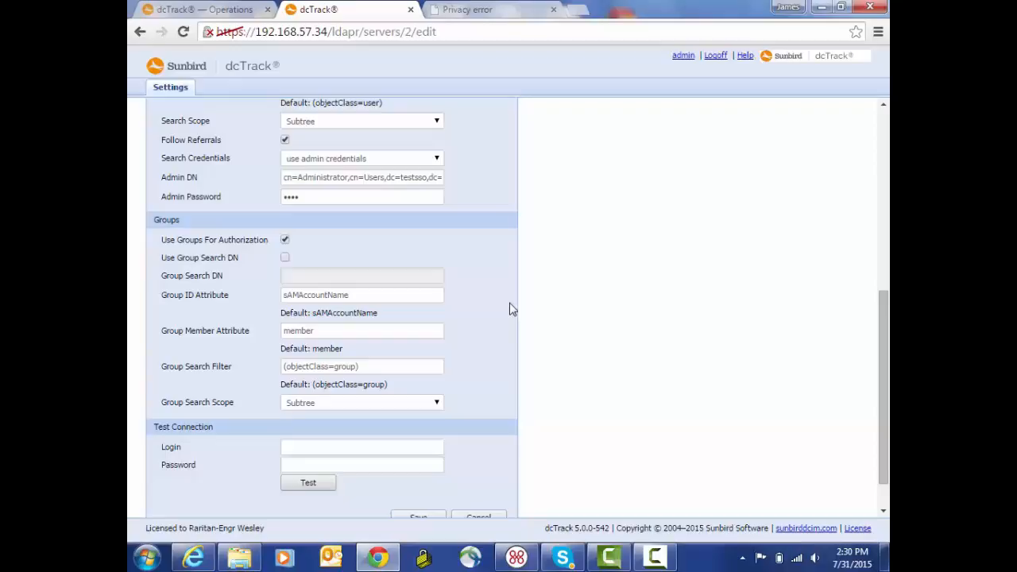
pyautogui.moveTo(175, 253)
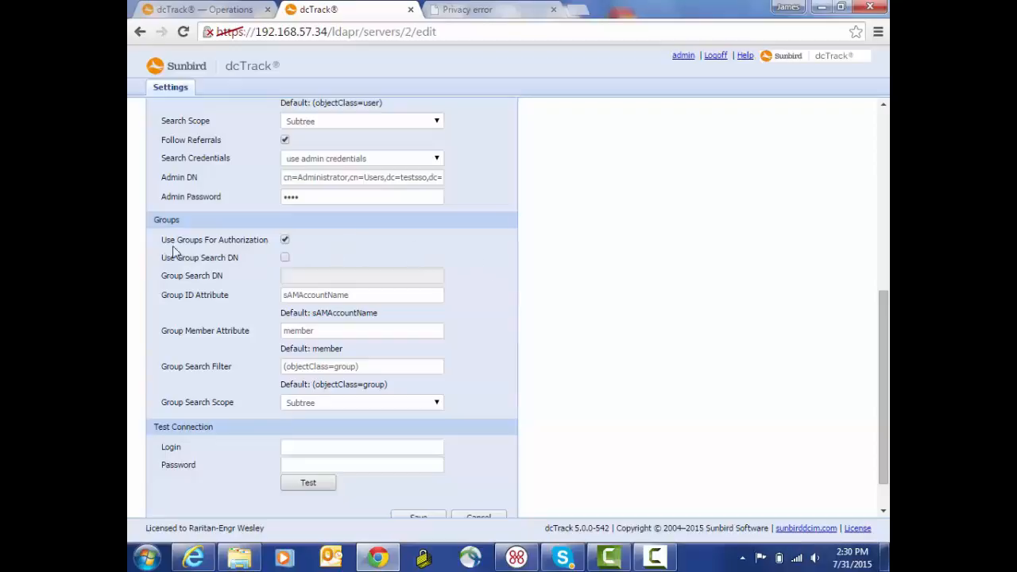
pyautogui.moveTo(203, 274)
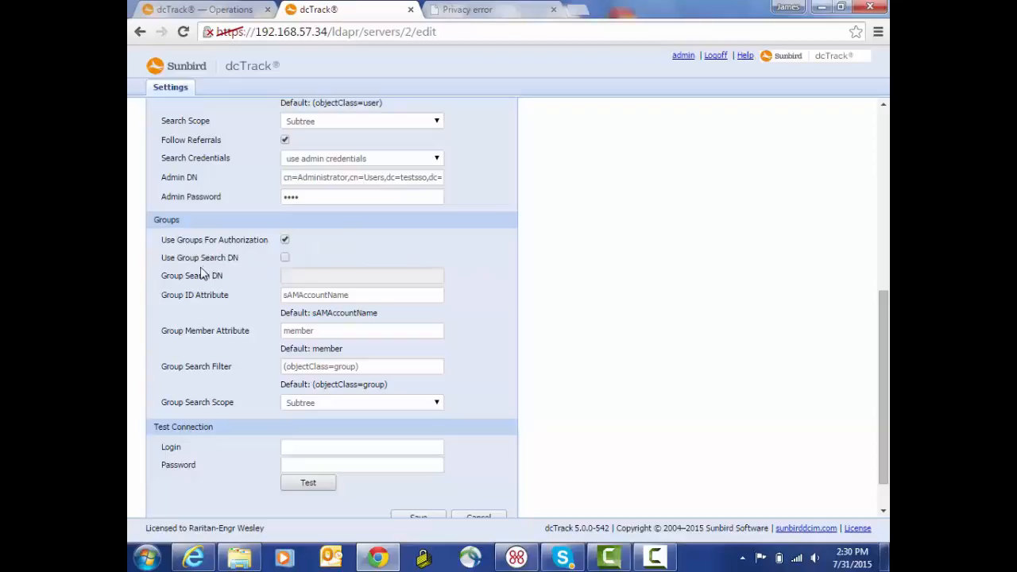
pyautogui.moveTo(229, 308)
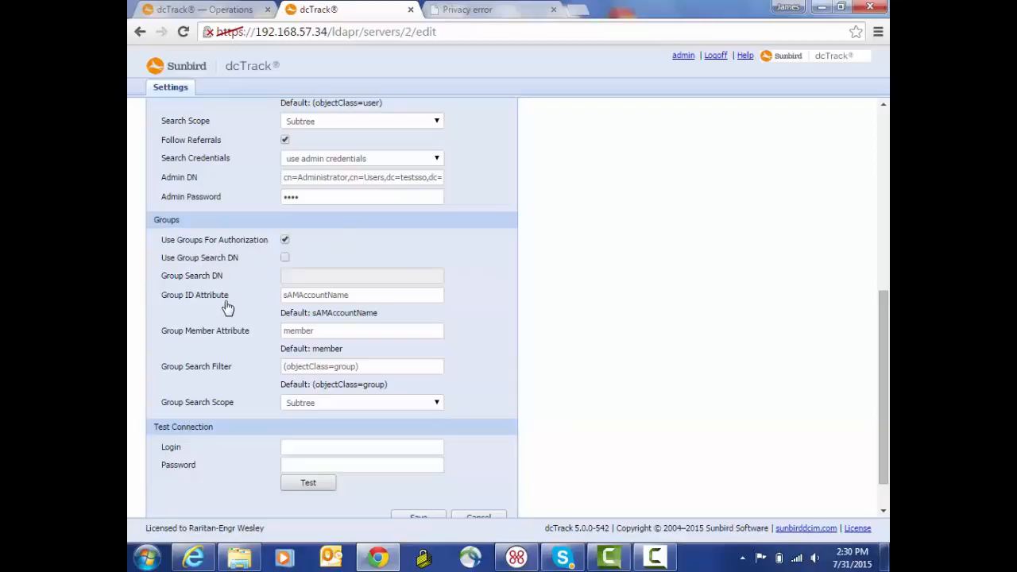
pyautogui.moveTo(229, 310)
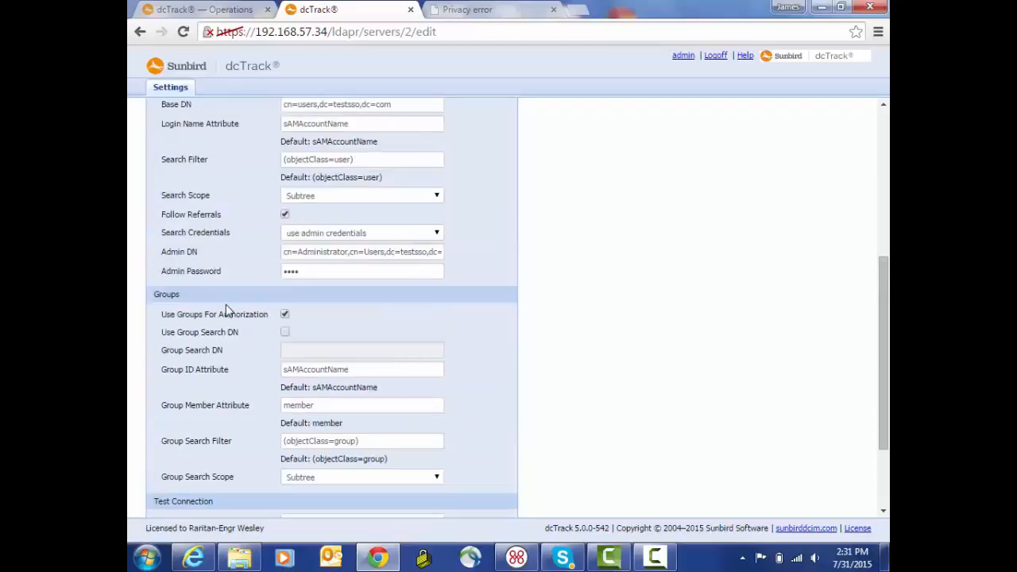
pyautogui.moveTo(254, 337)
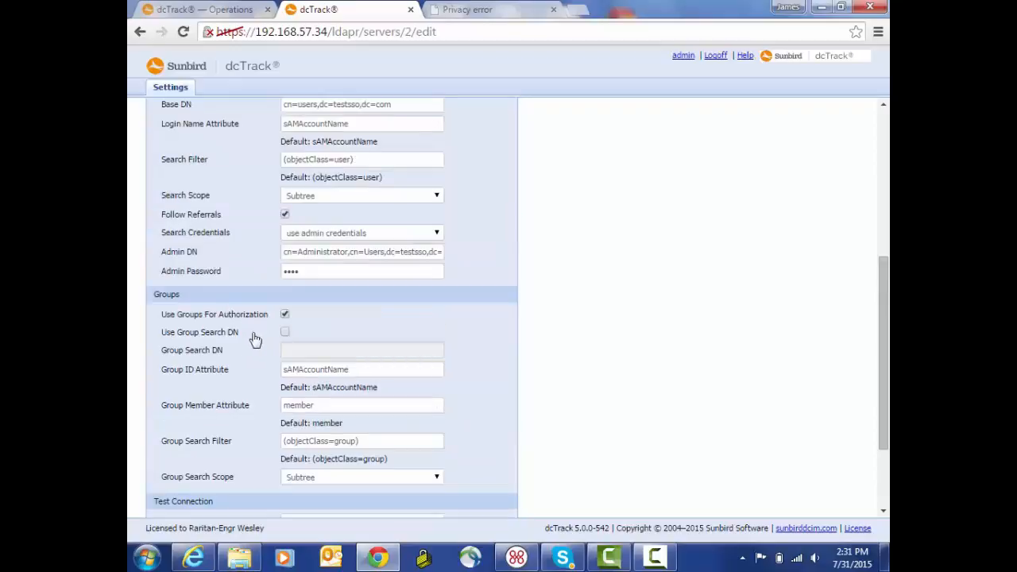
pyautogui.moveTo(248, 340)
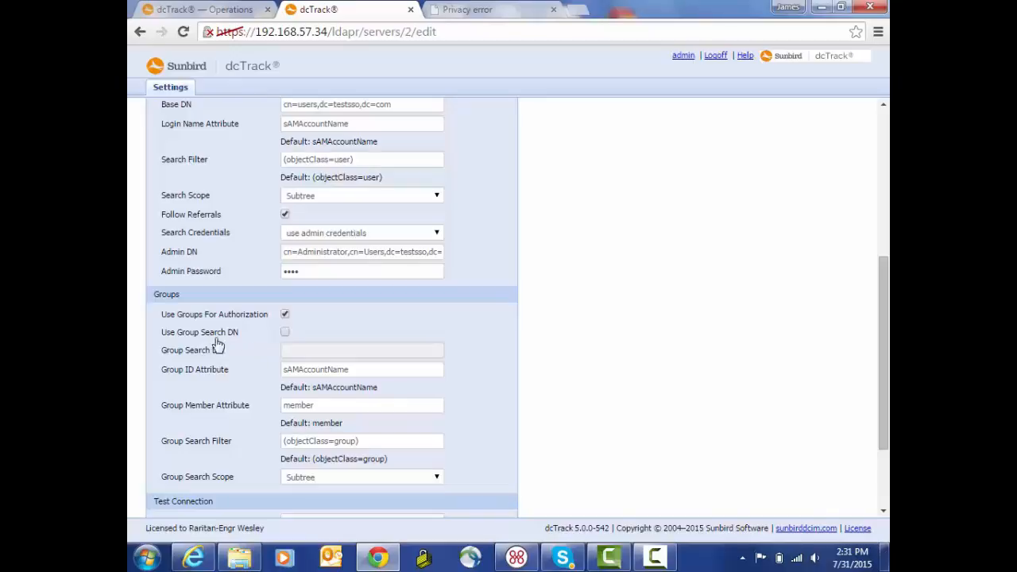
pyautogui.moveTo(261, 358)
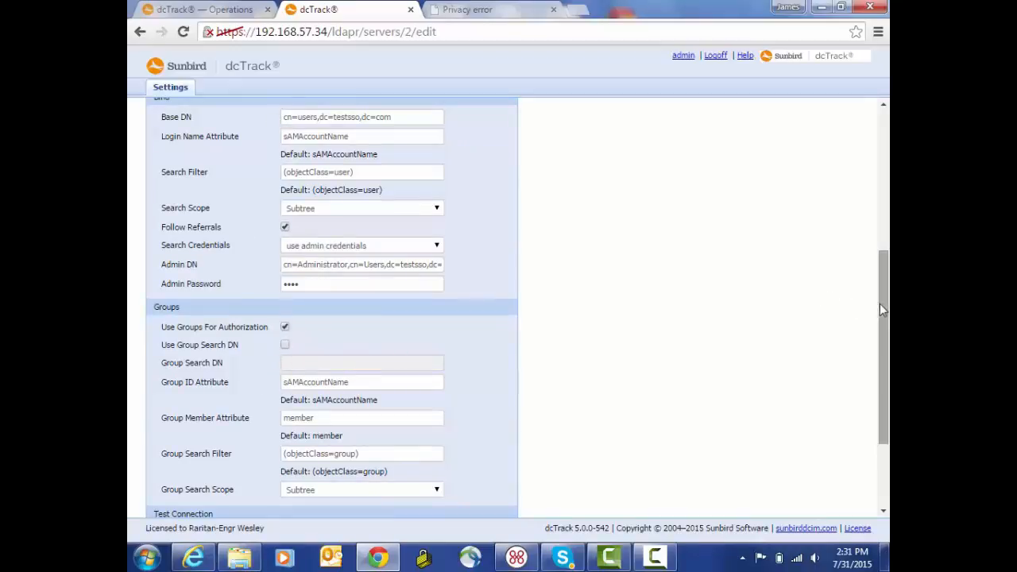
pyautogui.scroll(-3)
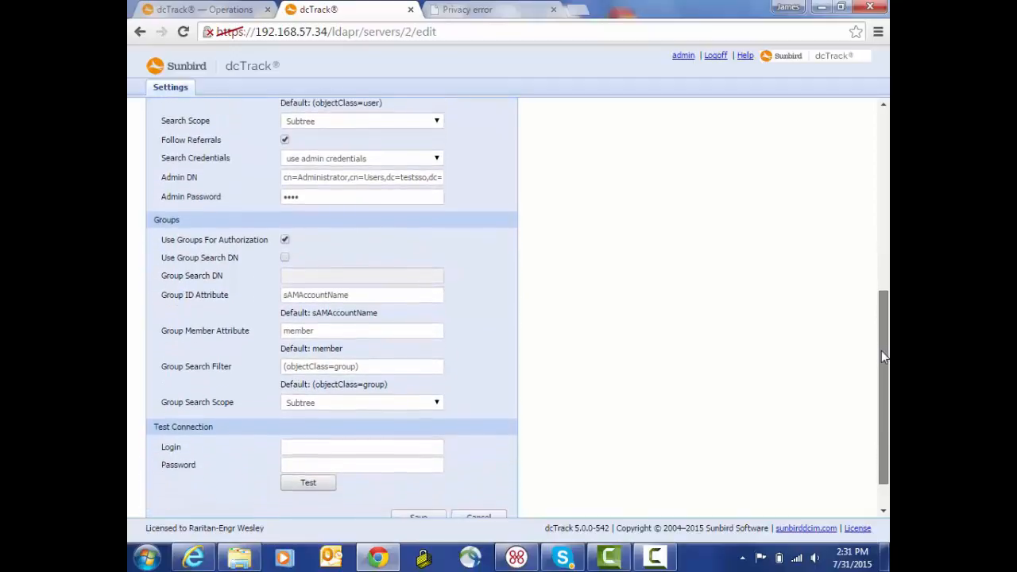
pyautogui.scroll(-3)
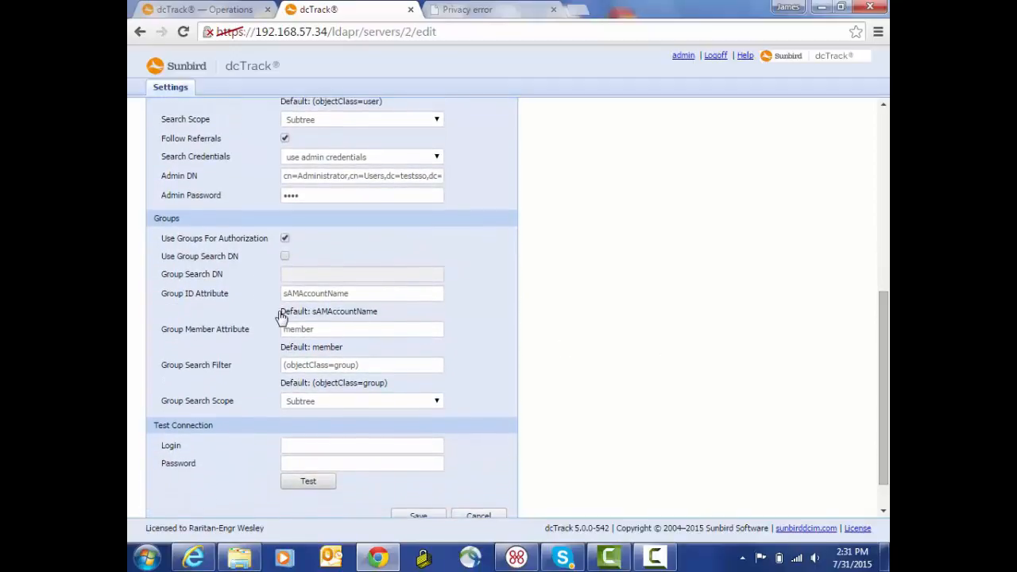
pyautogui.moveTo(273, 308)
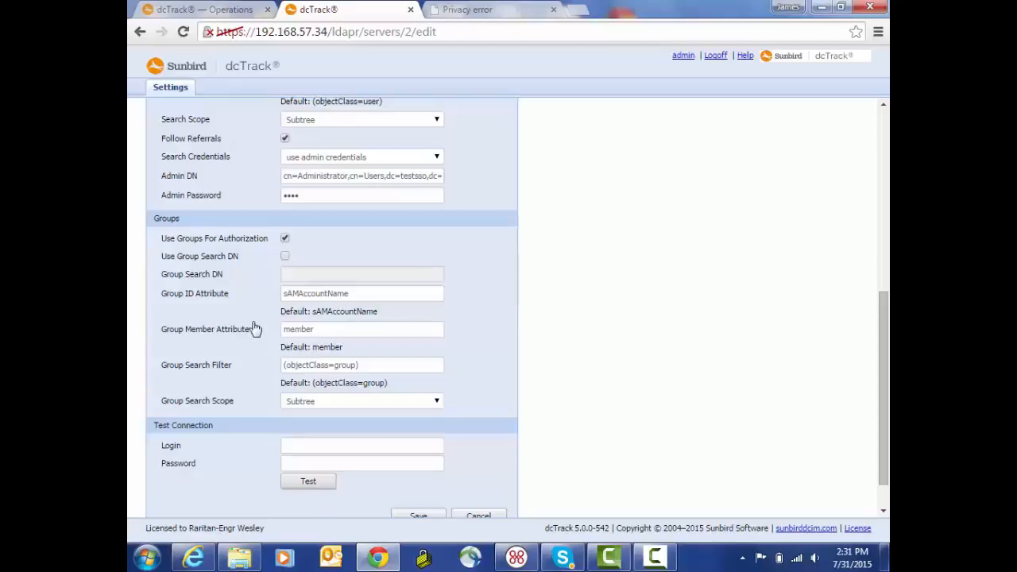
pyautogui.moveTo(232, 337)
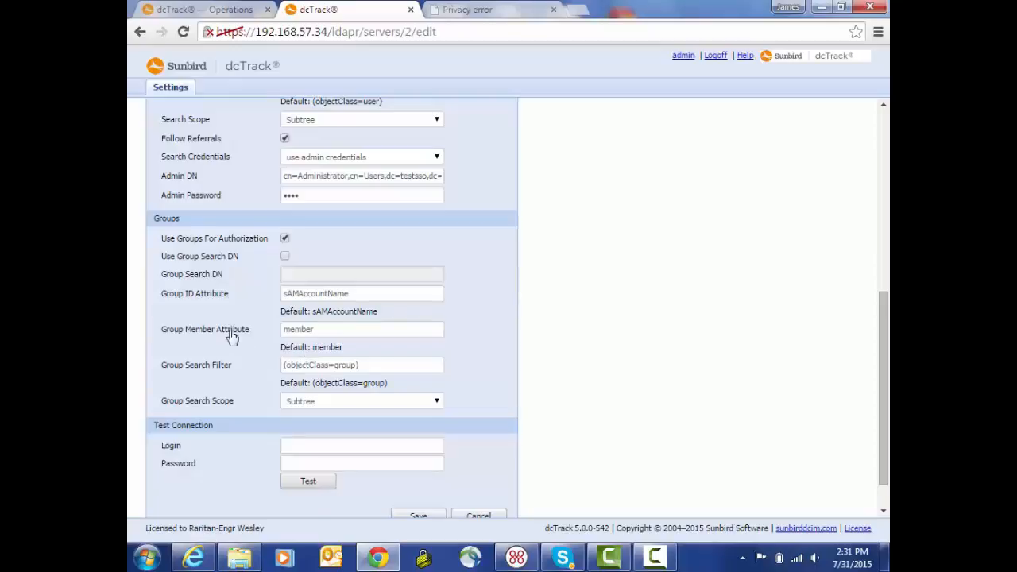
pyautogui.moveTo(296, 390)
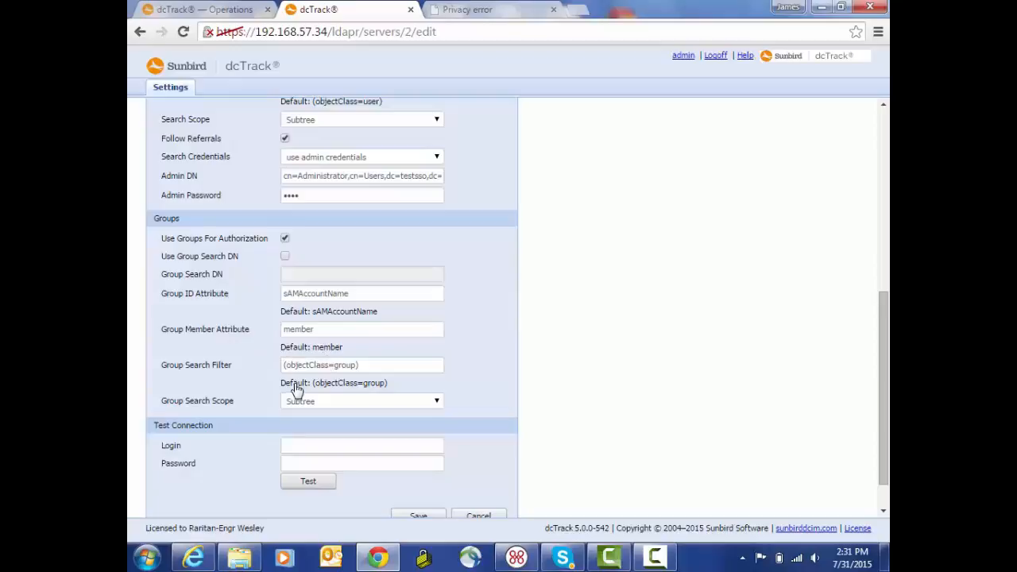
pyautogui.moveTo(366, 394)
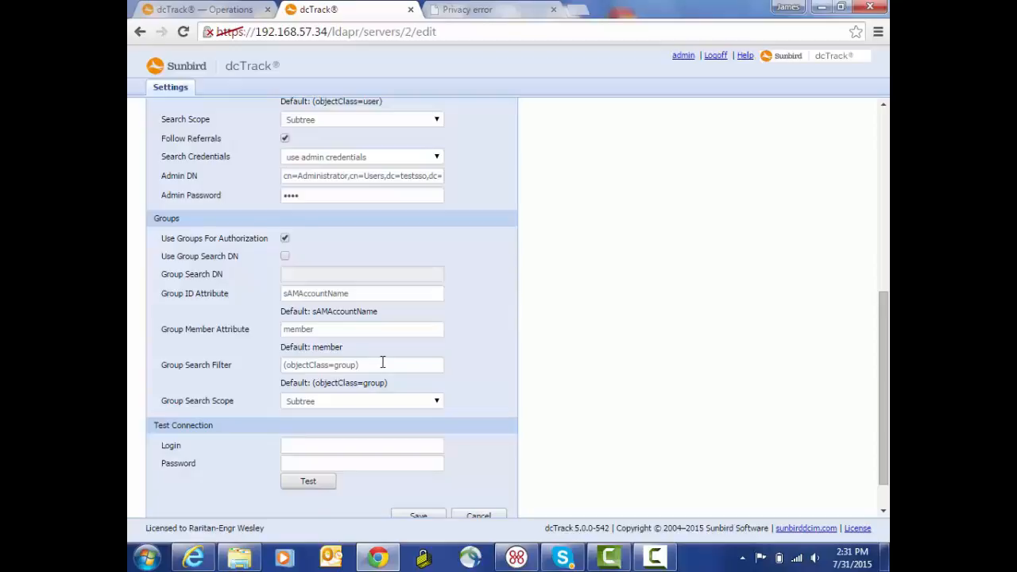
pyautogui.moveTo(438, 407)
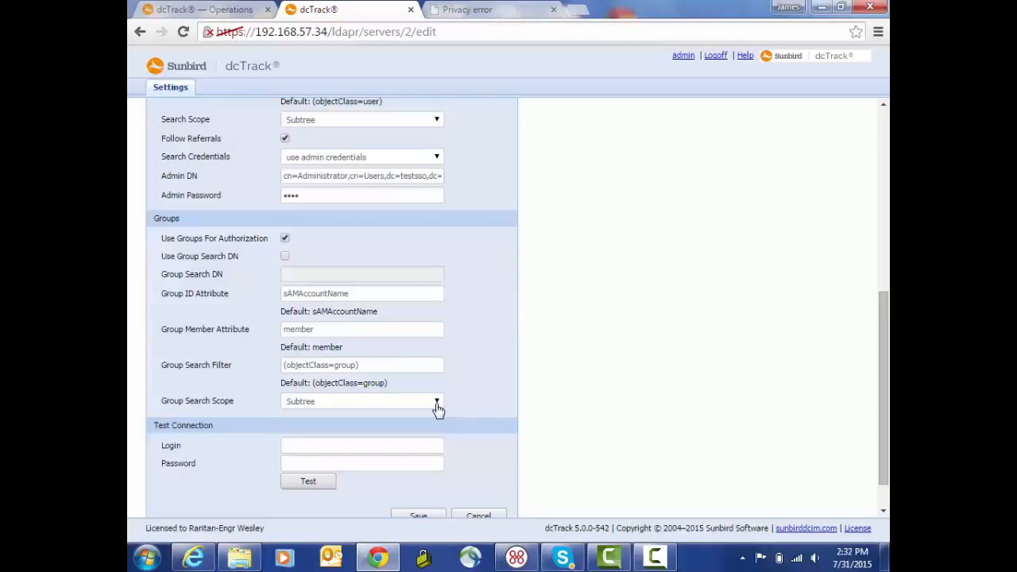
pyautogui.click(436, 400)
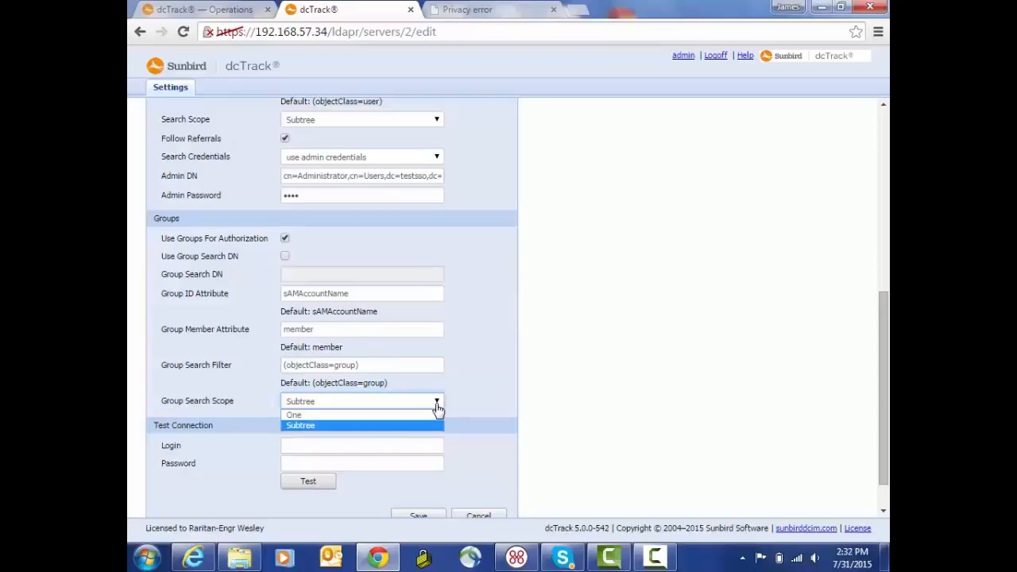
pyautogui.click(298, 426)
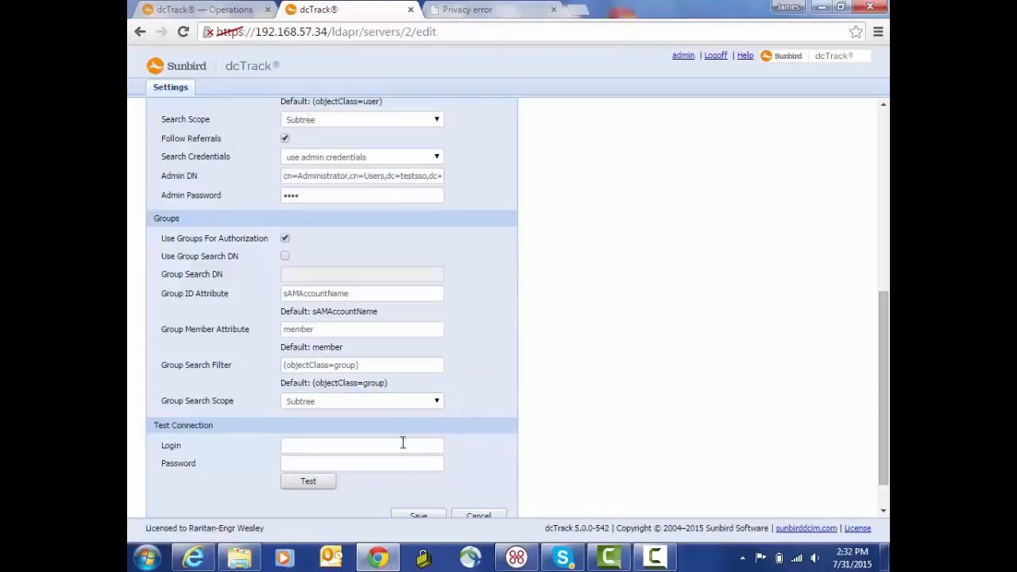
# Test the connection with member login 'sysenmem' and its password, getting authentication succeeded
pyautogui.scroll(-3)
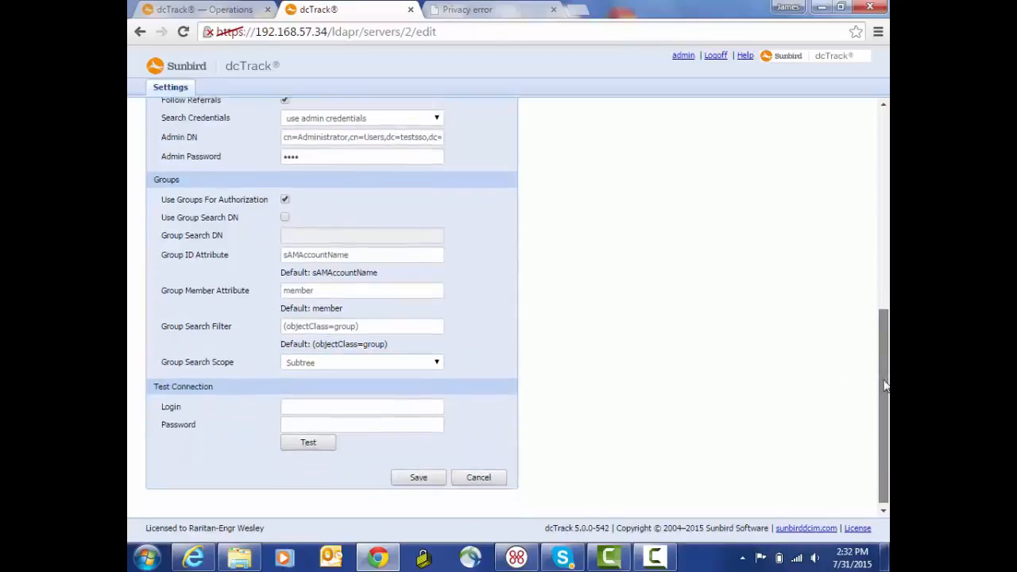
pyautogui.scroll(-3)
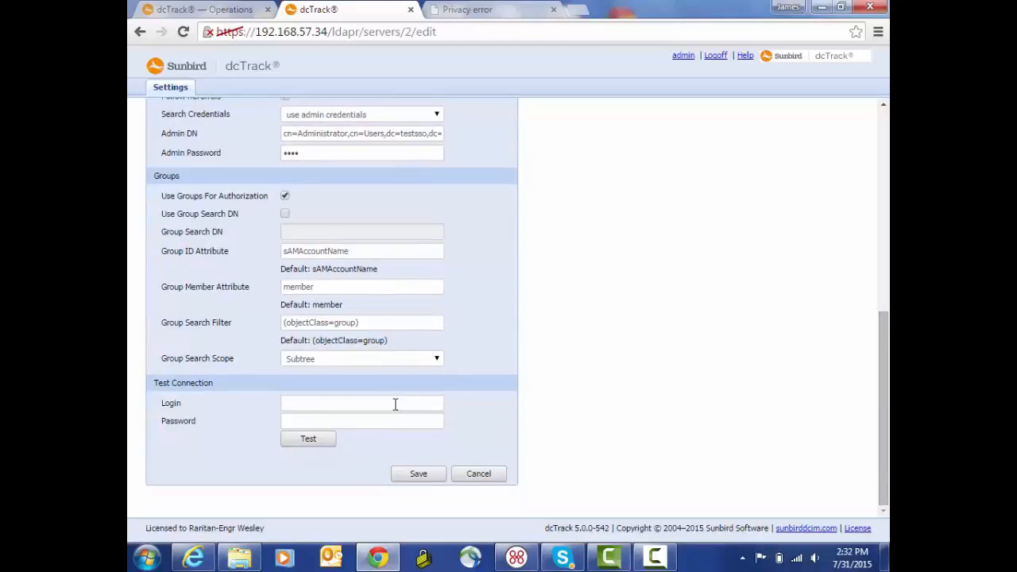
pyautogui.click(363, 403)
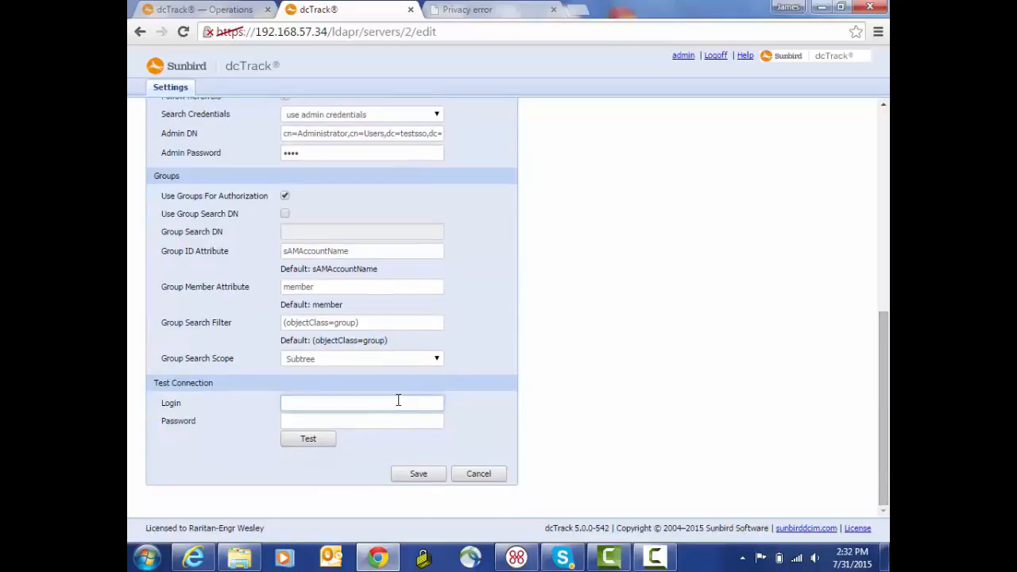
pyautogui.click(362, 403)
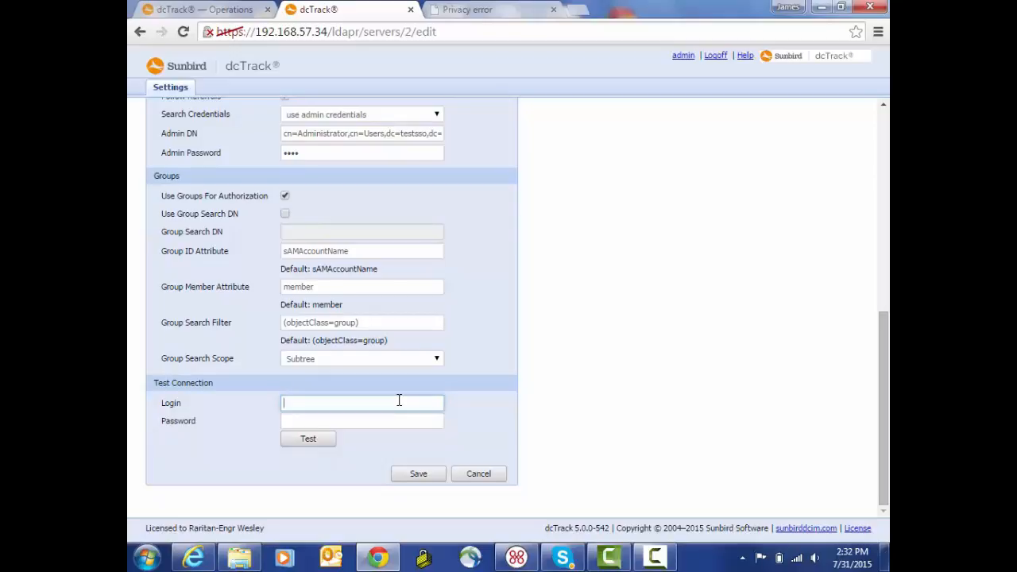
pyautogui.write('sys')
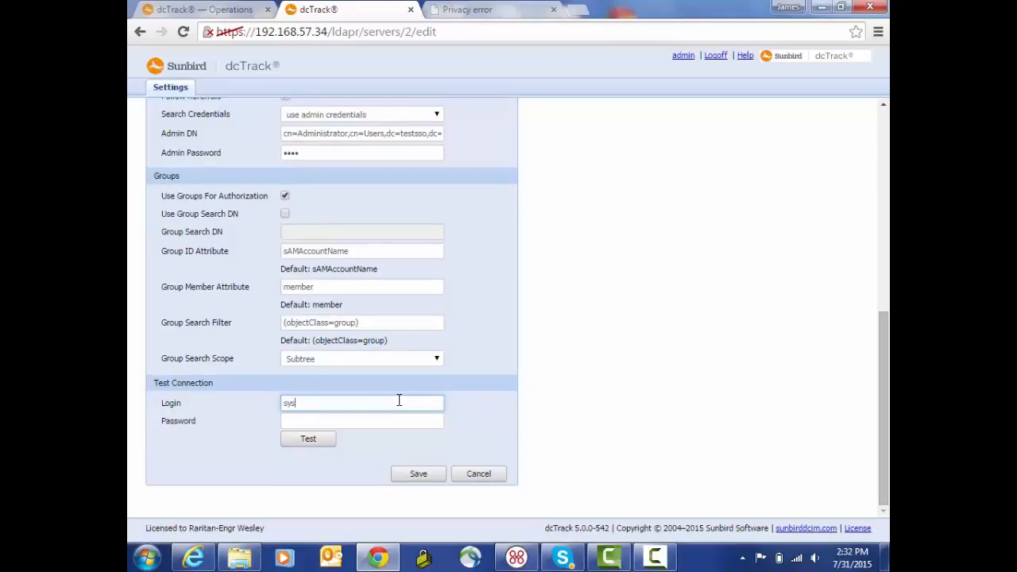
pyautogui.write('eng_')
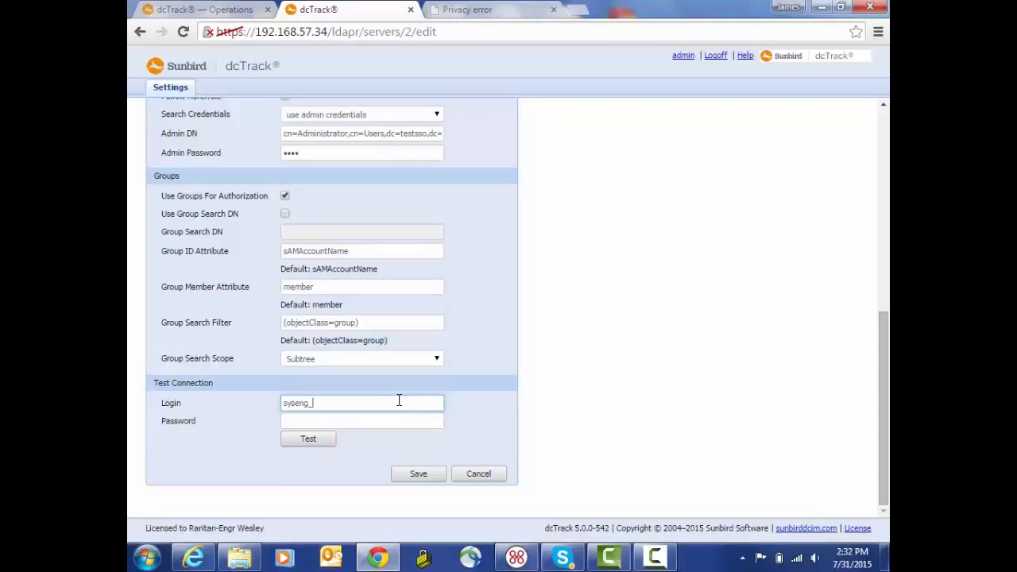
pyautogui.write('member1')
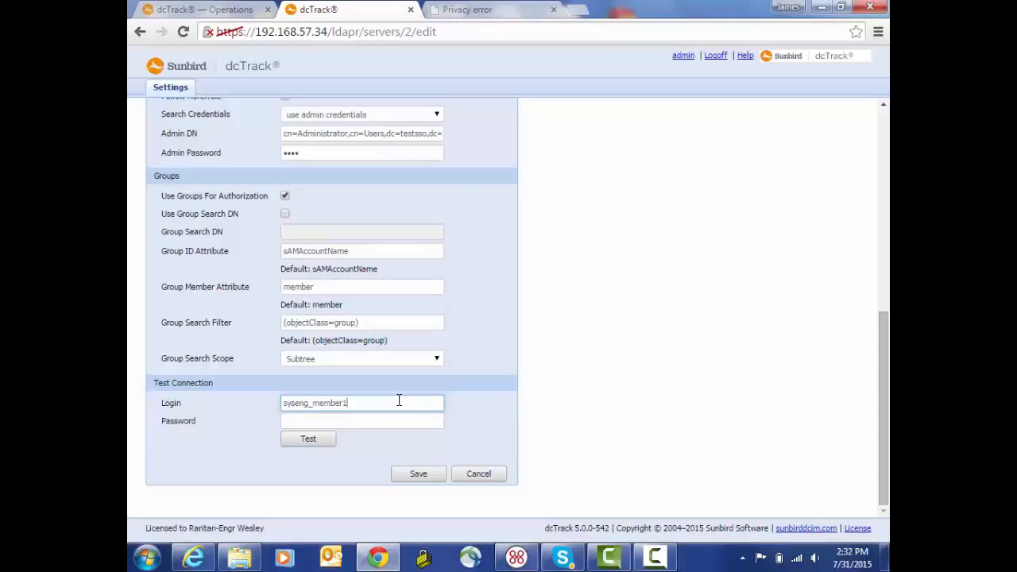
pyautogui.moveTo(429, 416)
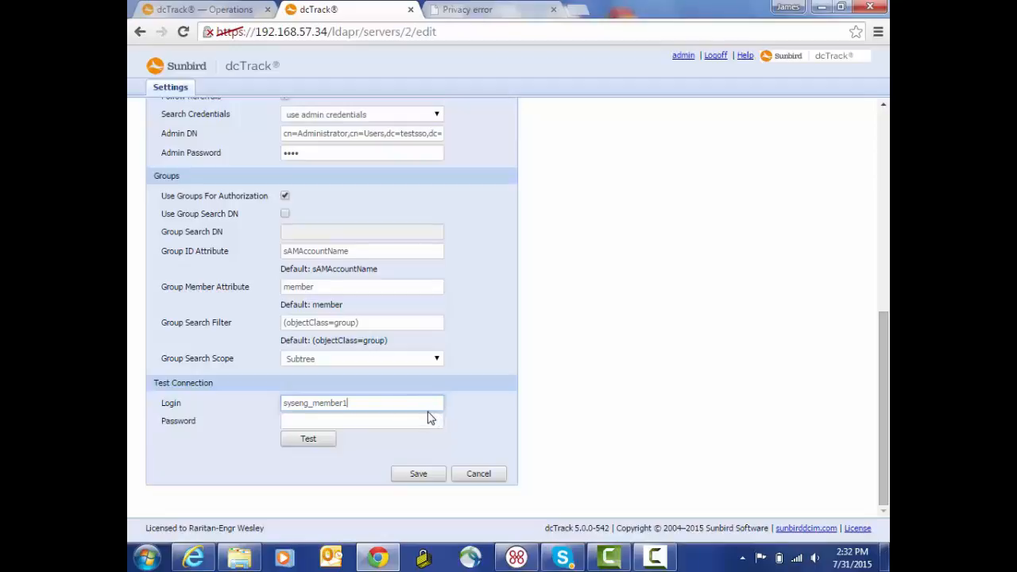
pyautogui.click(363, 419)
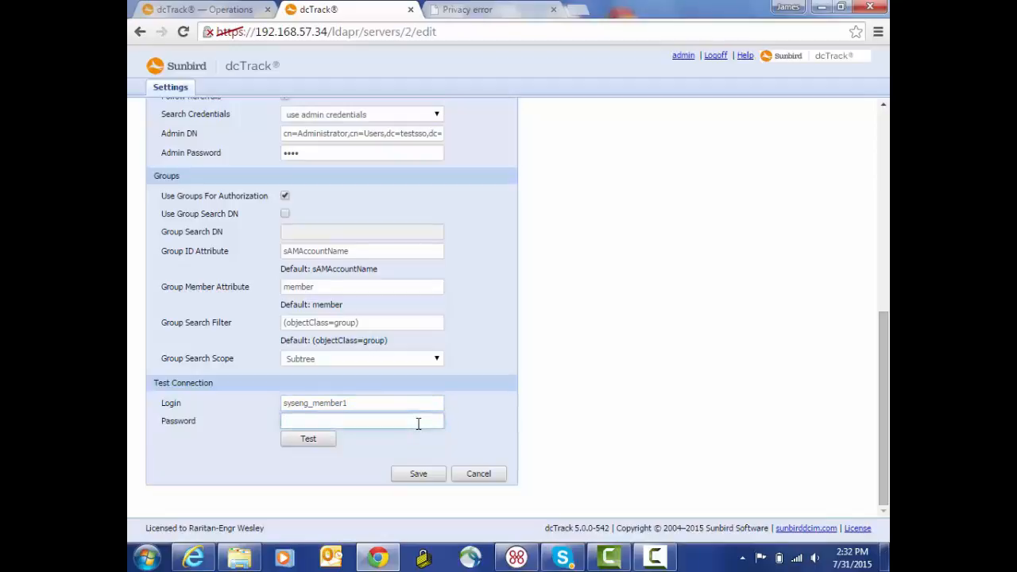
pyautogui.write('•••')
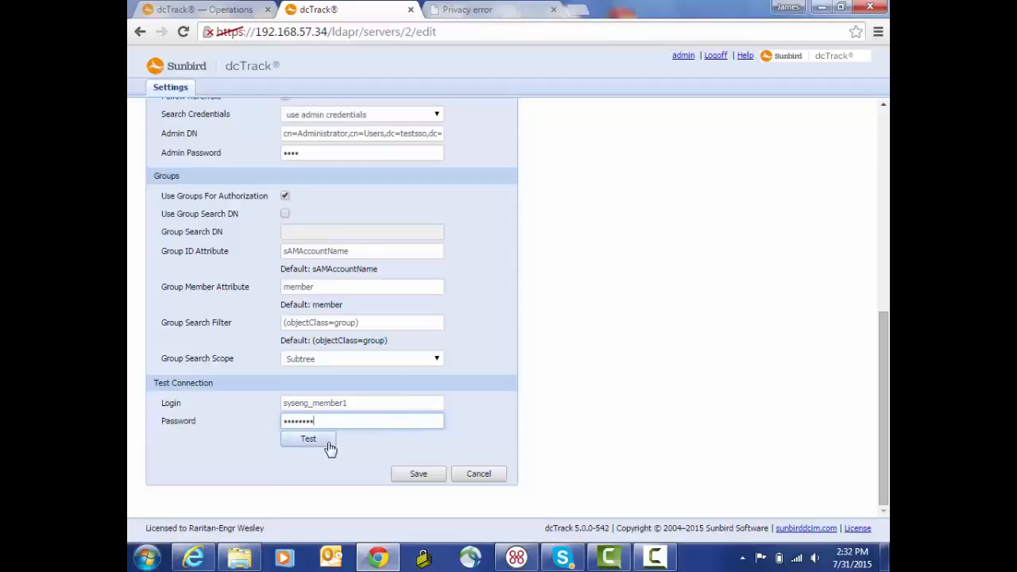
pyautogui.click(308, 438)
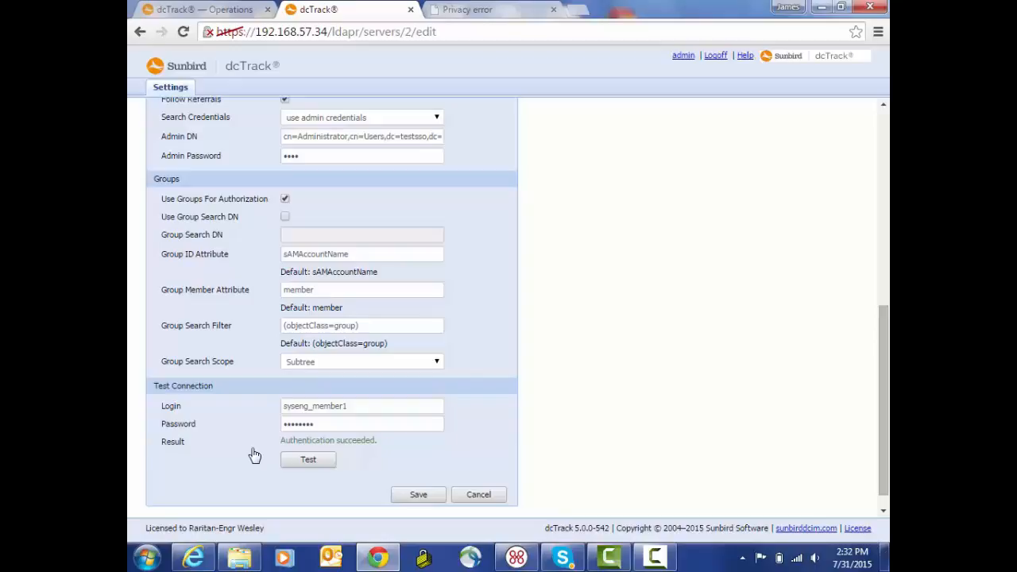
pyautogui.moveTo(273, 435)
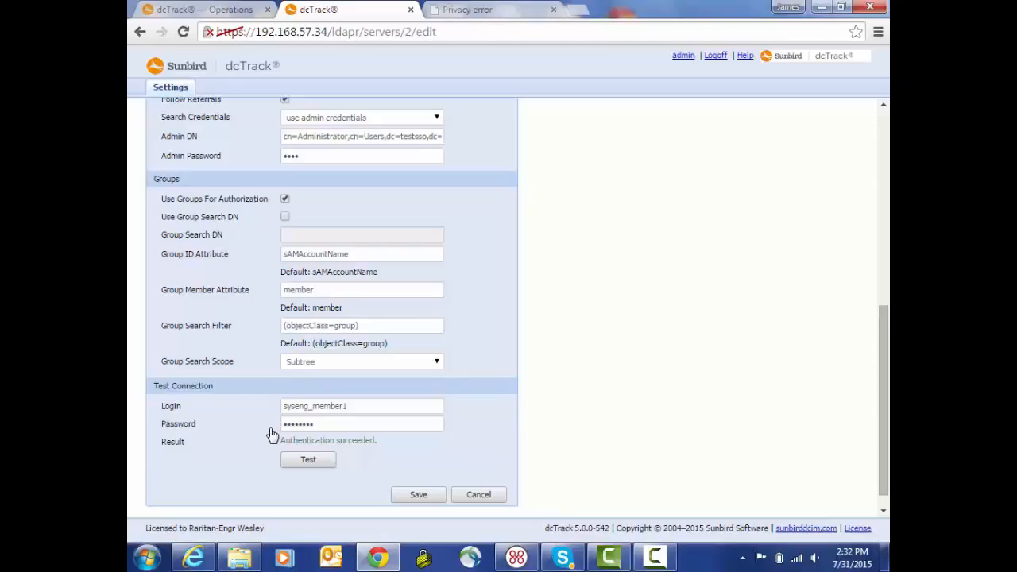
pyautogui.moveTo(423, 490)
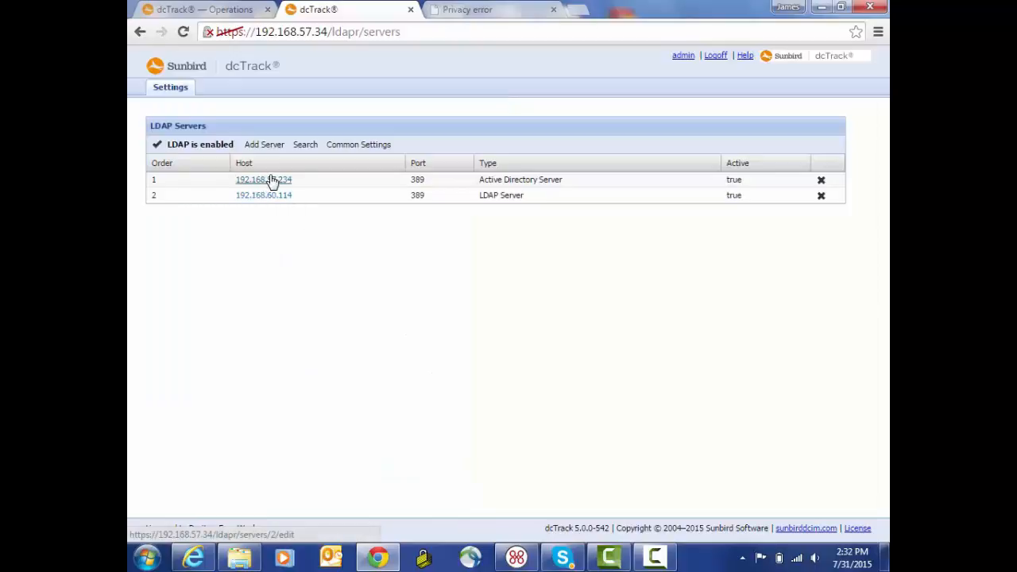
pyautogui.moveTo(267, 181)
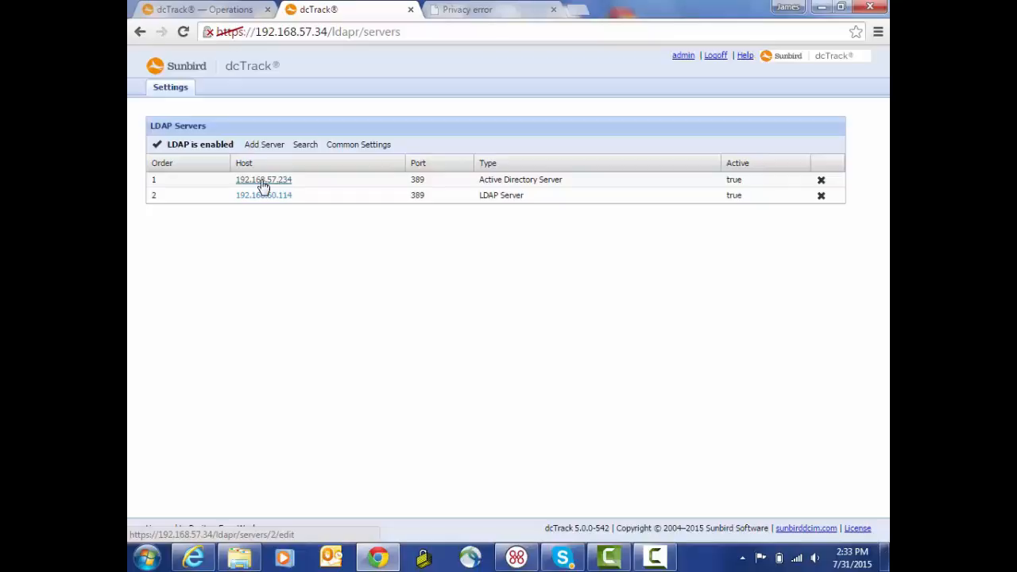
pyautogui.moveTo(268, 173)
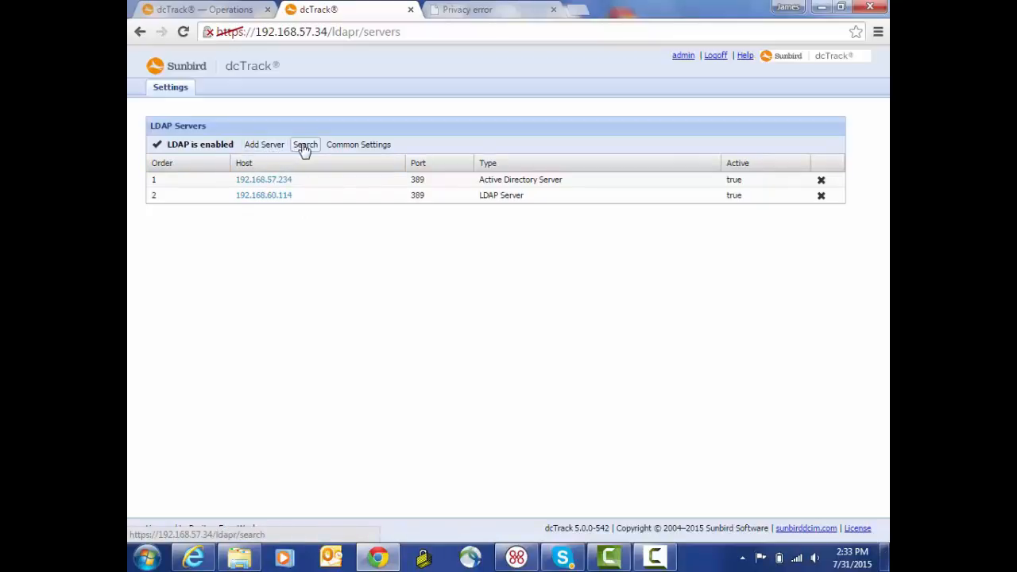
# Start an LDAP search on 192.168.57.234 and set its type to Groups
pyautogui.click(305, 143)
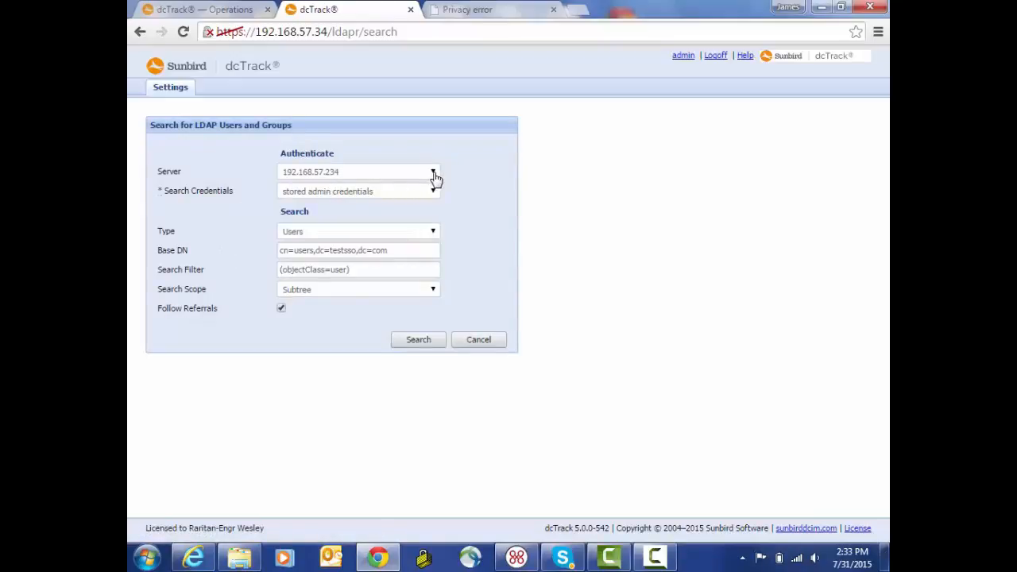
pyautogui.moveTo(435, 192)
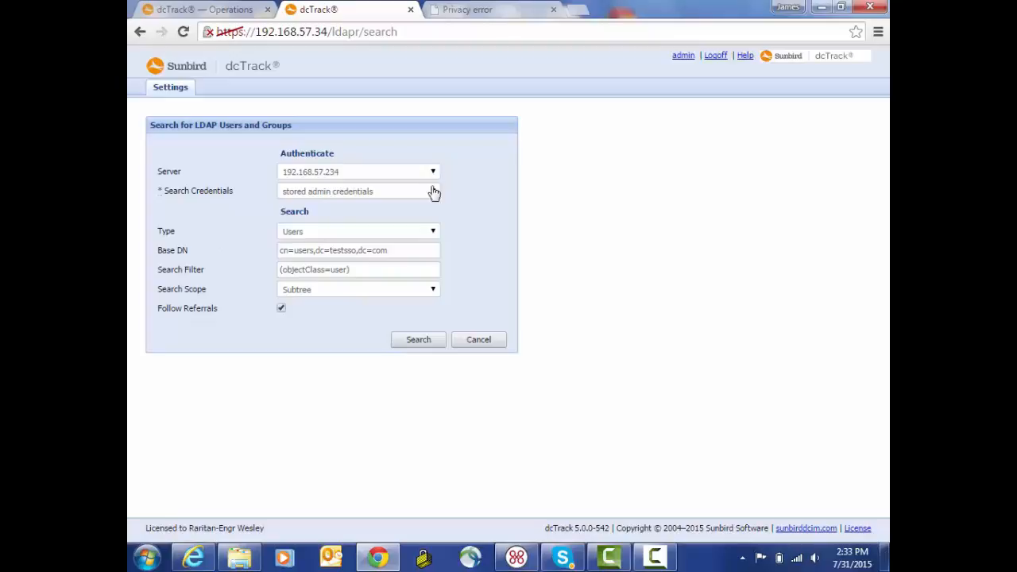
pyautogui.click(432, 232)
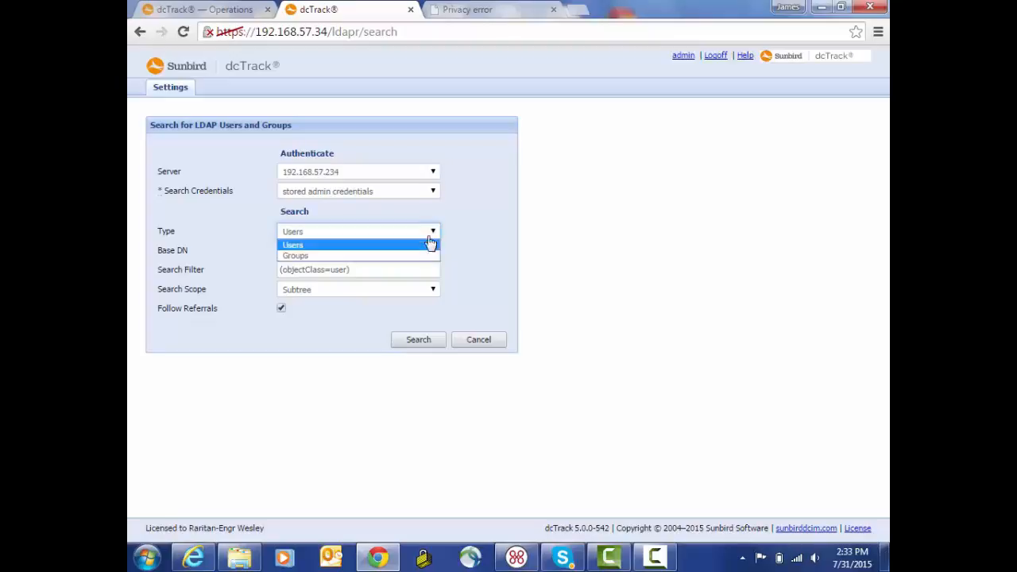
pyautogui.click(295, 254)
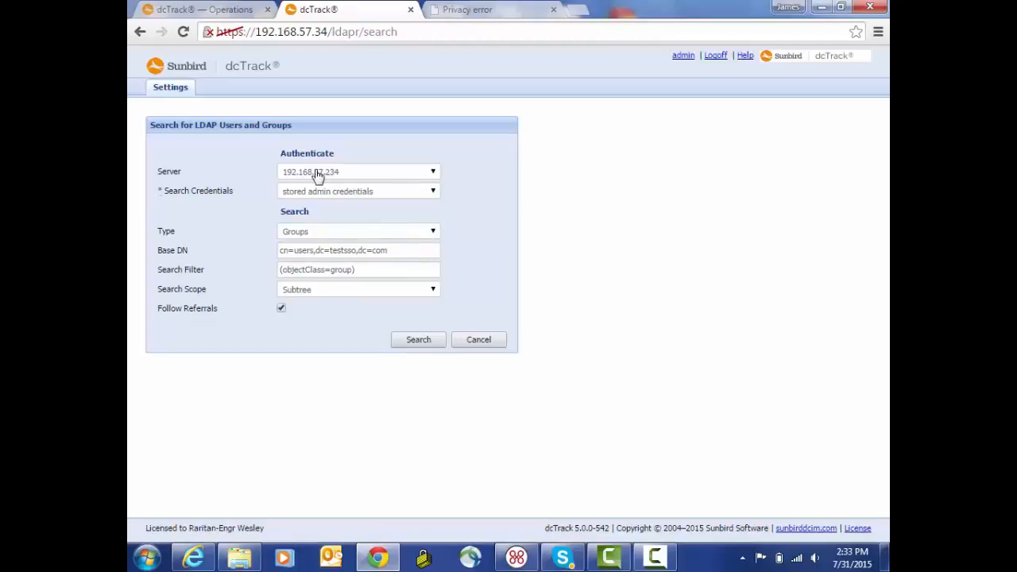
pyautogui.moveTo(308, 201)
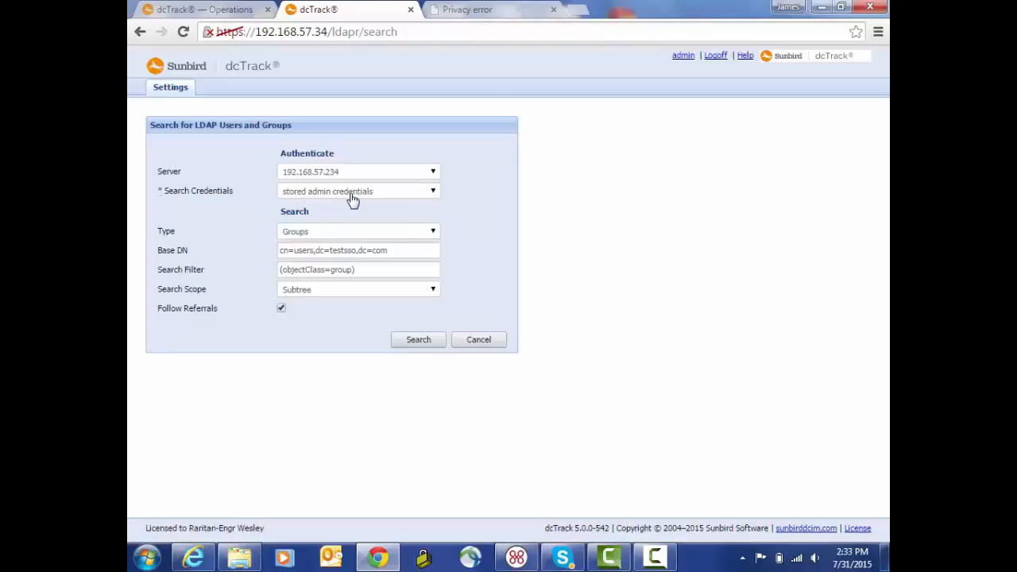
pyautogui.moveTo(267, 258)
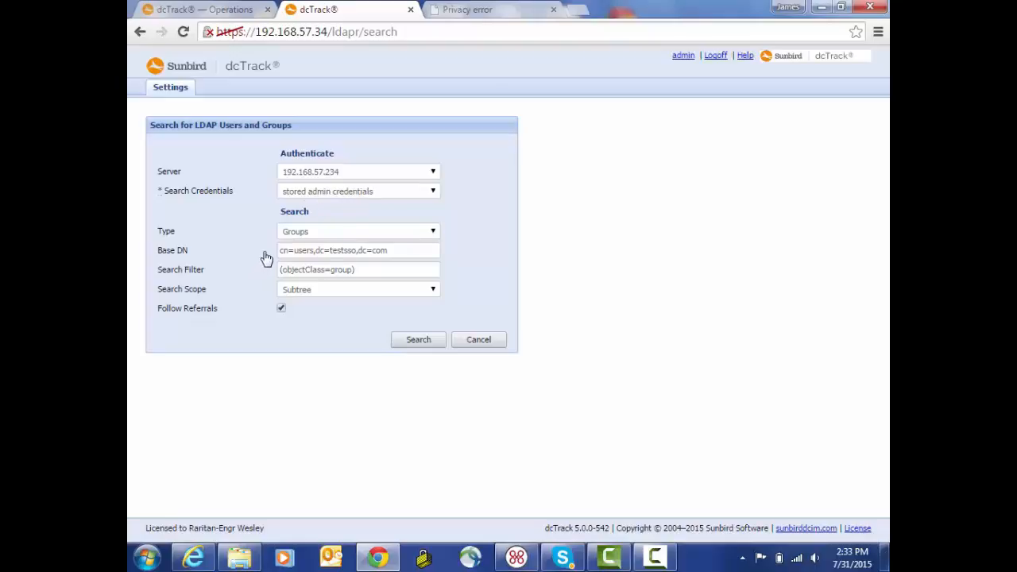
pyautogui.moveTo(261, 292)
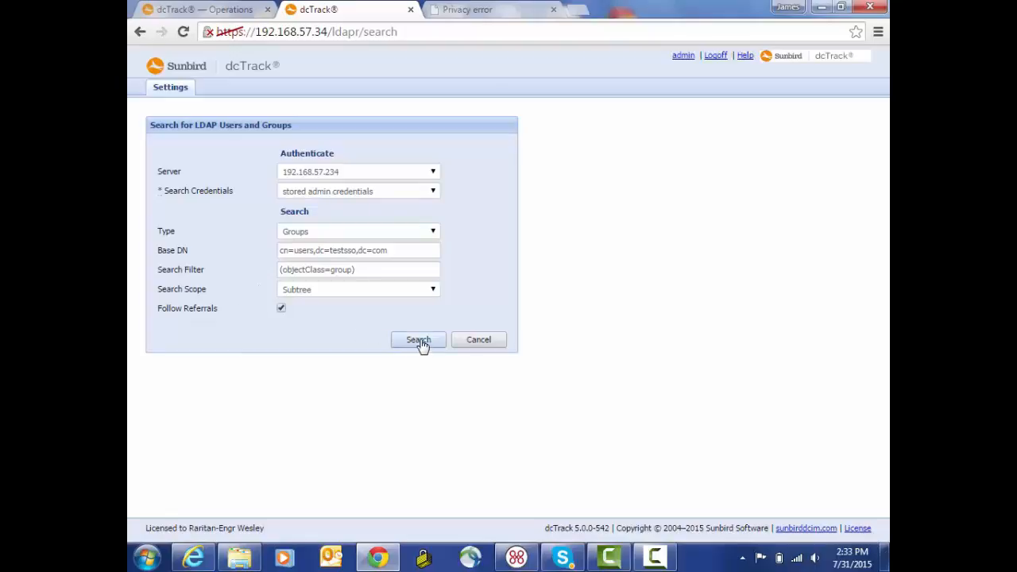
# Run the group search and review the Found LDAP Groups, existing and addable
pyautogui.click(418, 340)
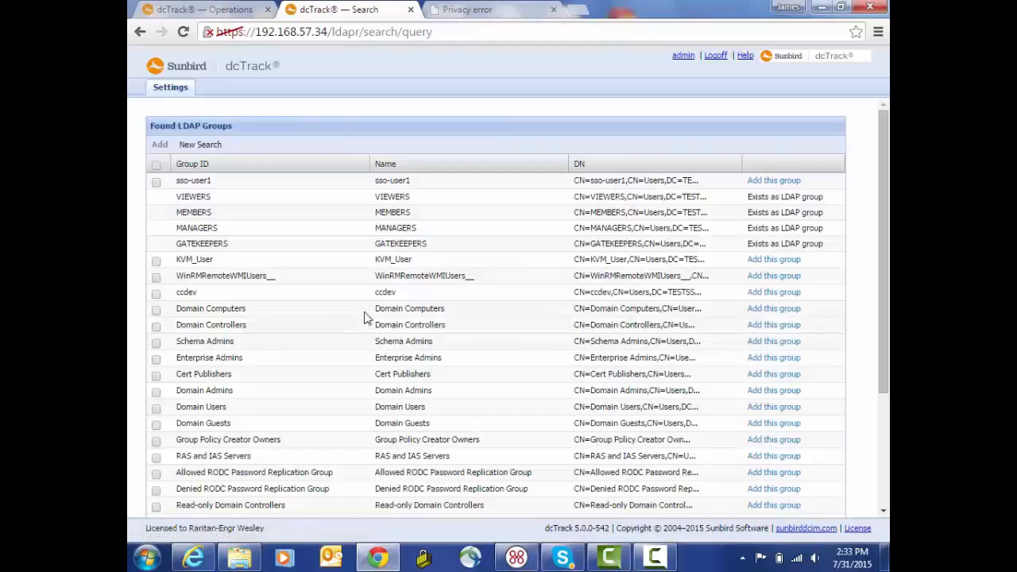
pyautogui.moveTo(332, 264)
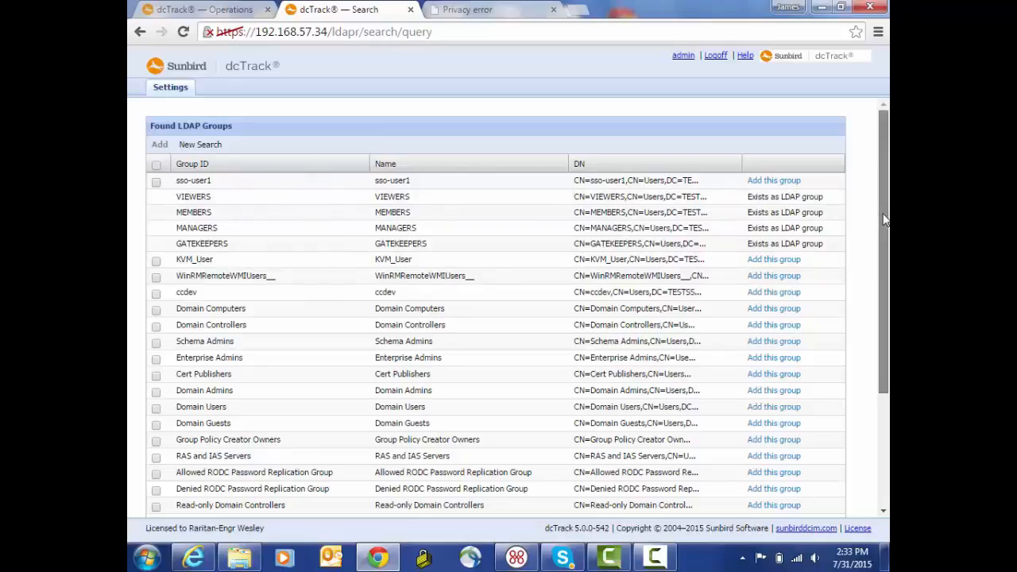
pyautogui.scroll(-3)
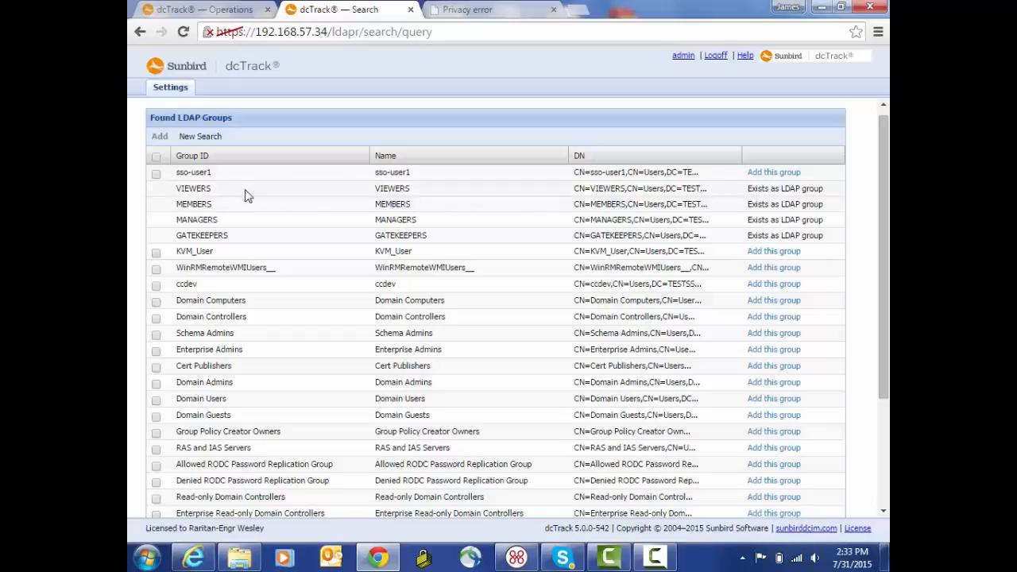
pyautogui.moveTo(271, 208)
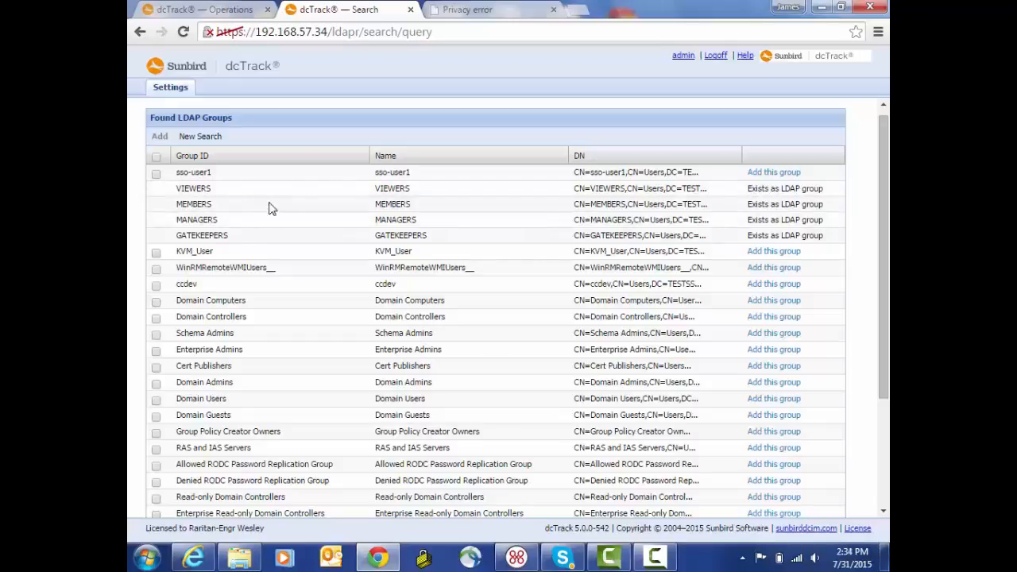
pyautogui.moveTo(719, 239)
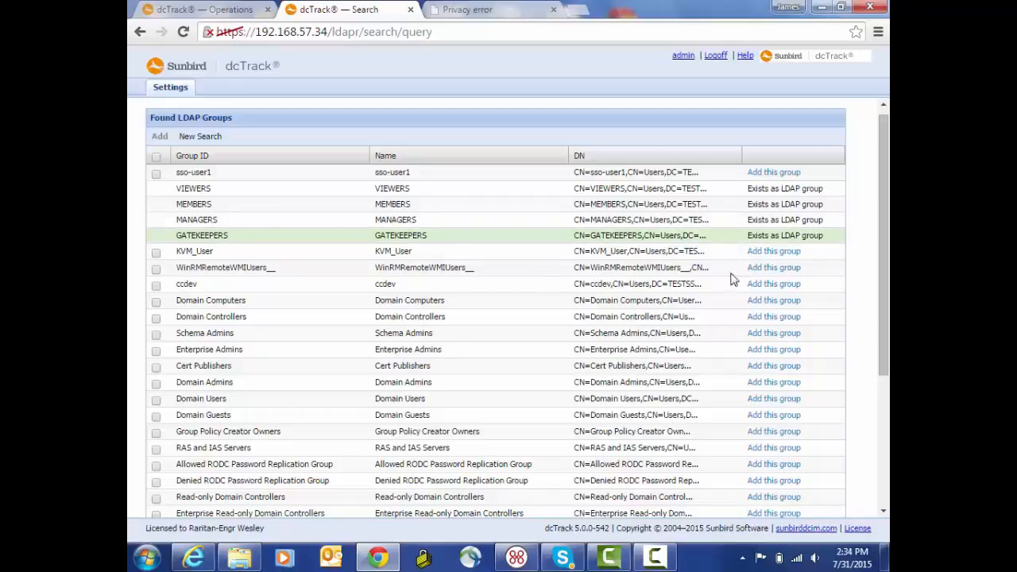
# Review the three GATEKEEPERS members, then return to the LDAP Servers list via Settings
pyautogui.scroll(-3)
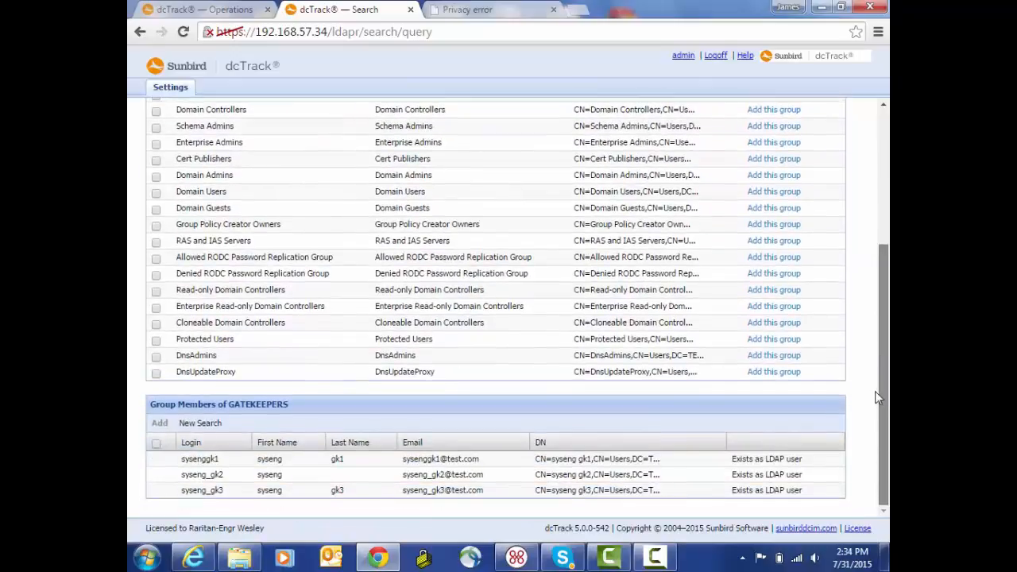
pyautogui.moveTo(236, 501)
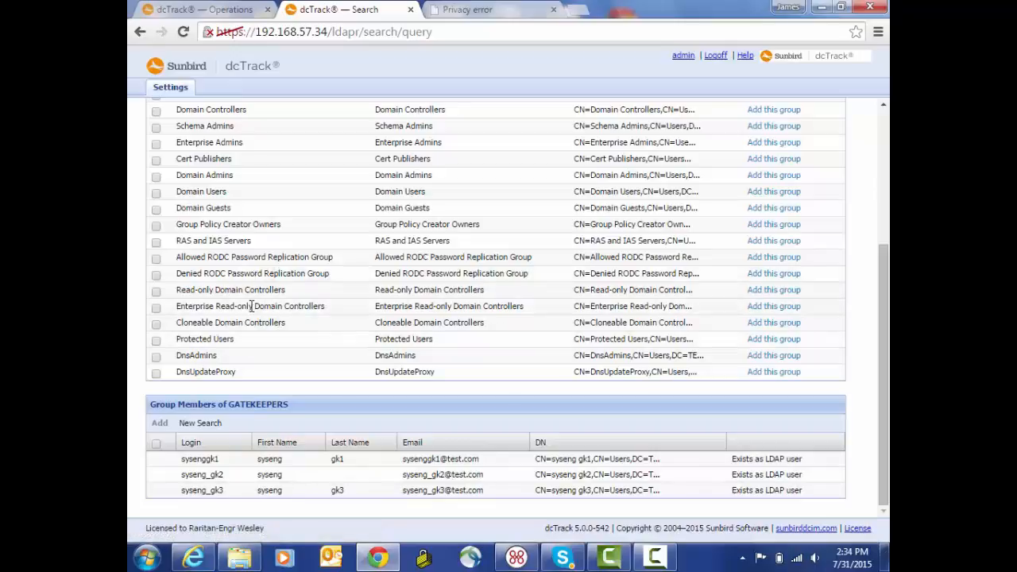
pyautogui.moveTo(223, 432)
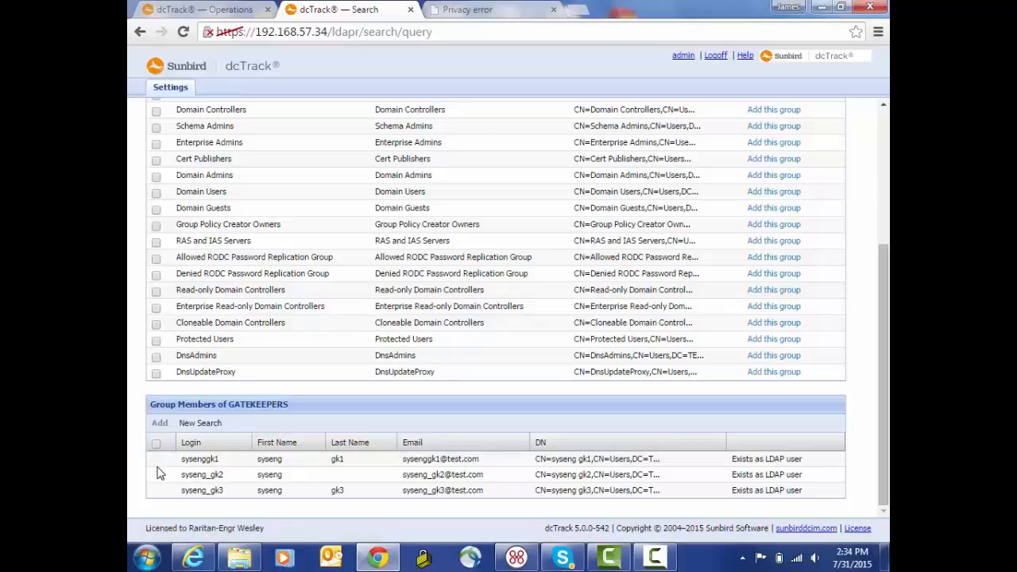
pyautogui.moveTo(205, 356)
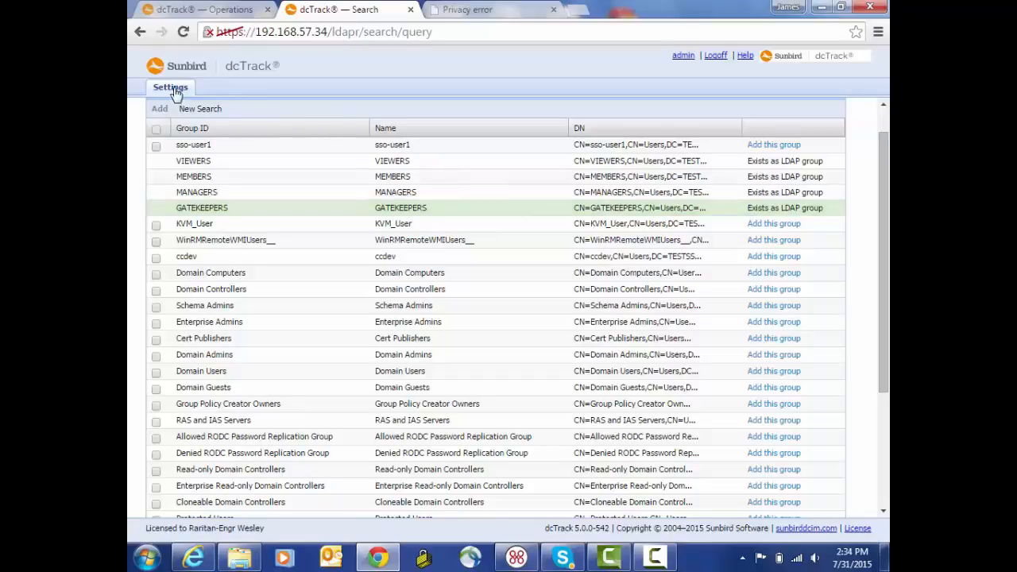
pyautogui.click(170, 88)
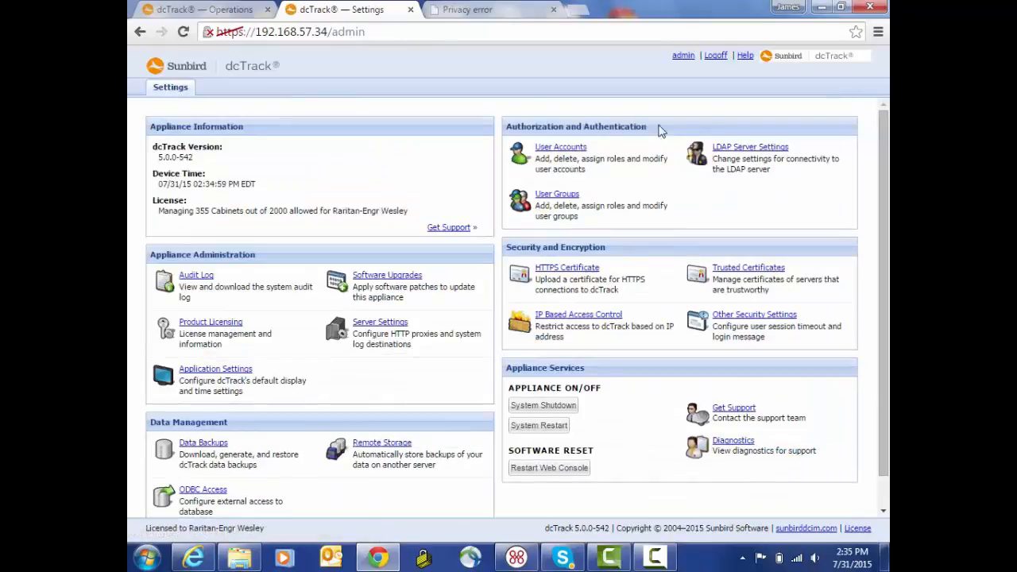
pyautogui.click(751, 146)
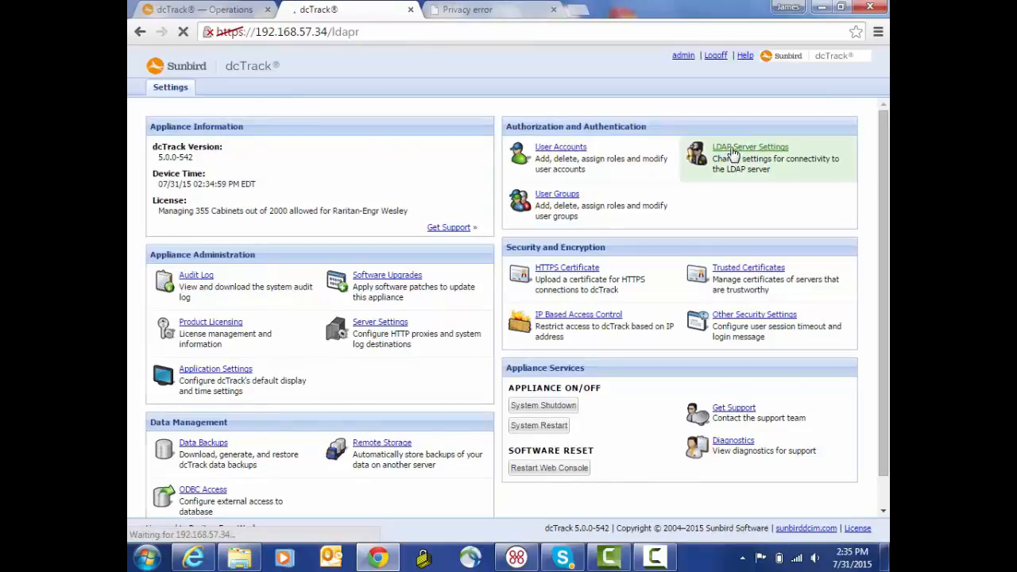
pyautogui.click(750, 146)
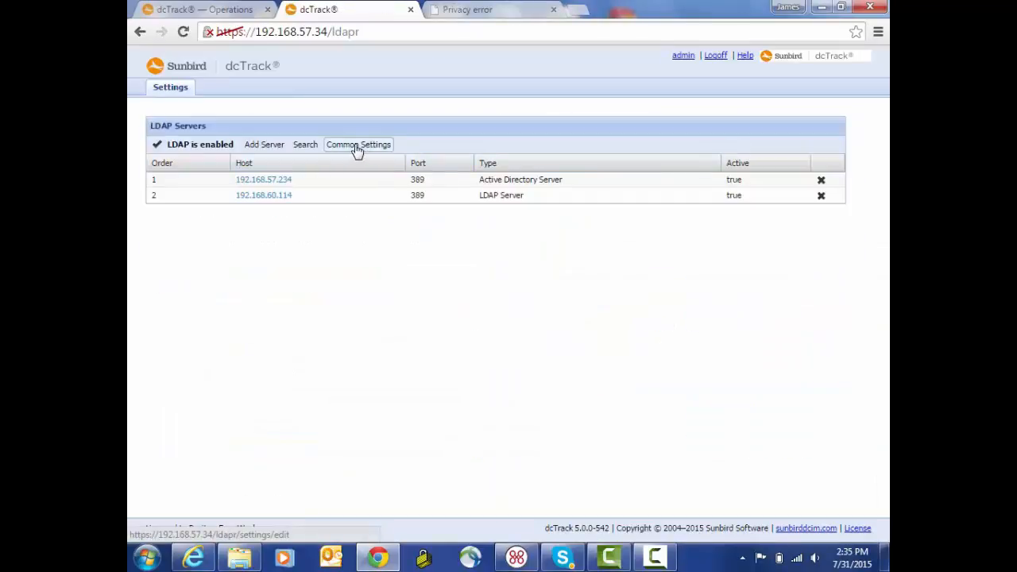
pyautogui.click(357, 143)
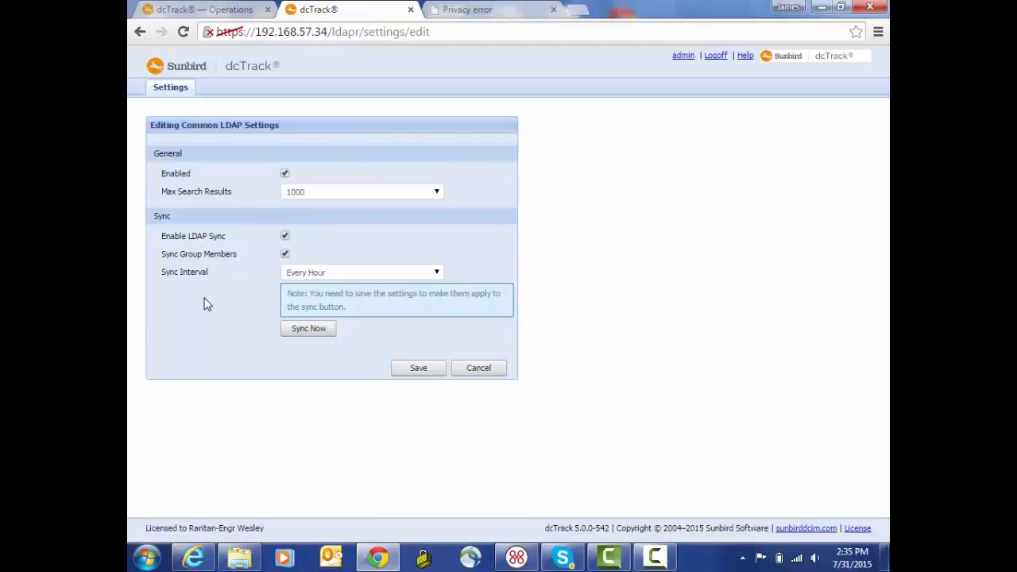
pyautogui.moveTo(261, 181)
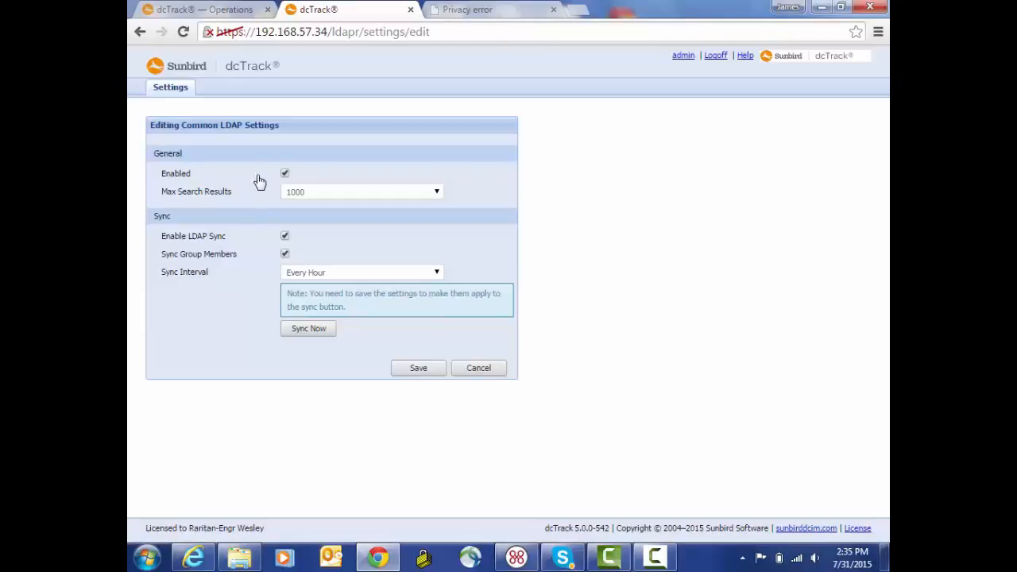
pyautogui.moveTo(265, 182)
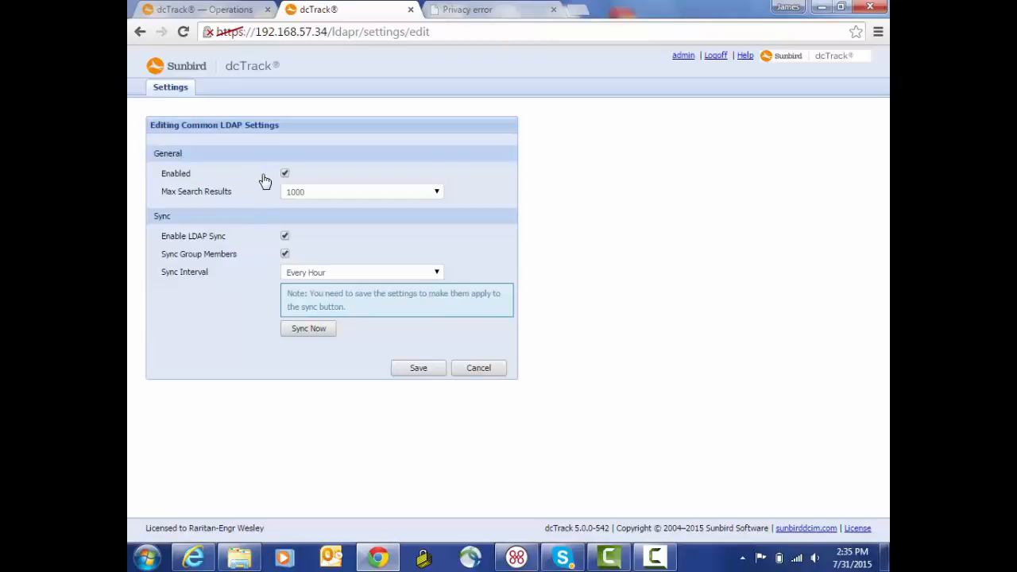
pyautogui.moveTo(231, 206)
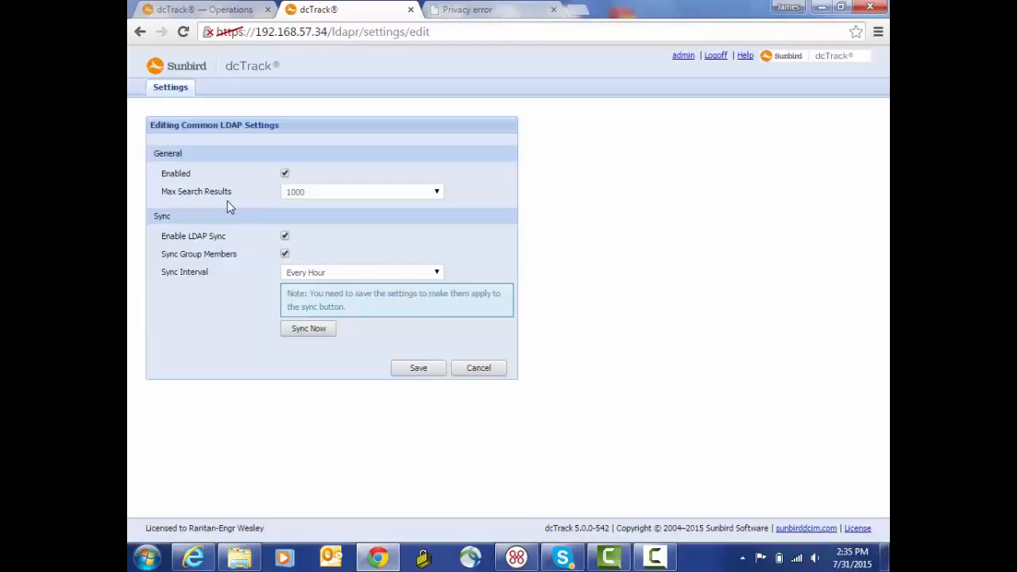
pyautogui.moveTo(257, 197)
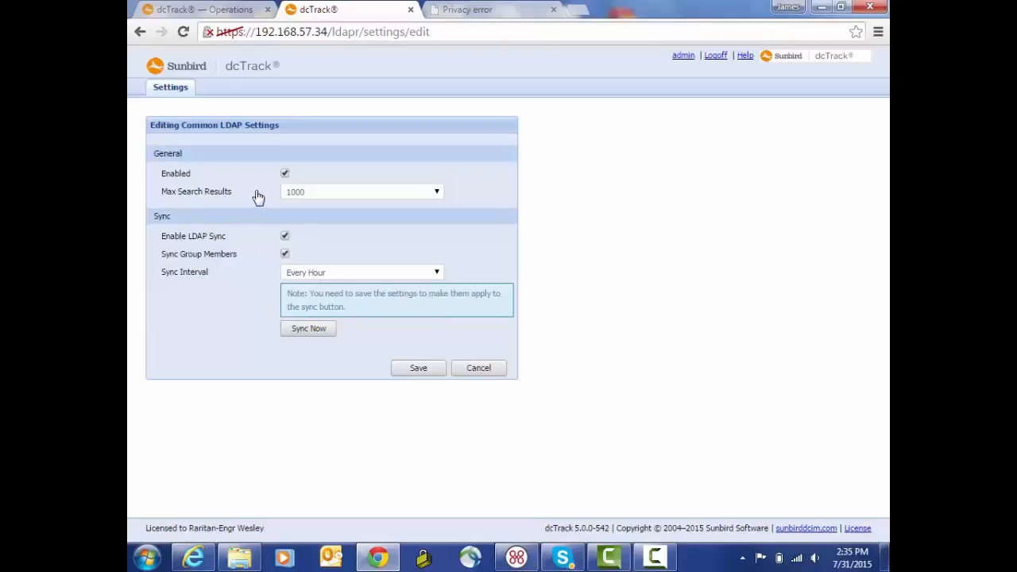
pyautogui.moveTo(259, 197)
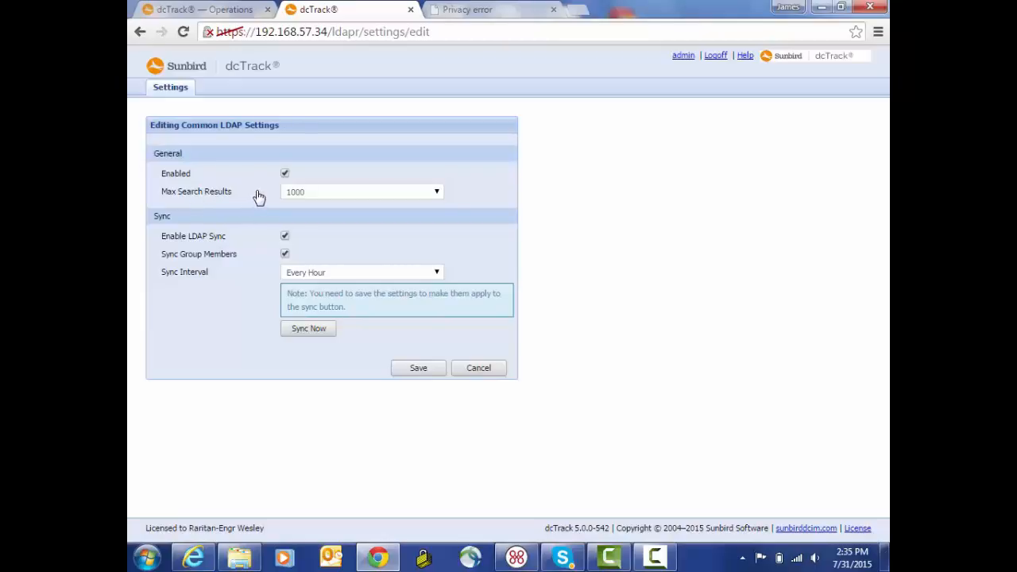
pyautogui.moveTo(308, 205)
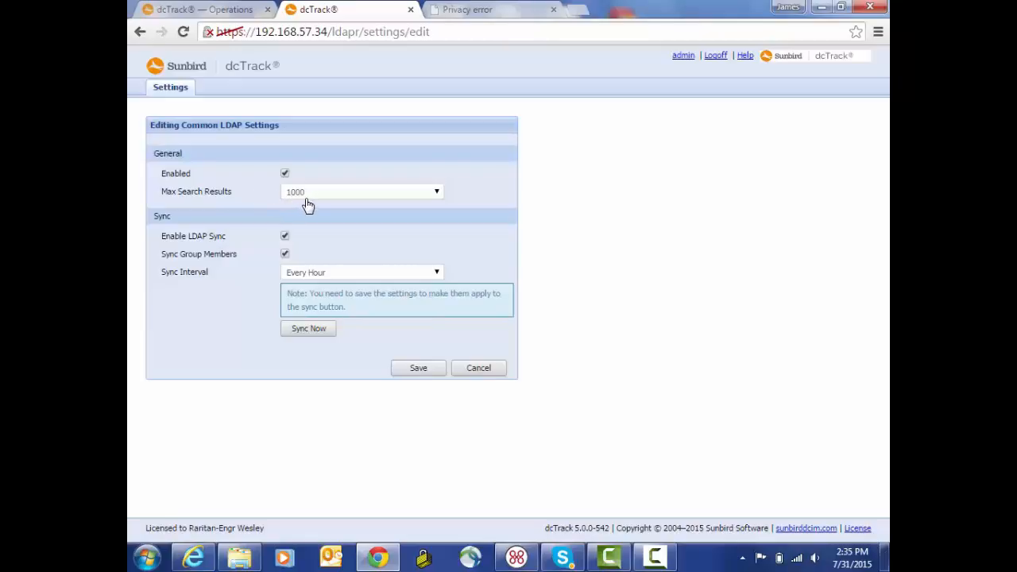
pyautogui.moveTo(205, 254)
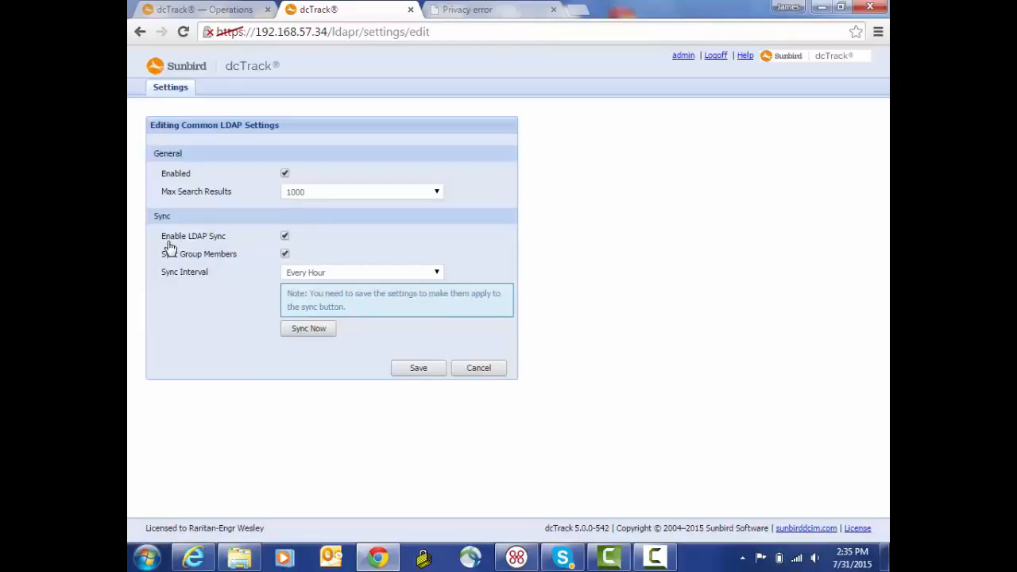
pyautogui.moveTo(274, 251)
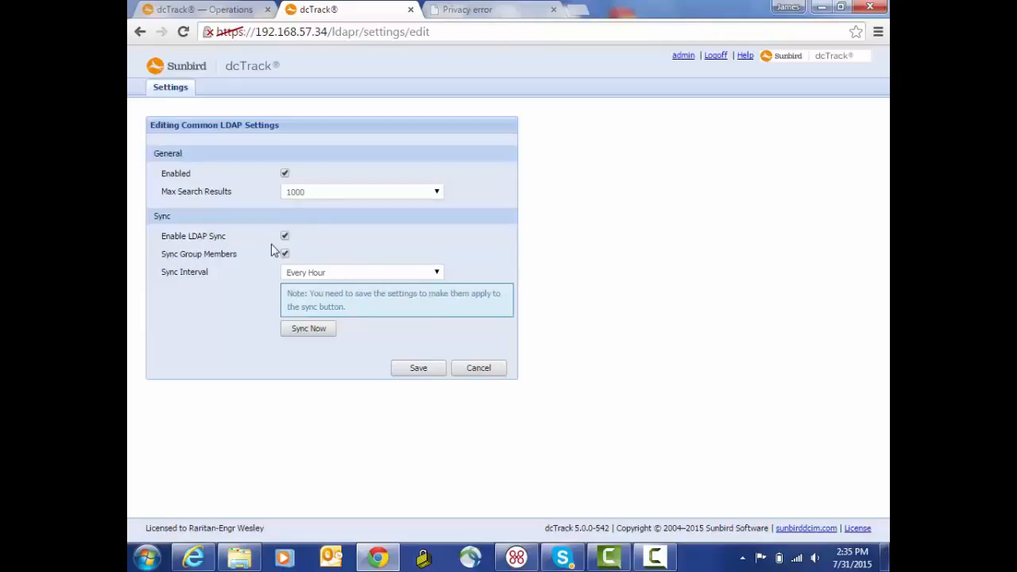
pyautogui.moveTo(221, 262)
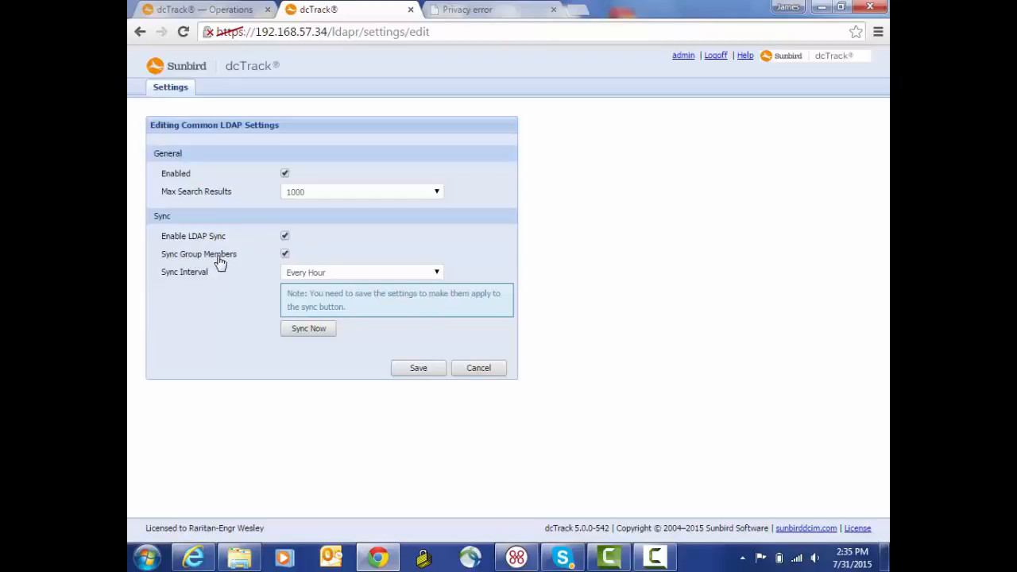
pyautogui.moveTo(229, 264)
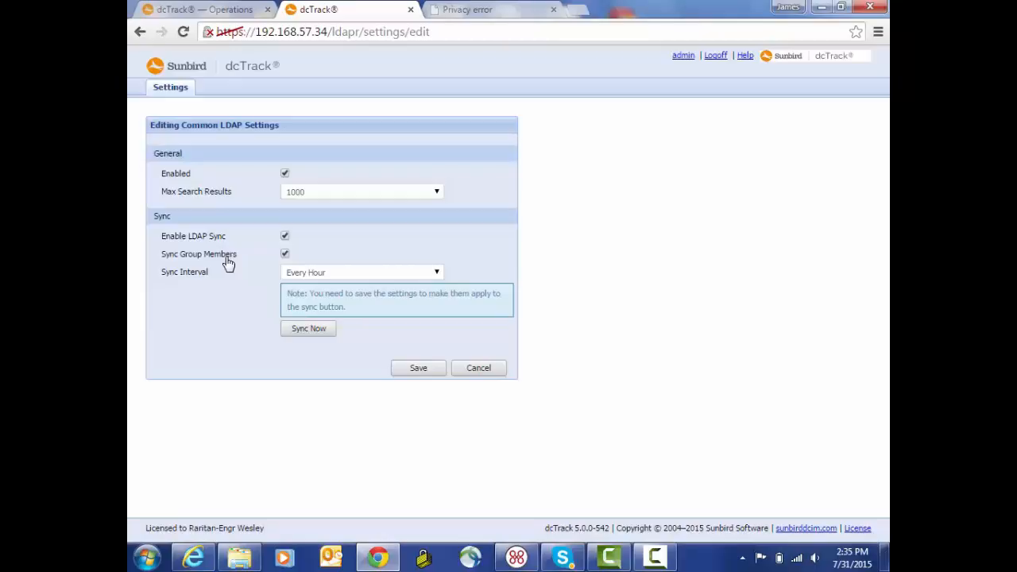
pyautogui.moveTo(340, 280)
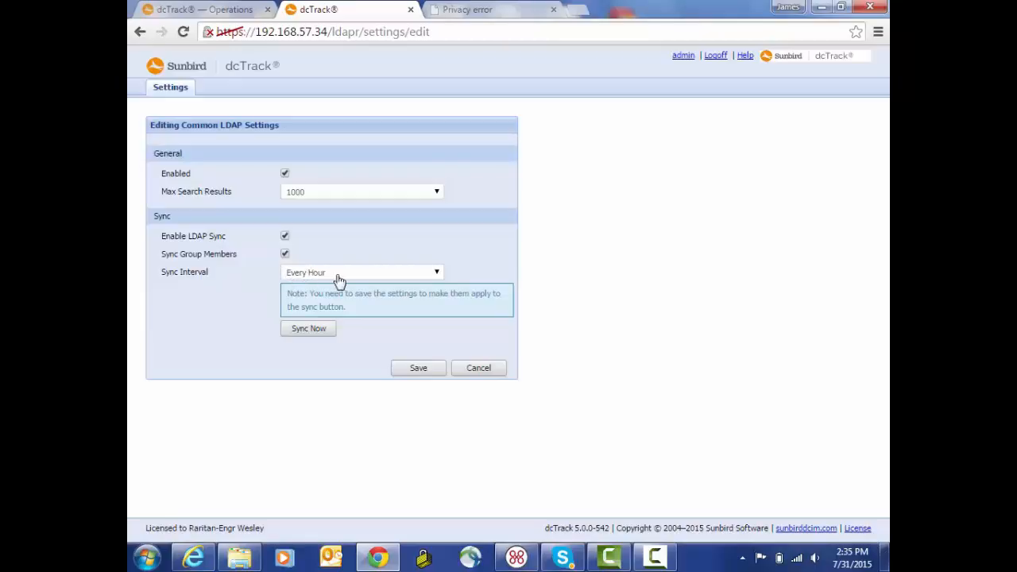
pyautogui.moveTo(348, 280)
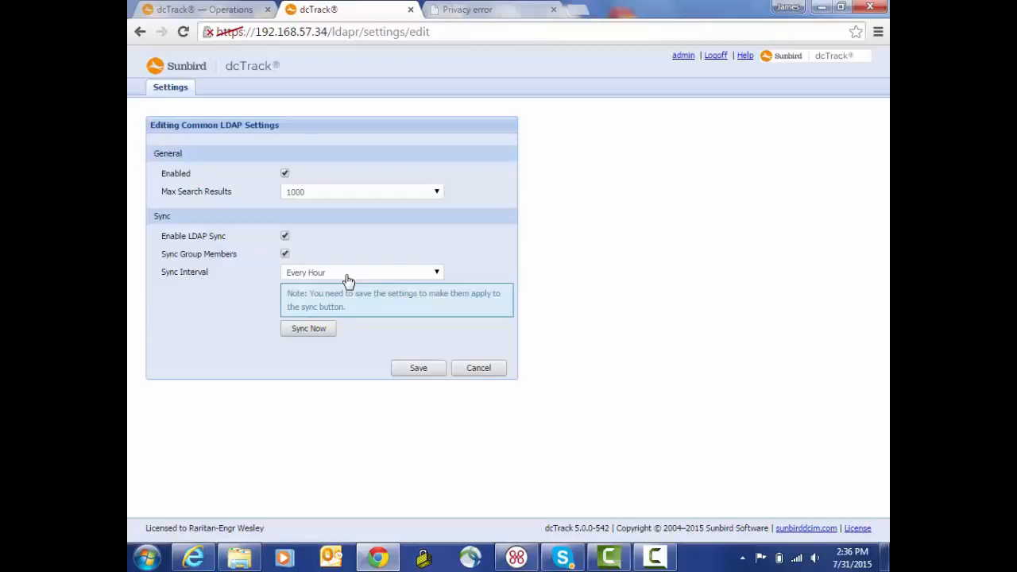
pyautogui.moveTo(331, 283)
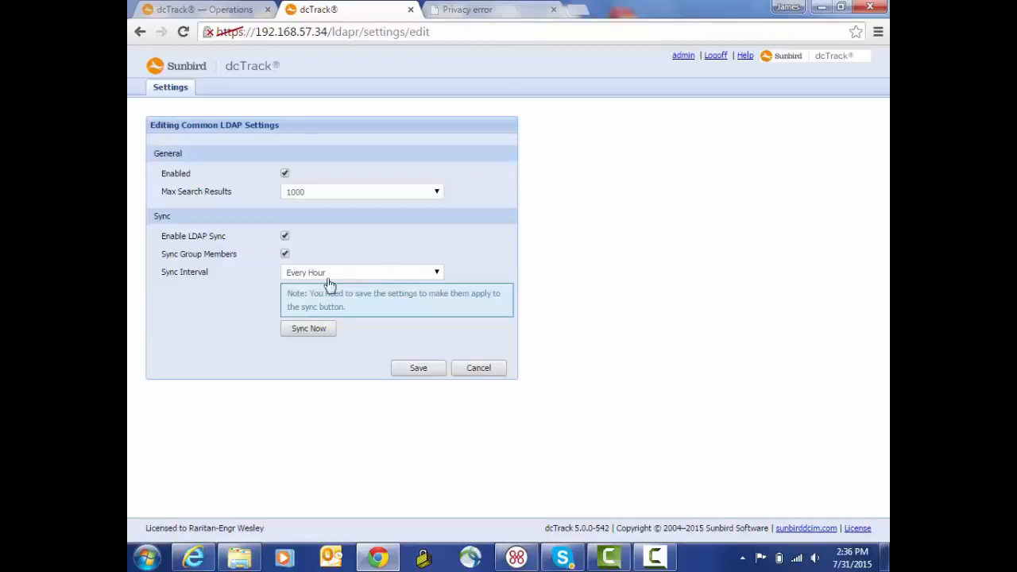
pyautogui.moveTo(273, 280)
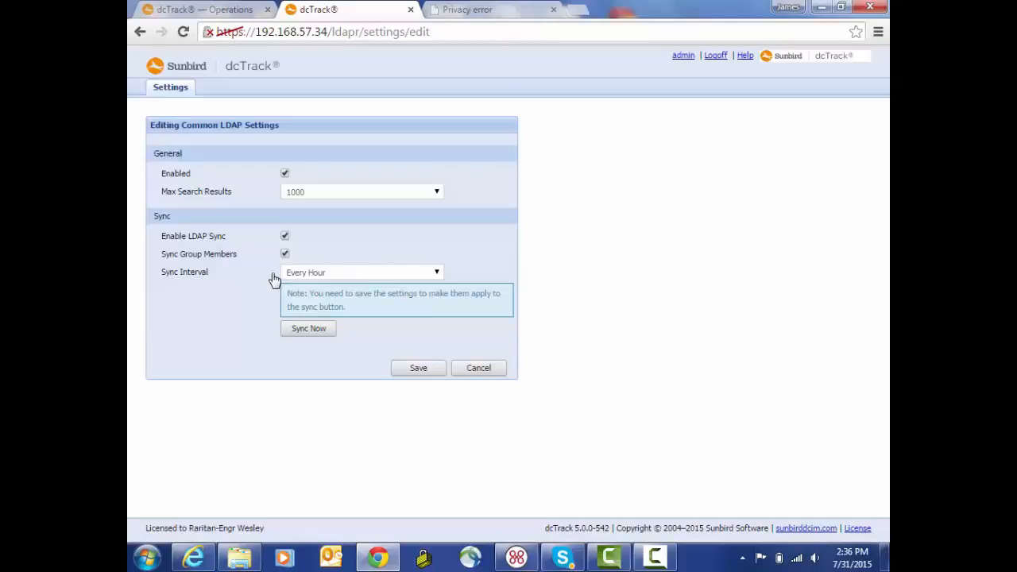
pyautogui.moveTo(273, 317)
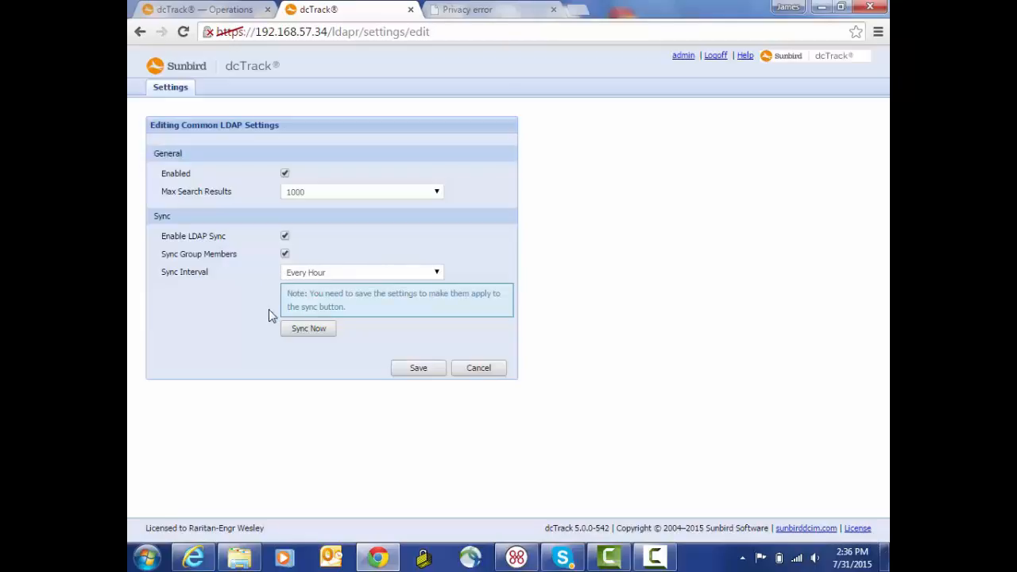
pyautogui.moveTo(269, 318)
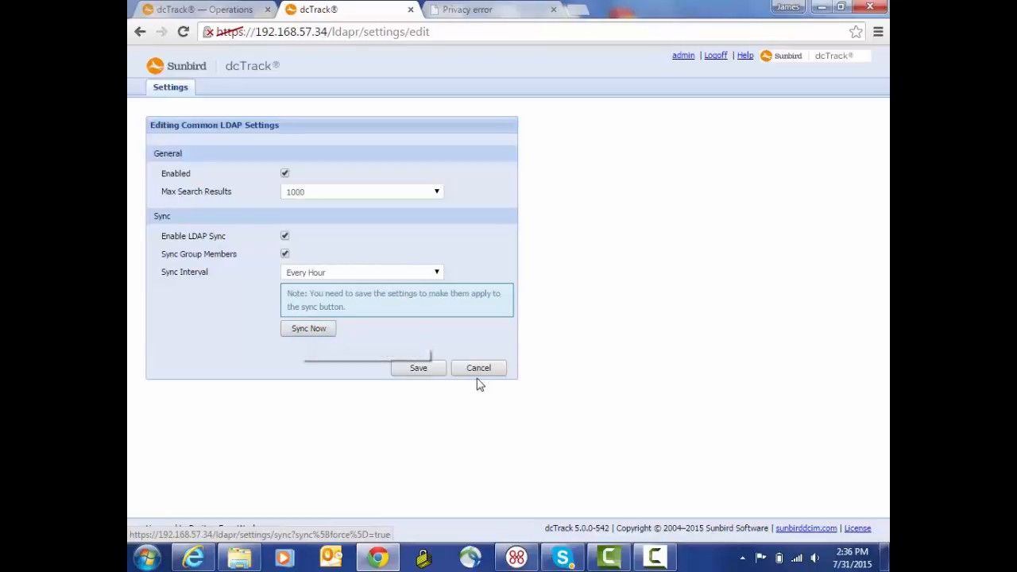
# Cancel out of the common LDAP settings back to the LDAP Servers list
pyautogui.click(478, 368)
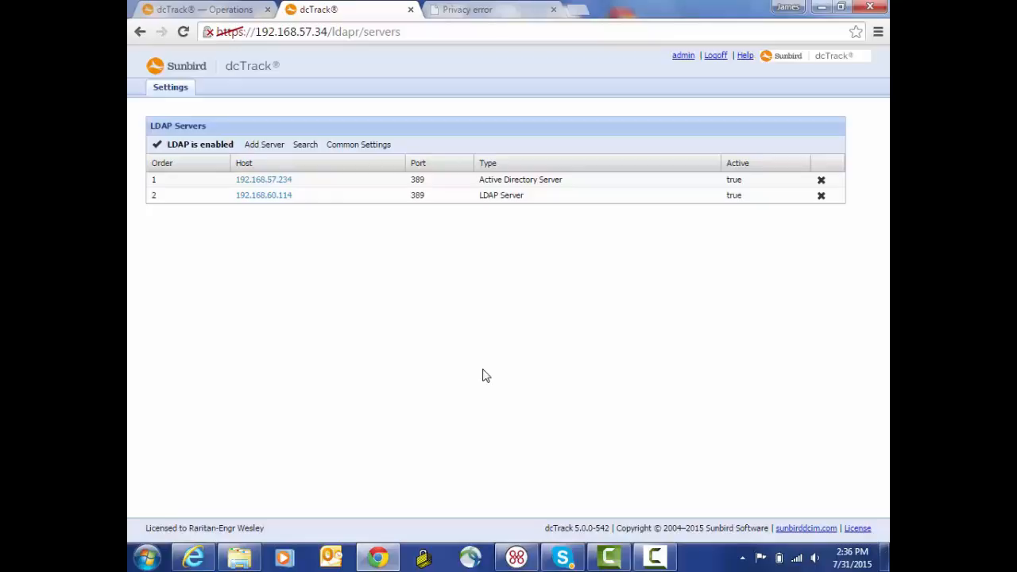
pyautogui.moveTo(183, 101)
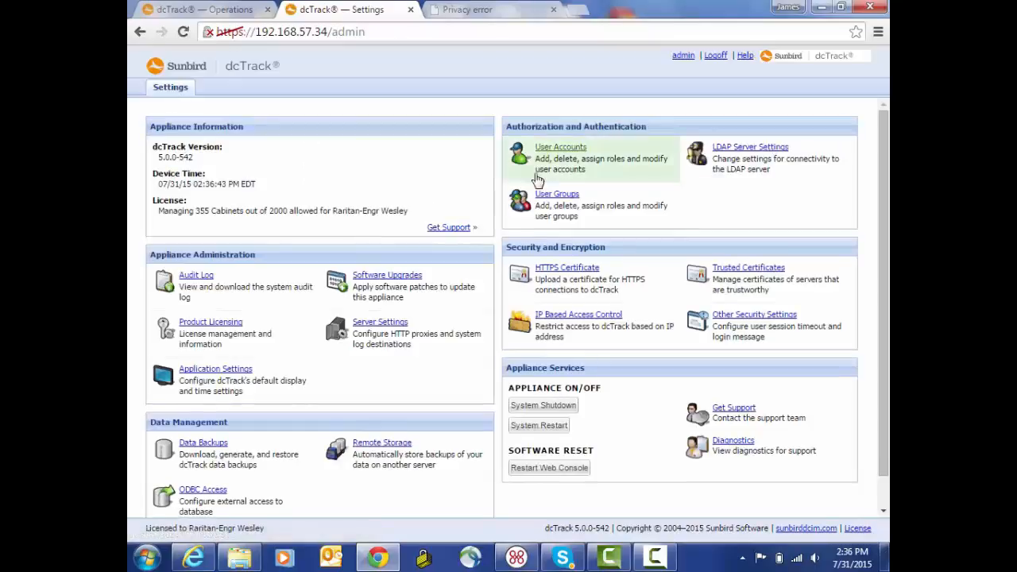
# Show the User Accounts list and its Add choices, including finding LDAP users
pyautogui.click(559, 146)
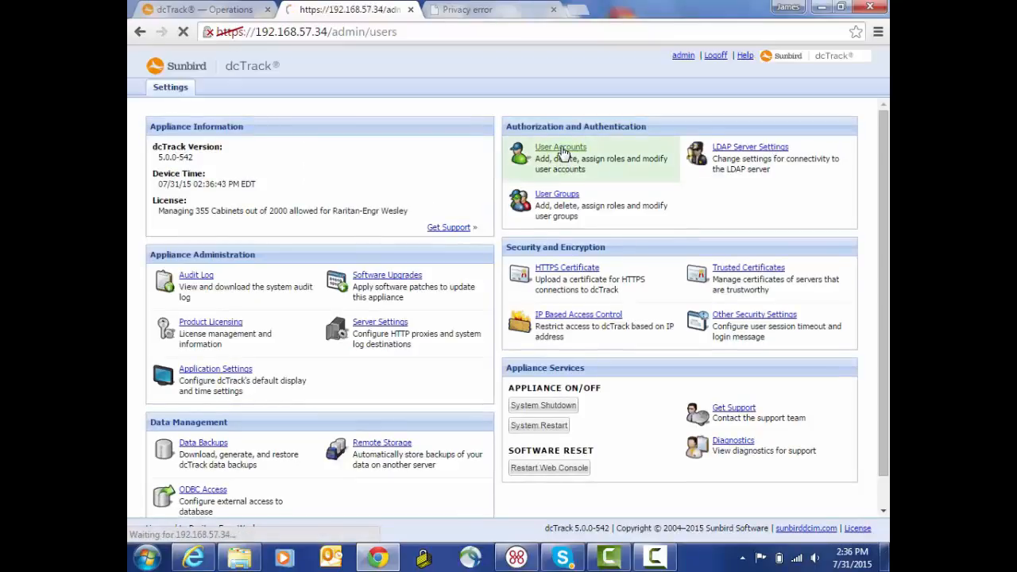
pyautogui.click(560, 146)
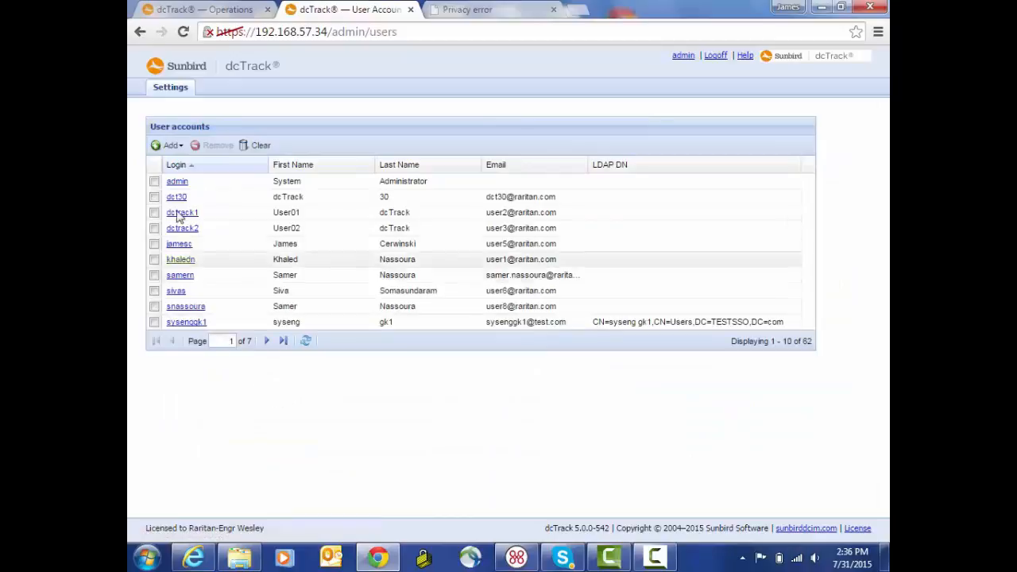
pyautogui.click(170, 144)
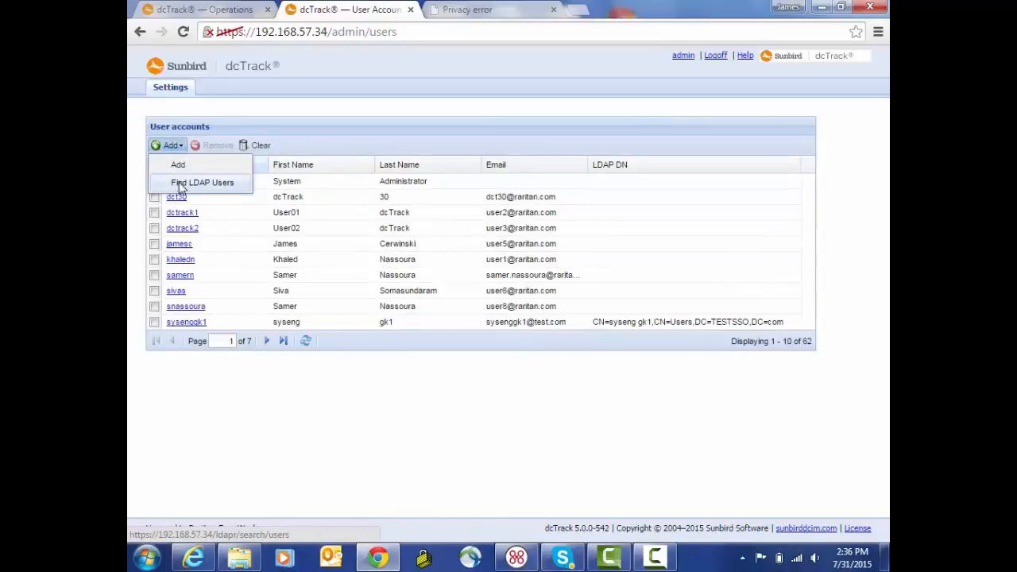
# Run Find LDAP Users with the default server and base DN cn=users,dc=testsso,dc=com
pyautogui.click(202, 181)
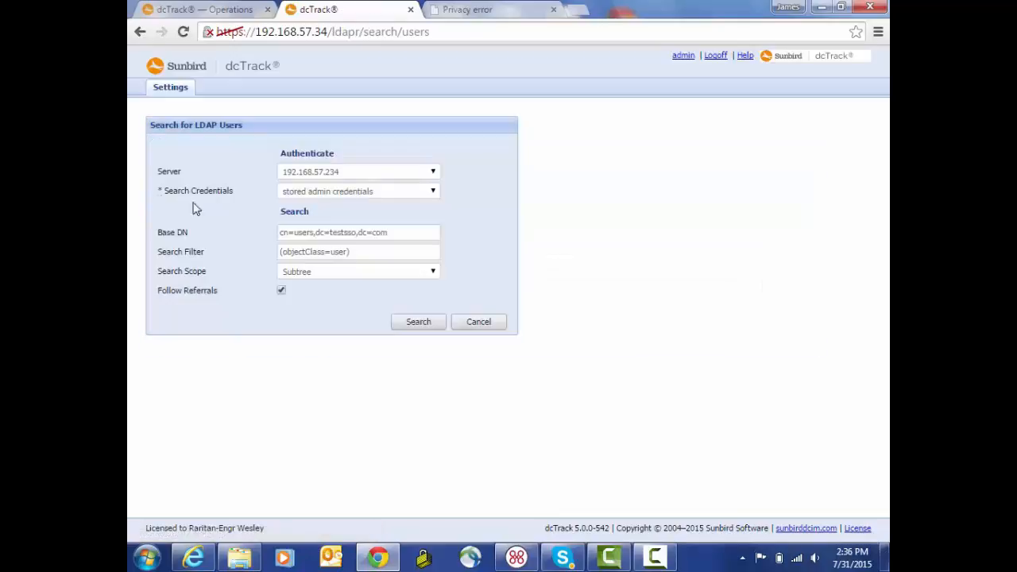
pyautogui.moveTo(264, 327)
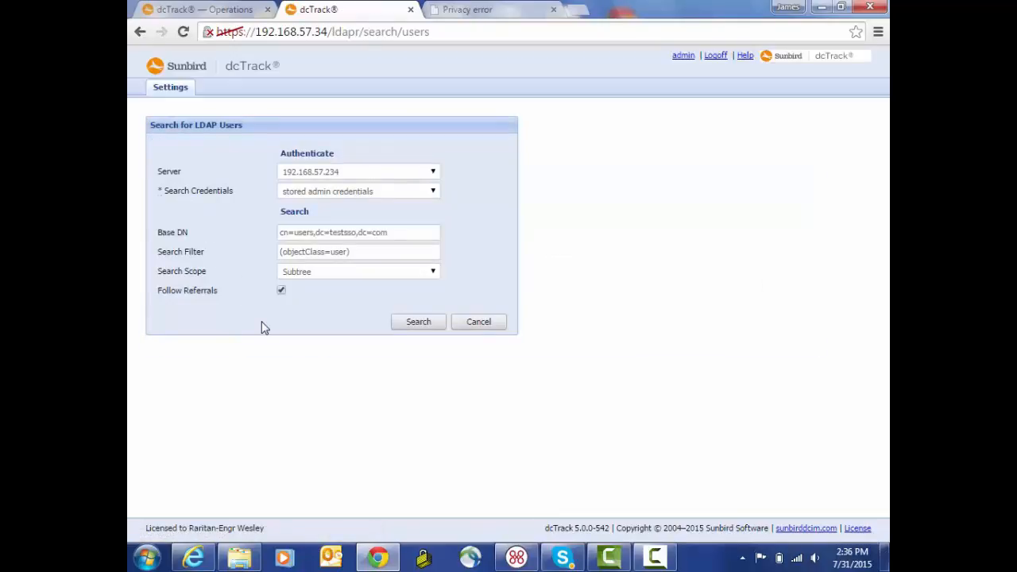
pyautogui.moveTo(292, 152)
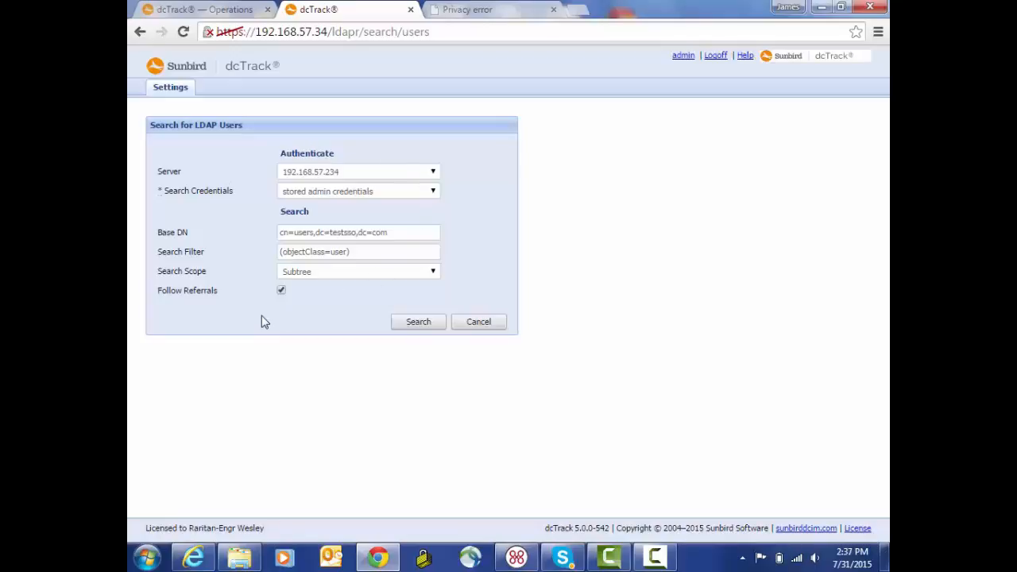
pyautogui.moveTo(363, 169)
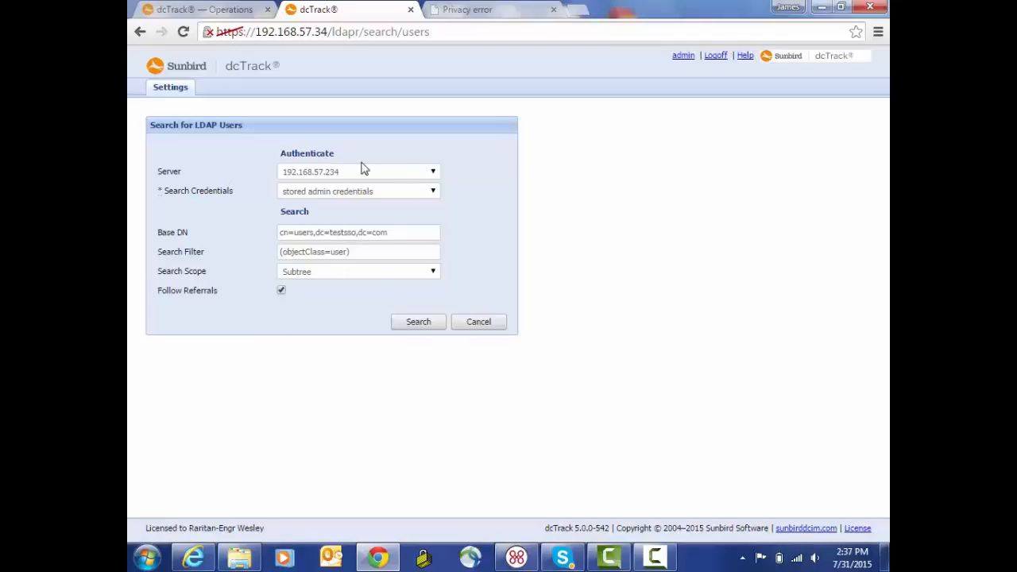
pyautogui.click(418, 321)
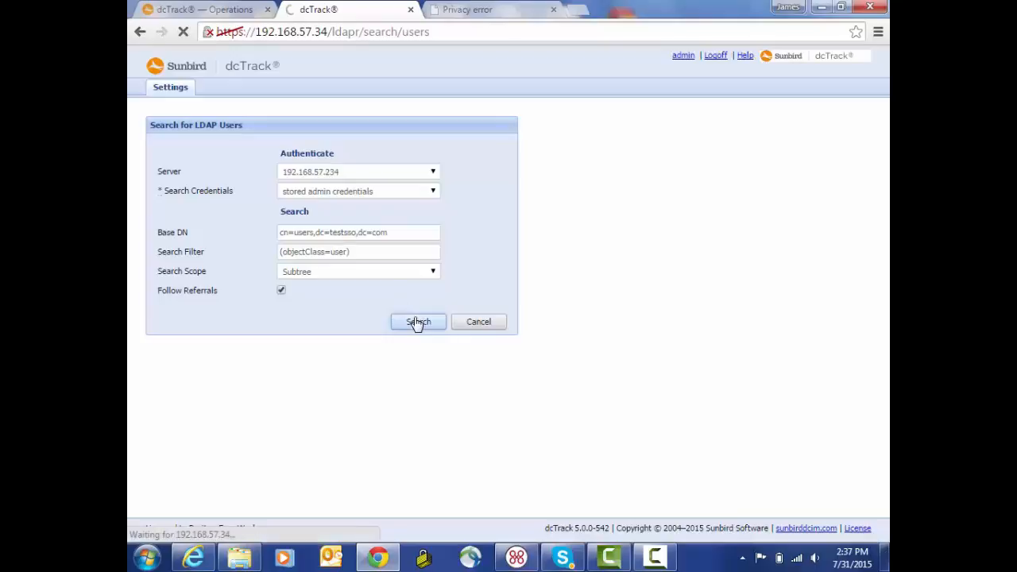
pyautogui.click(416, 321)
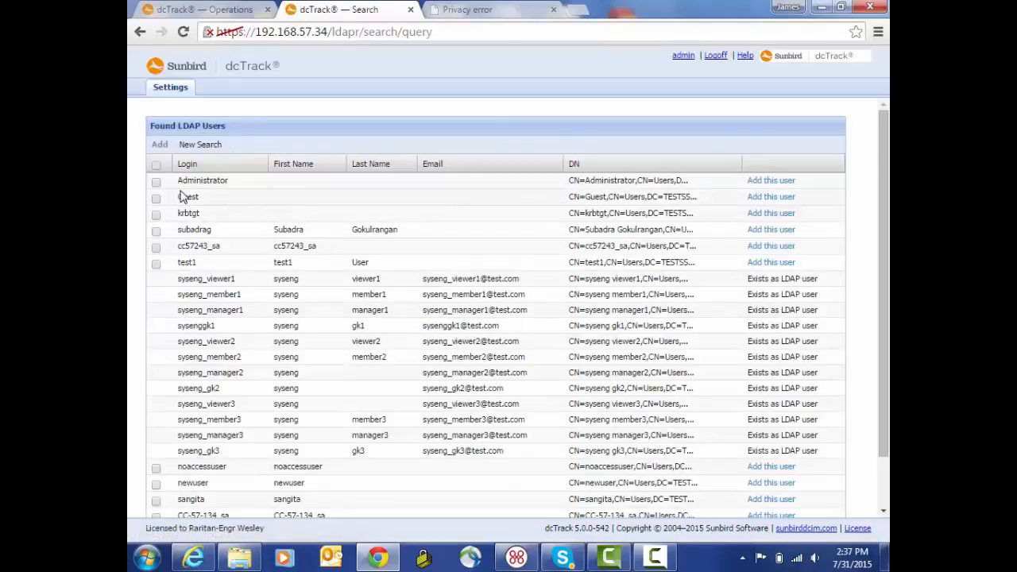